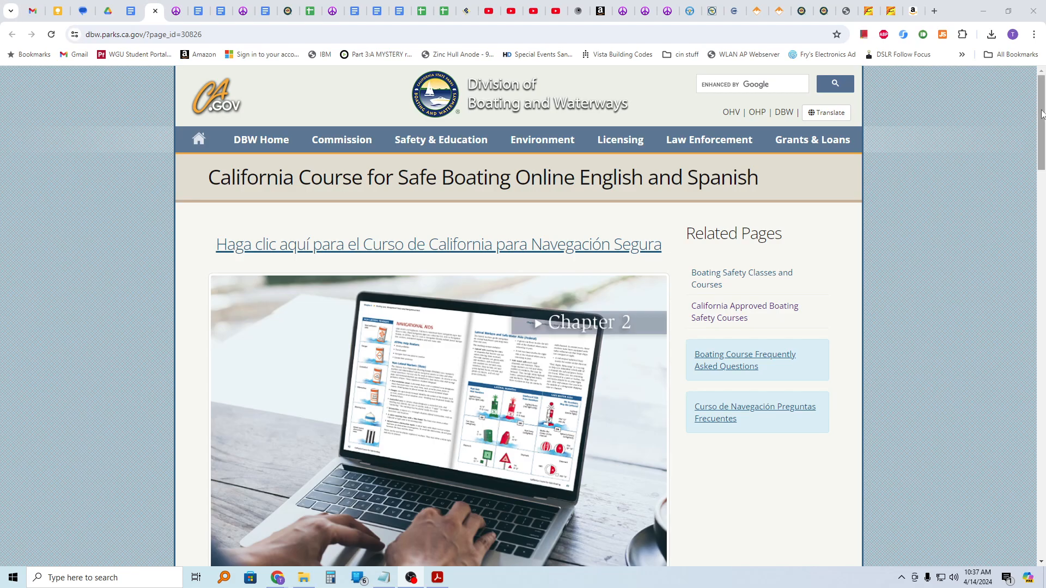
Scroll the course page down to the steps box listing the Exam A and Exam B links
scroll(down, 3)
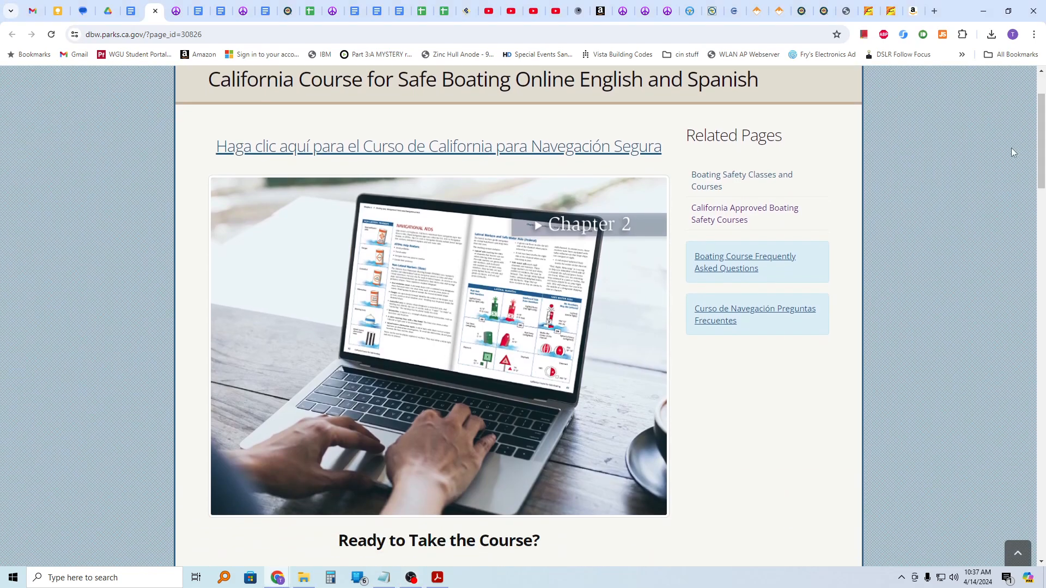
scroll(down, 3)
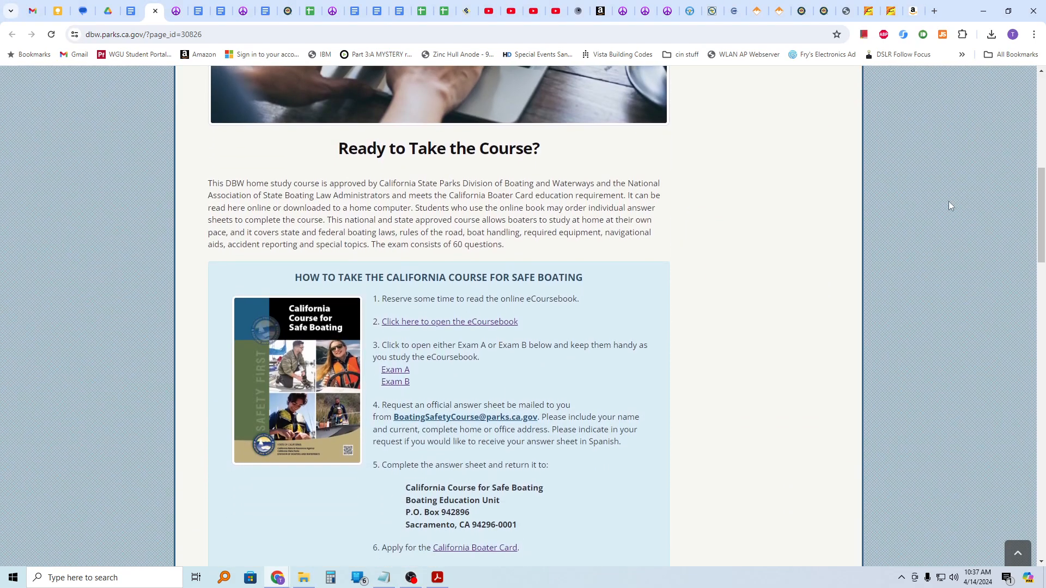
mouse_move(450, 321)
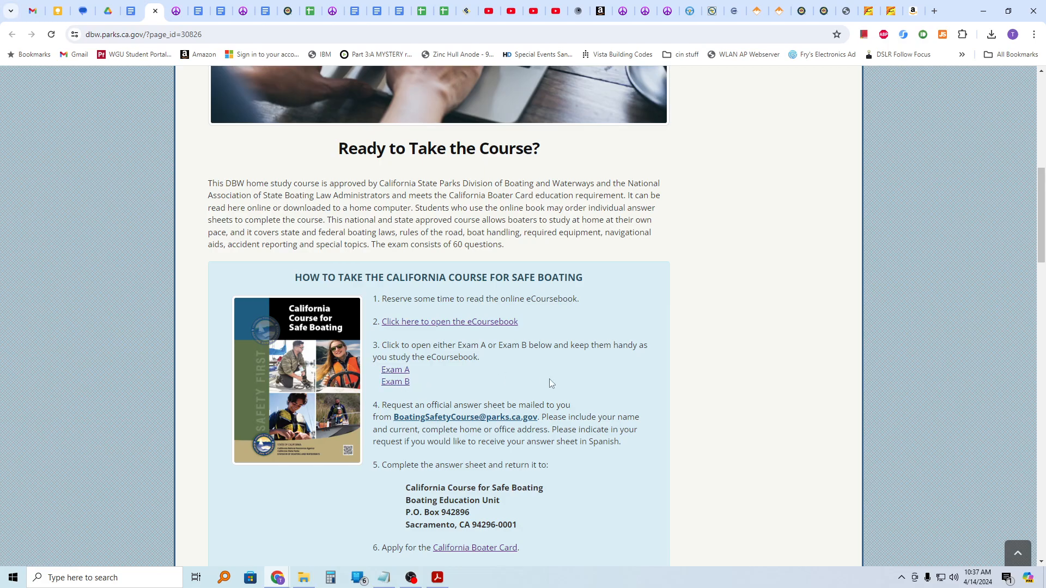
mouse_move(558, 364)
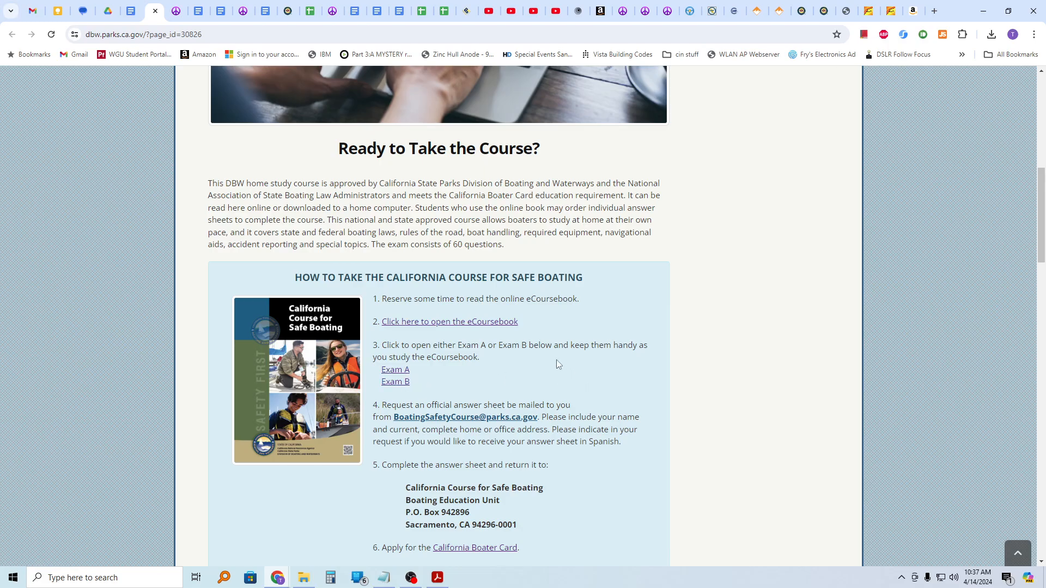
mouse_move(417, 403)
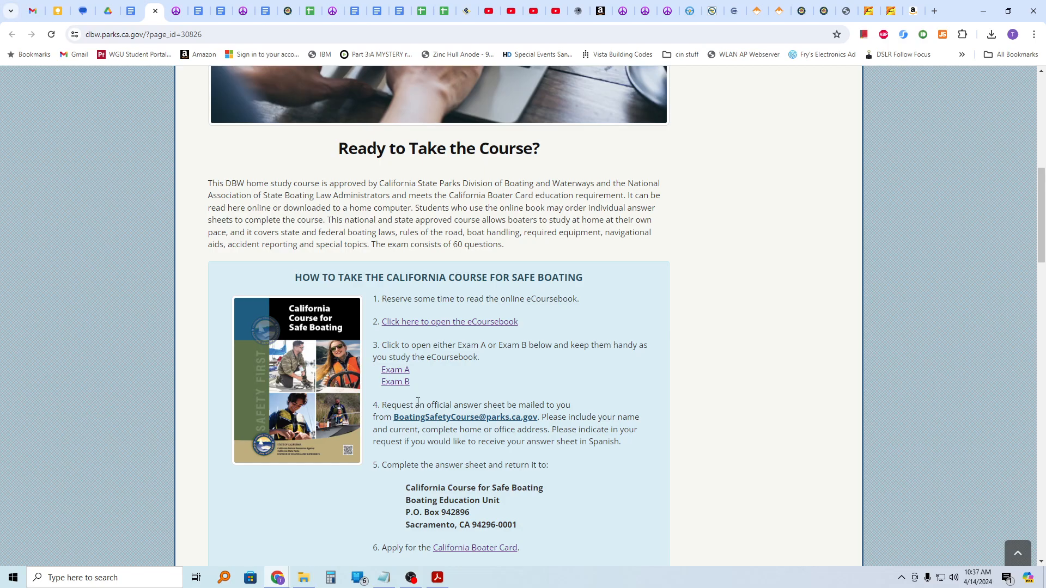
drag(414, 405, 562, 406)
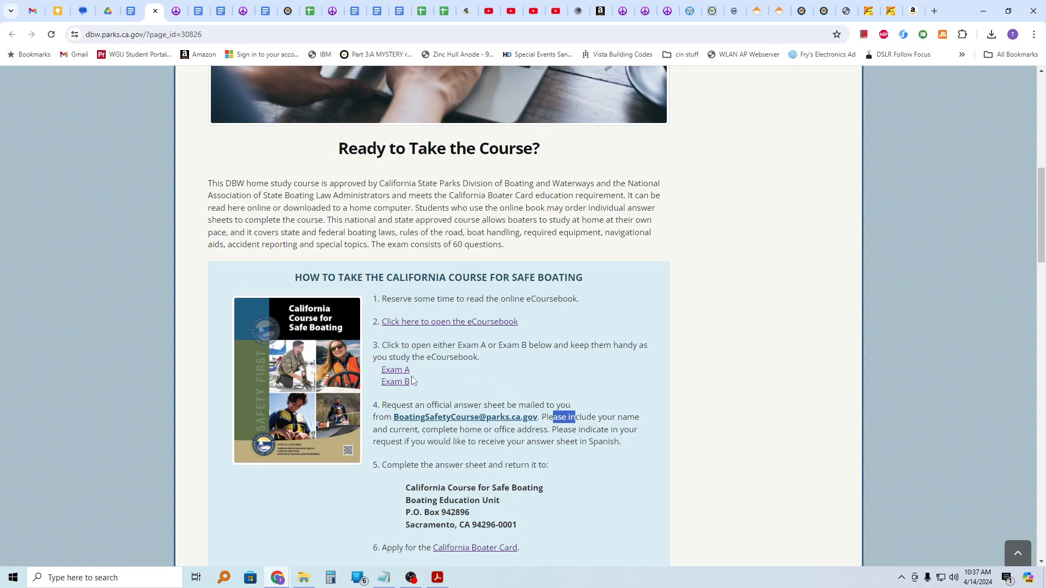
mouse_move(394, 383)
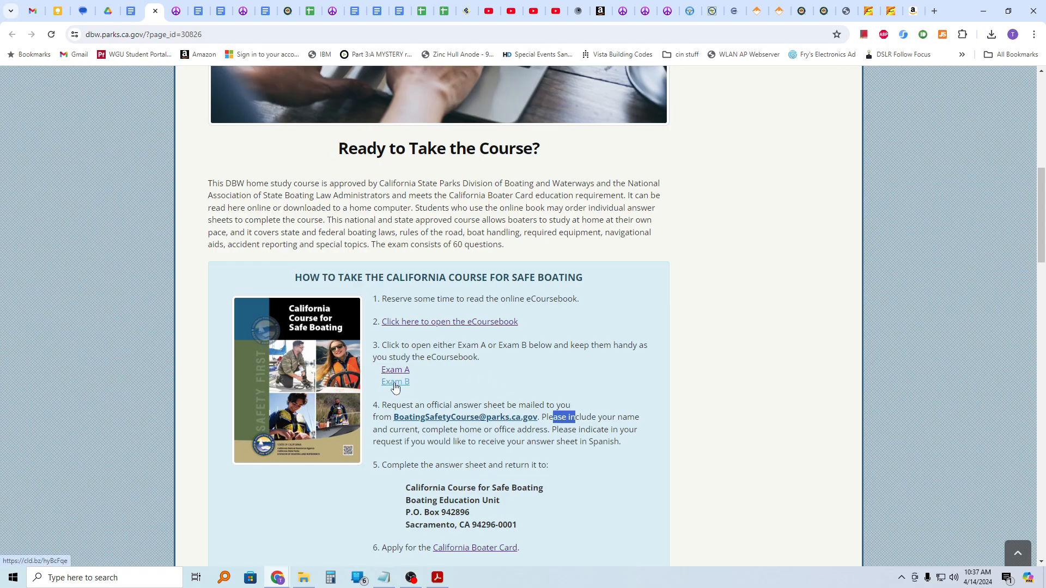
View the Exam B flipbook's questions 54–60, then close its tab to return to the course page
click(394, 381)
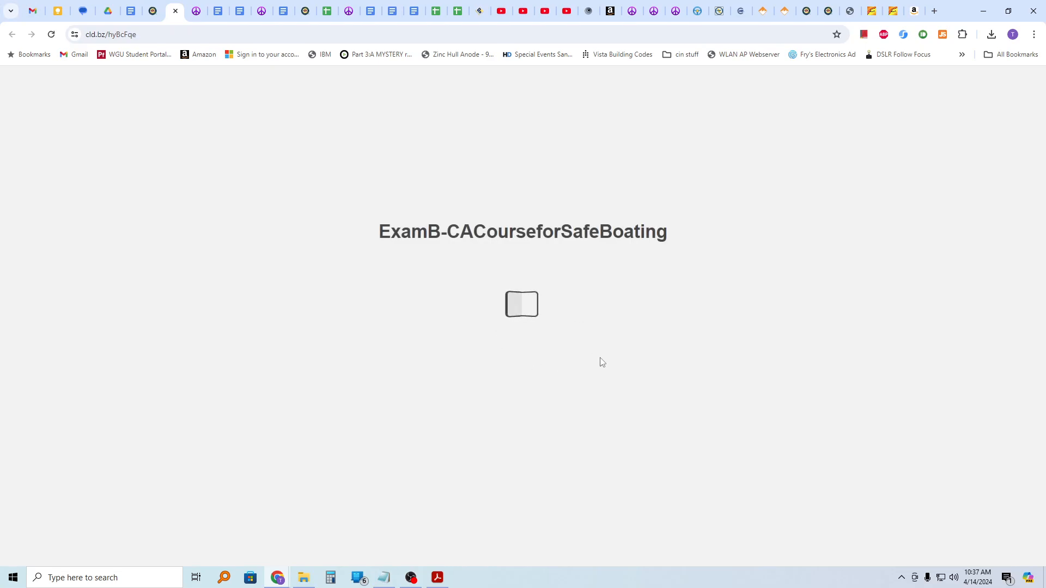
click(520, 304)
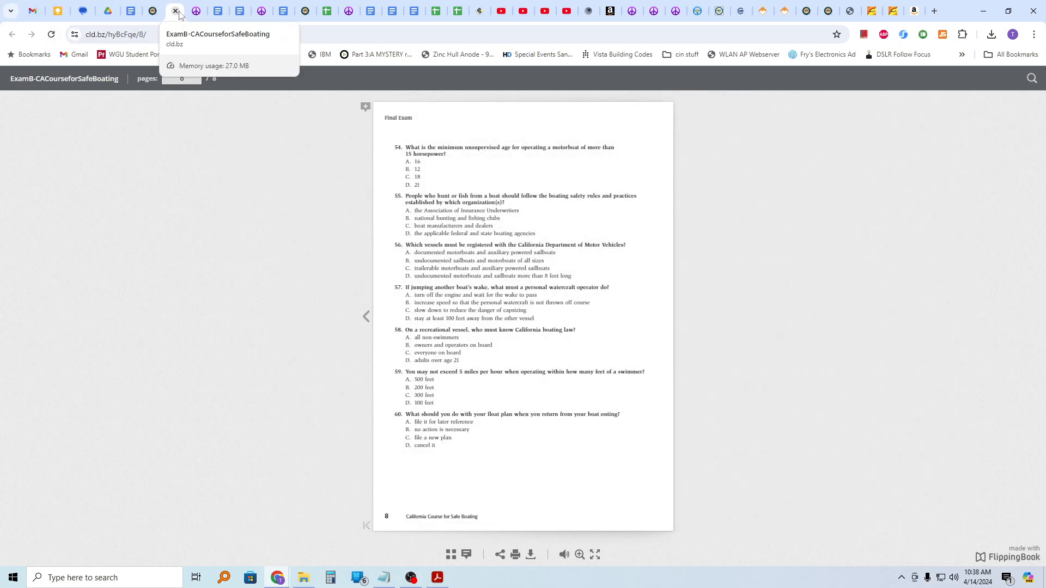
click(176, 11)
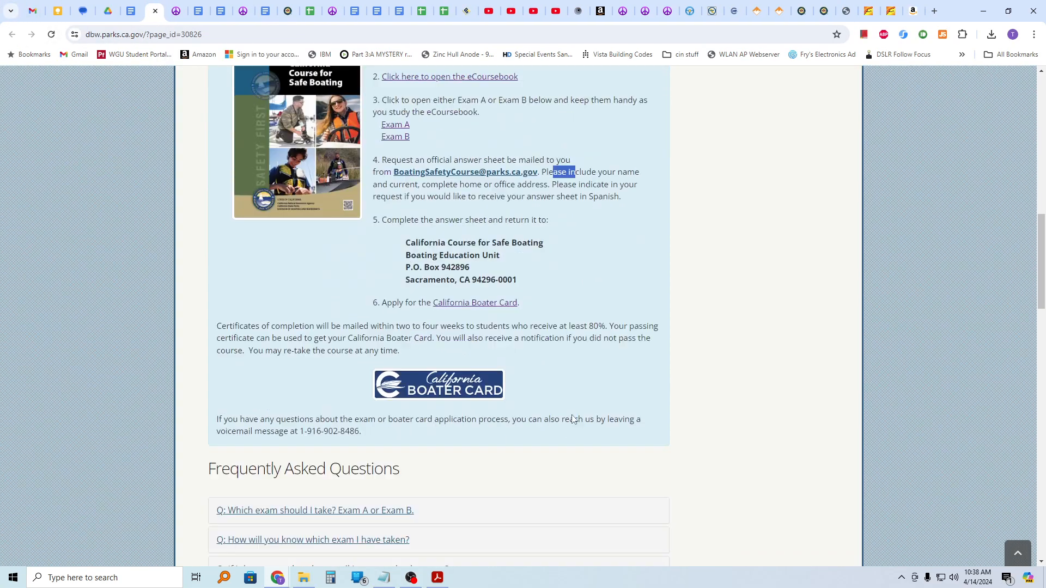
scroll(down, 3)
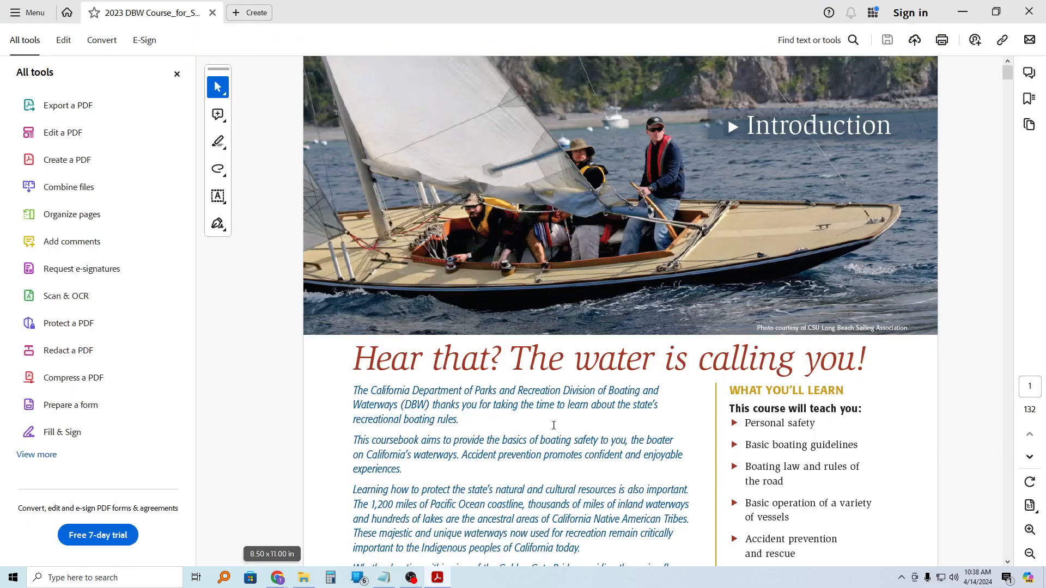
Page through the coursebook PDF to chapter 1, briefly showing and dismissing the Find box
scroll(down, 3)
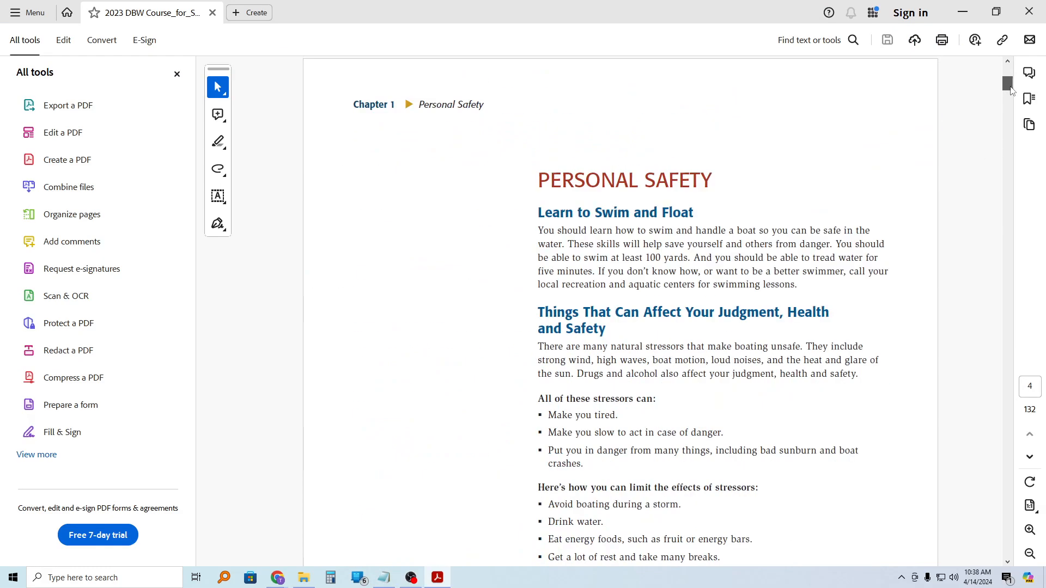
scroll(down, 3)
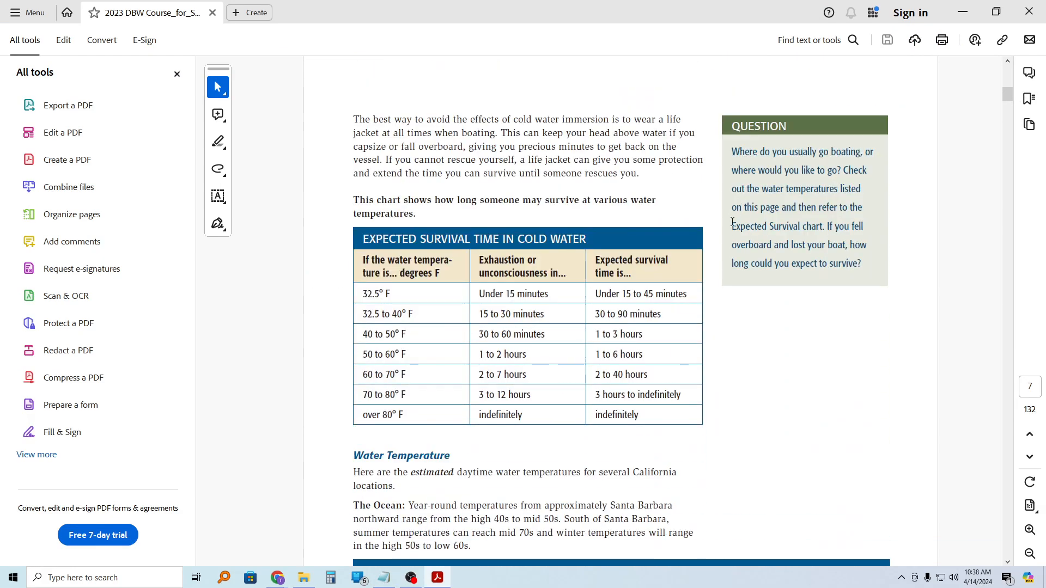
click(854, 40)
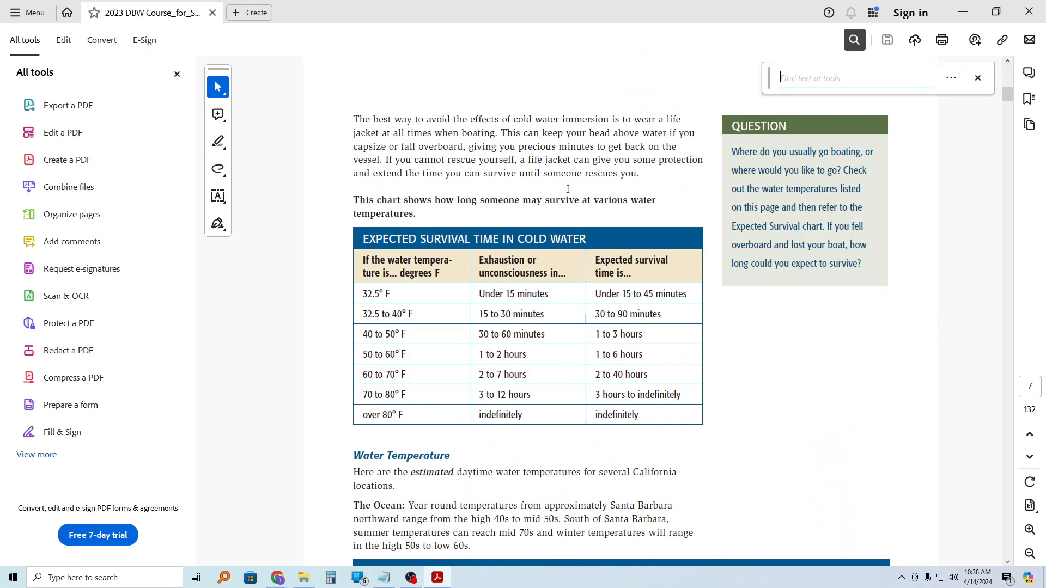
click(978, 77)
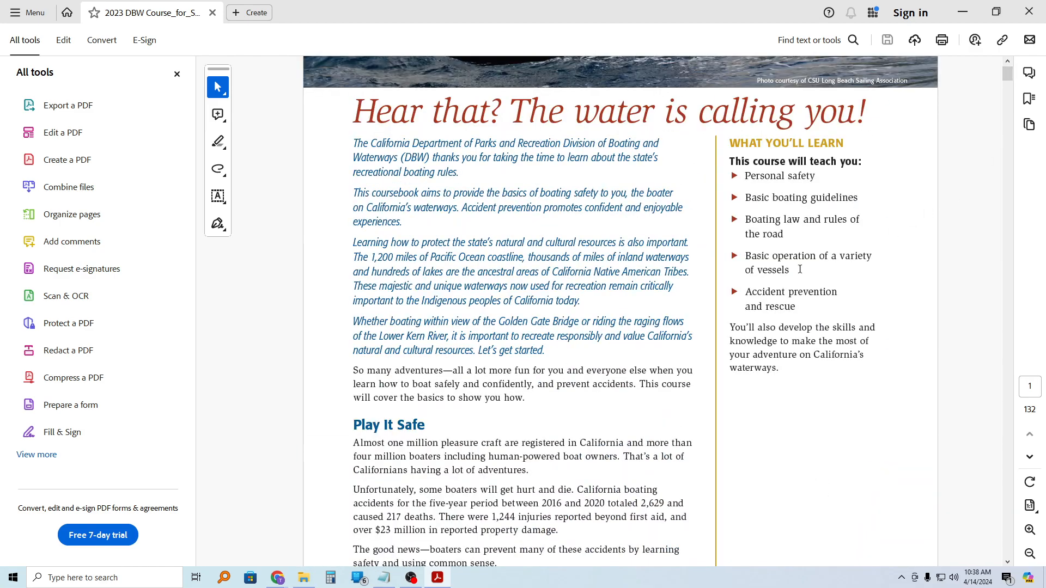
mouse_move(474, 529)
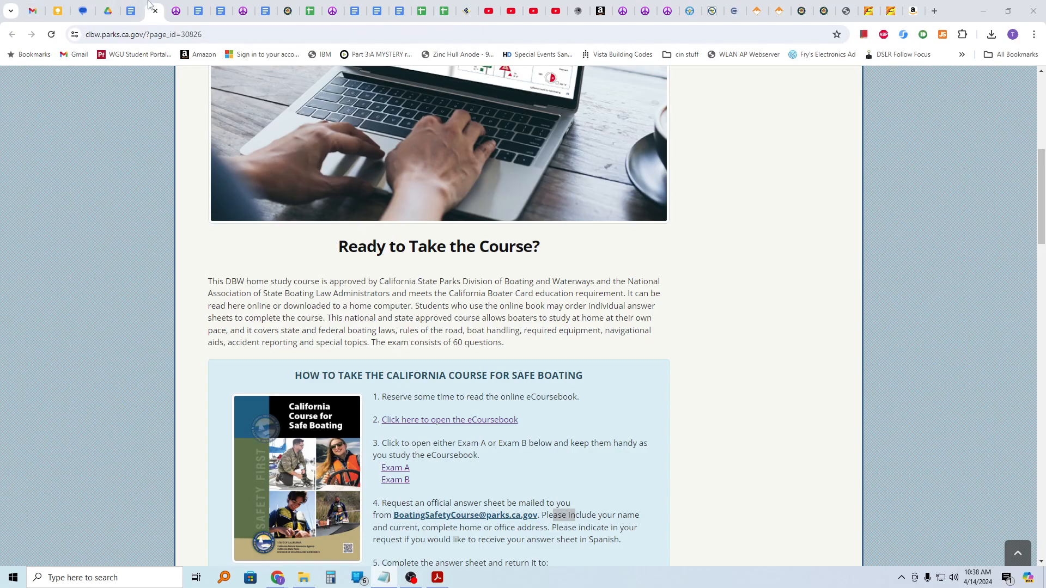
Switch to the 'california boater exam 2024' doc and scroll to Final exam A questions 3–5
click(131, 10)
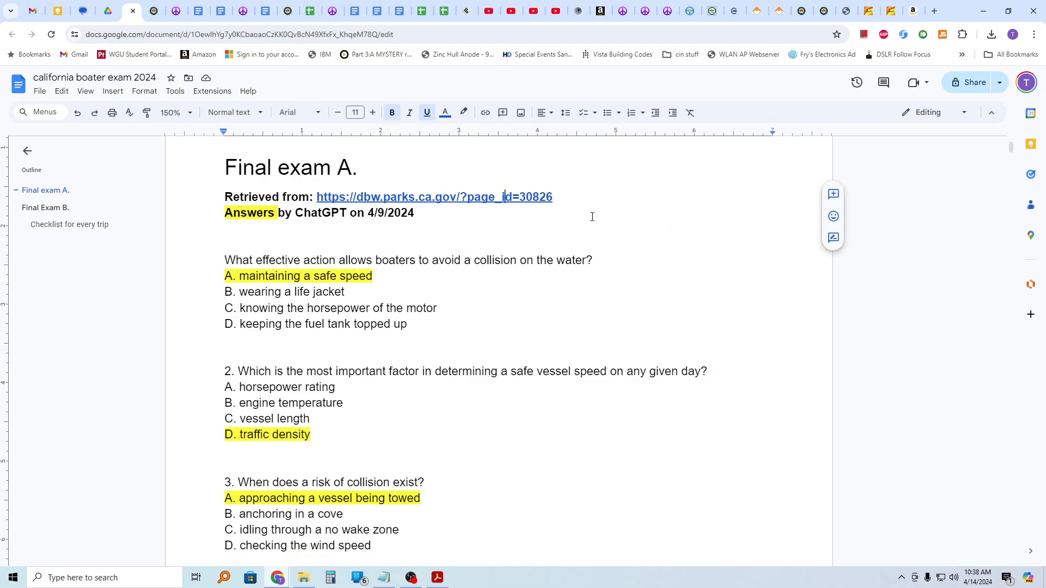
mouse_move(518, 259)
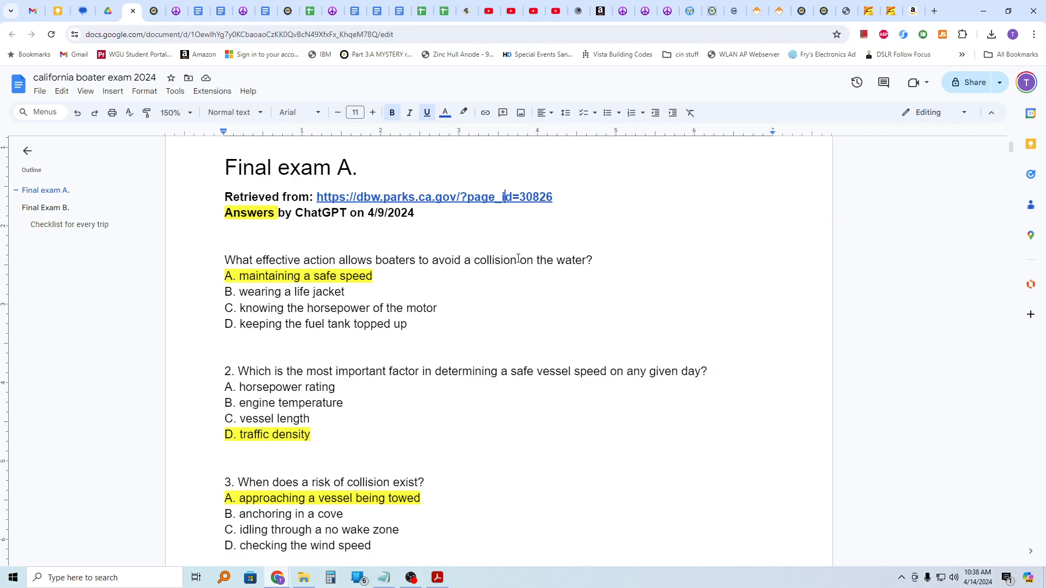
mouse_move(828, 283)
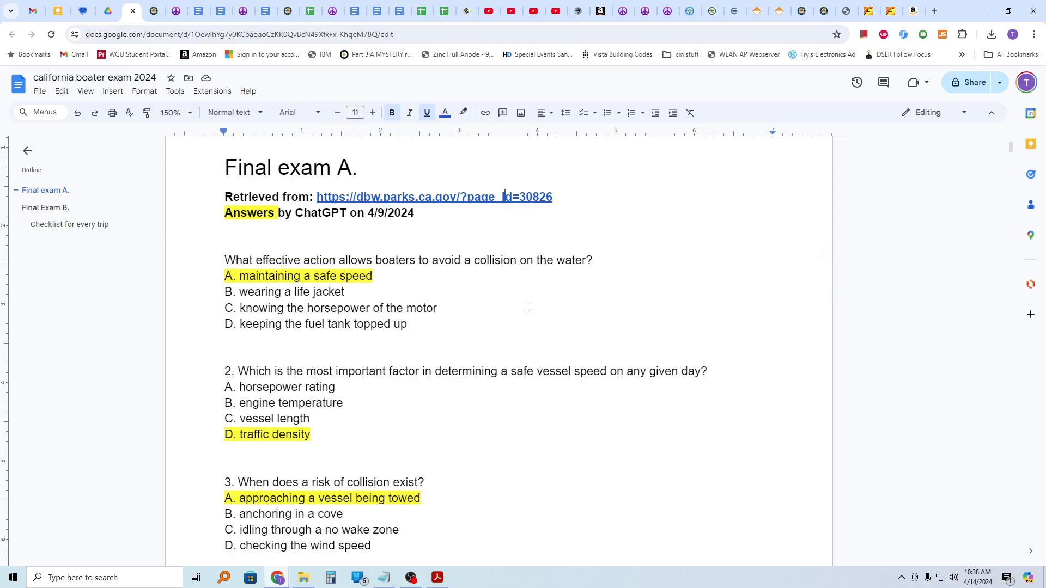
mouse_move(512, 341)
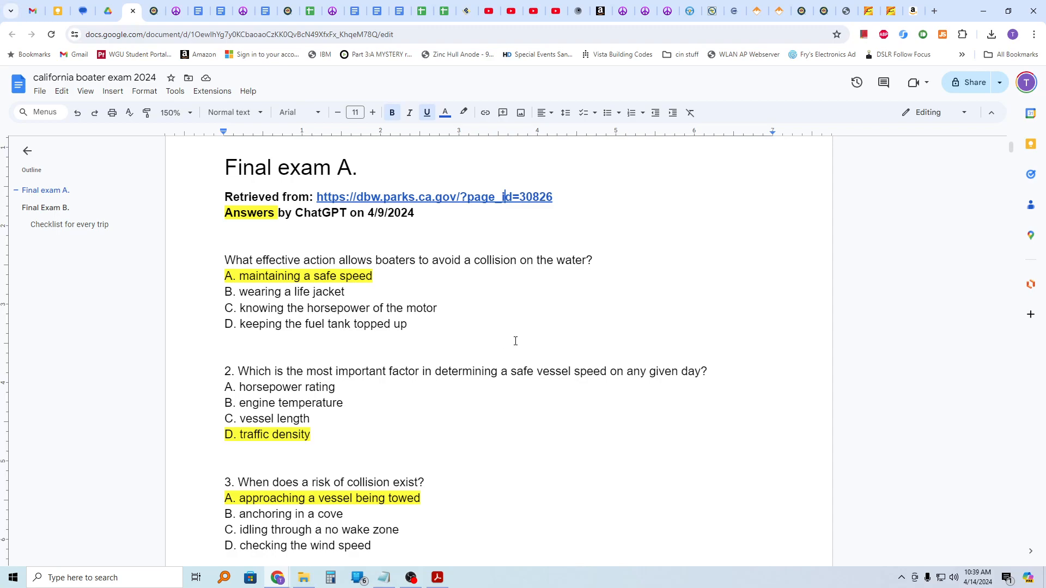
mouse_move(450, 414)
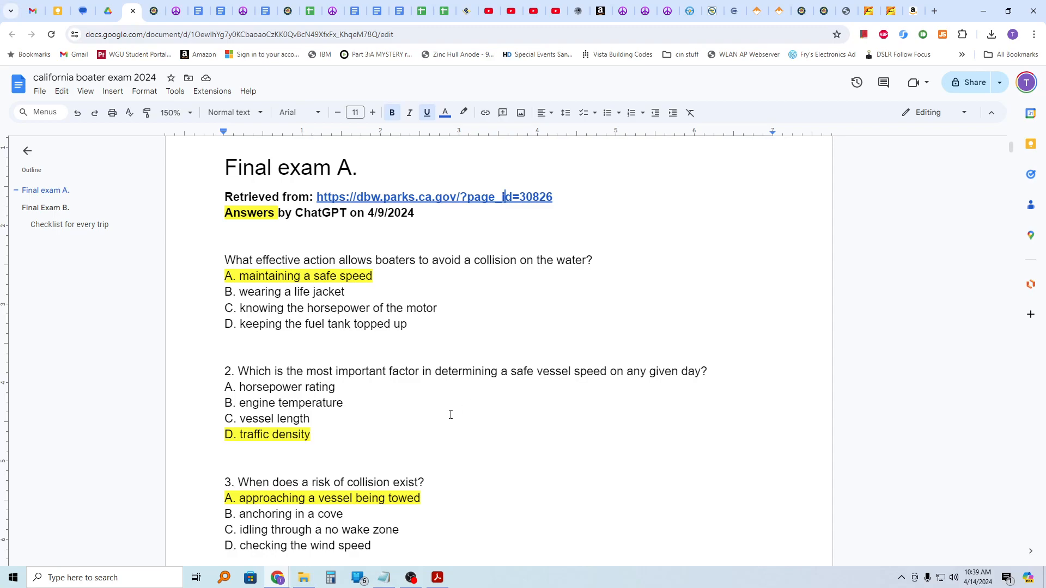
scroll(down, 3)
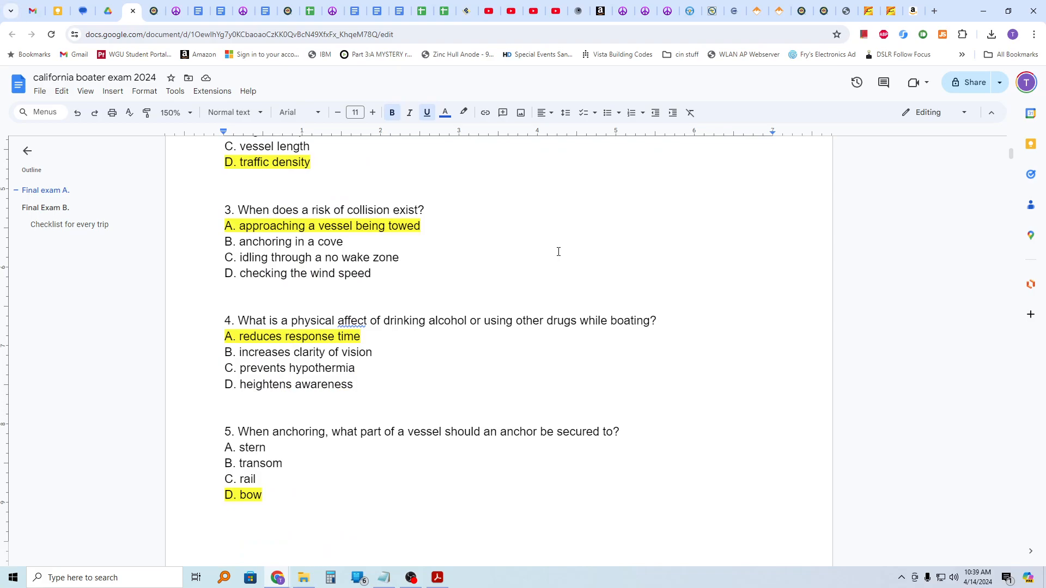
mouse_move(530, 215)
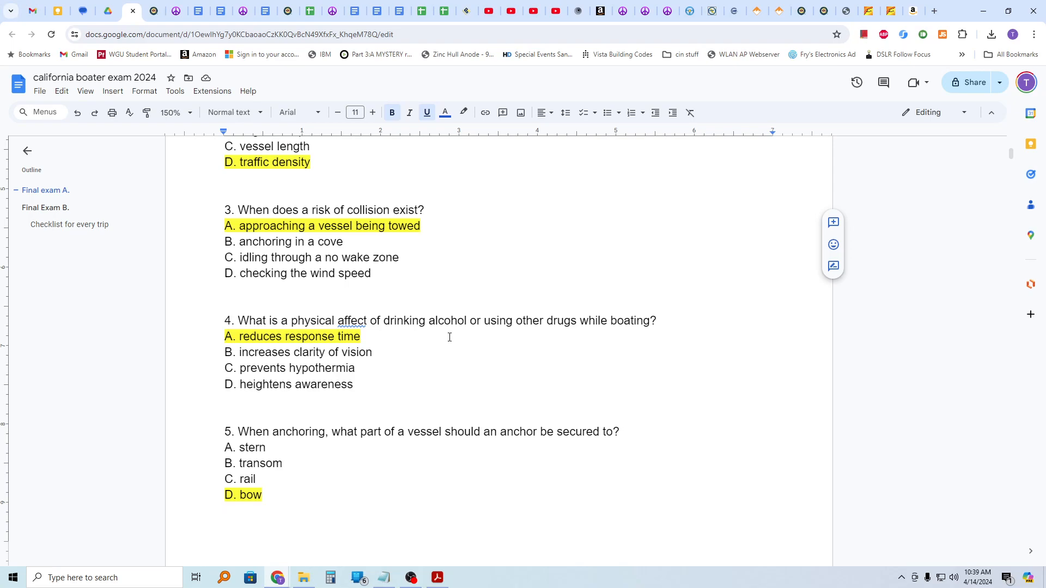
mouse_move(452, 340)
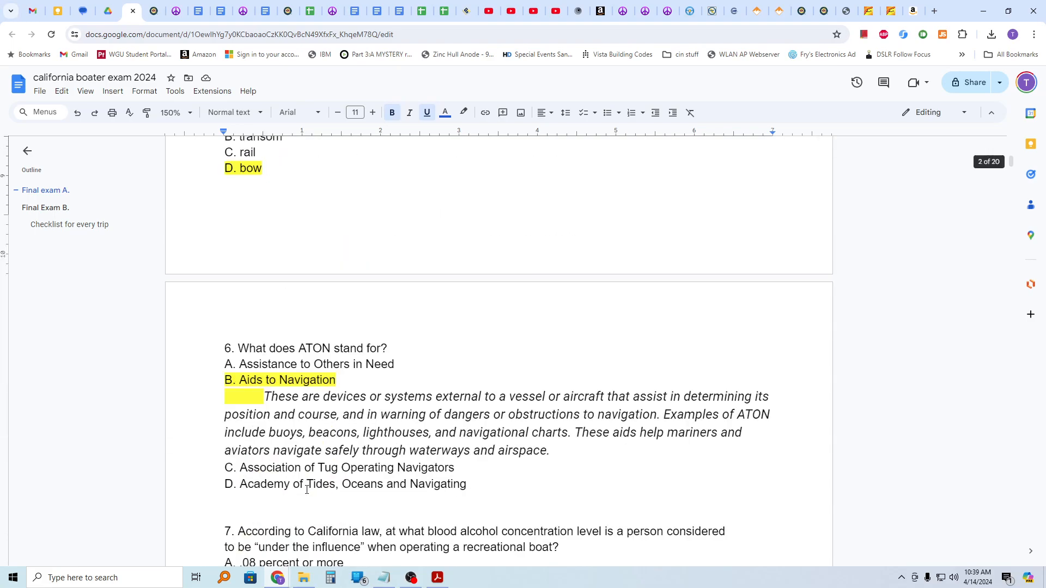
scroll(down, 3)
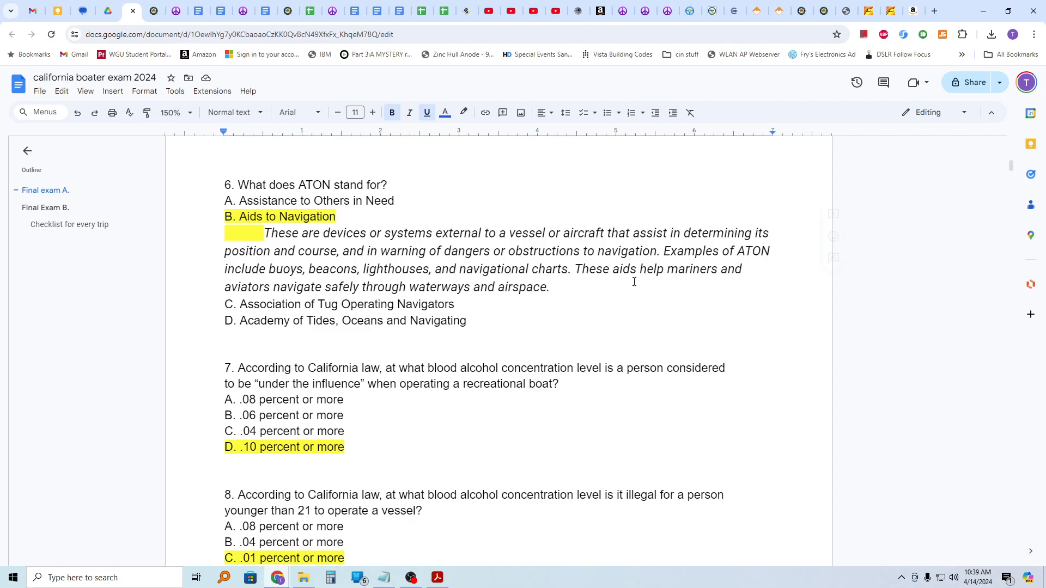
mouse_move(664, 290)
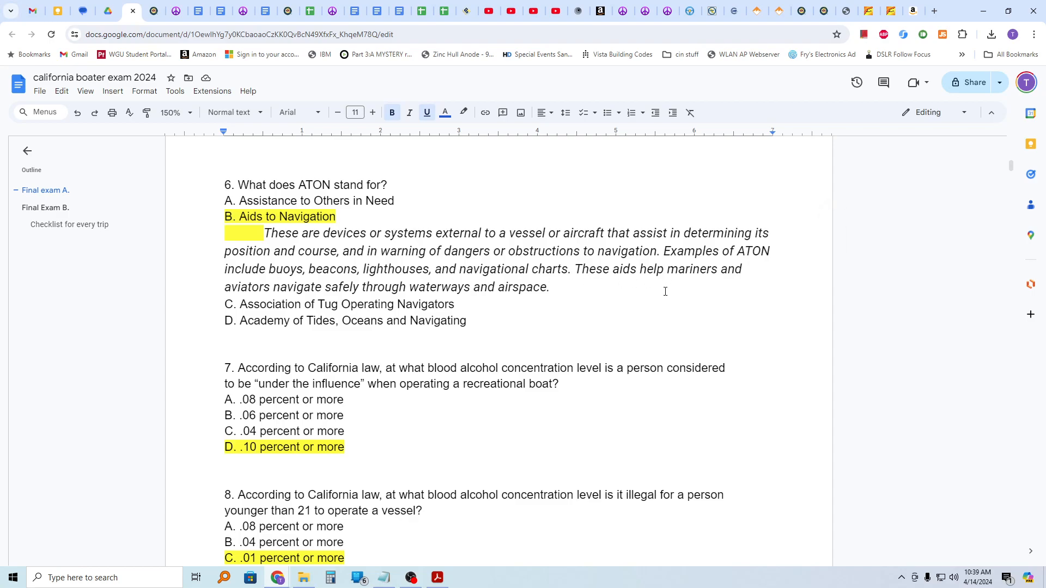
mouse_move(592, 306)
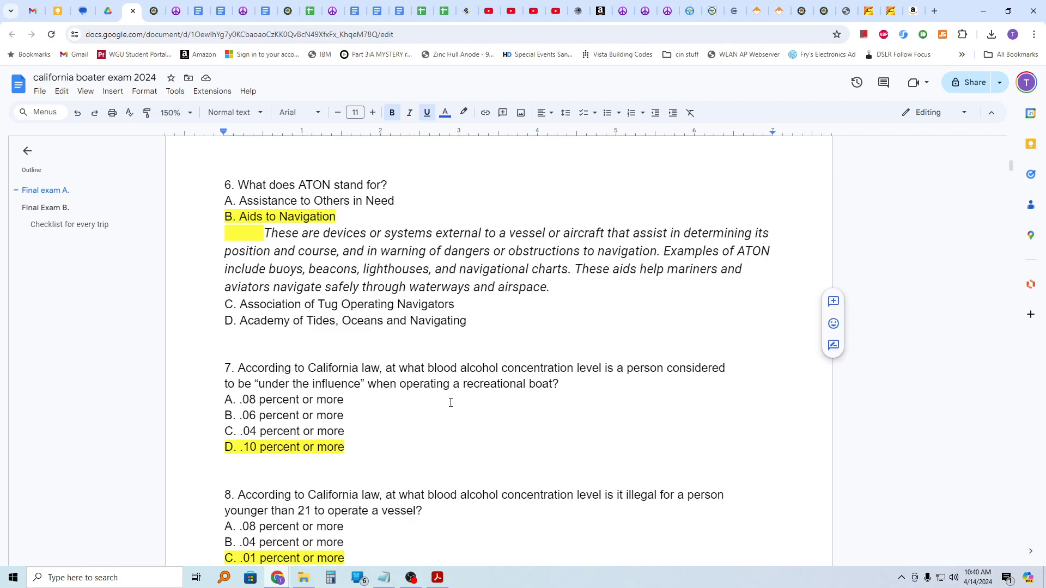
mouse_move(395, 430)
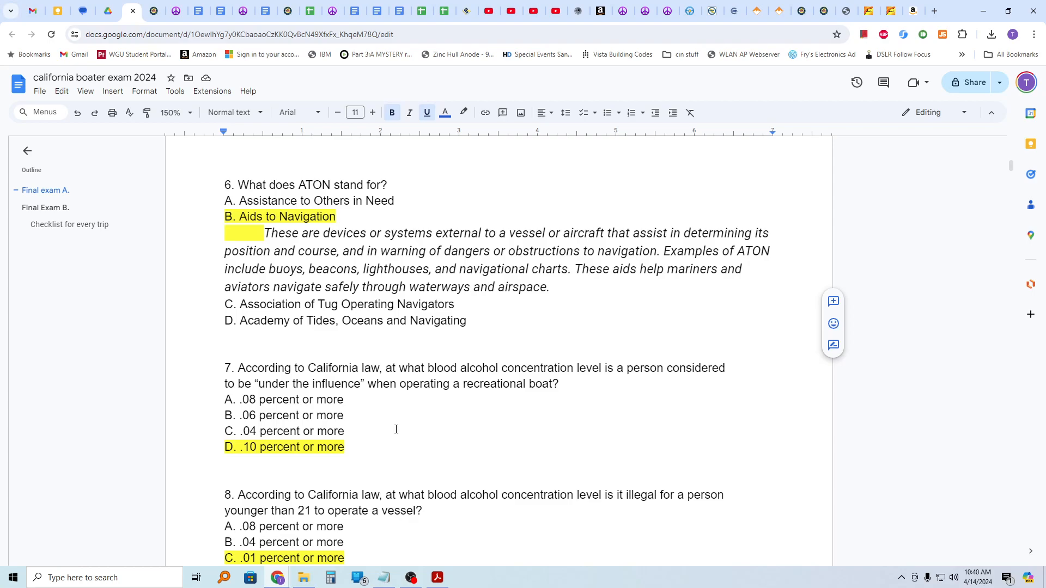
mouse_move(465, 394)
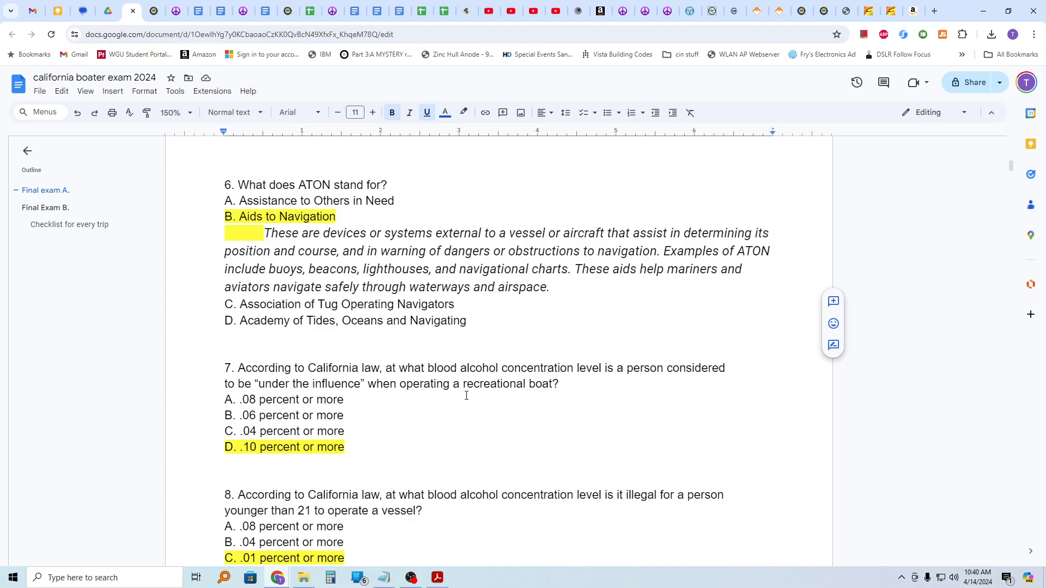
mouse_move(543, 395)
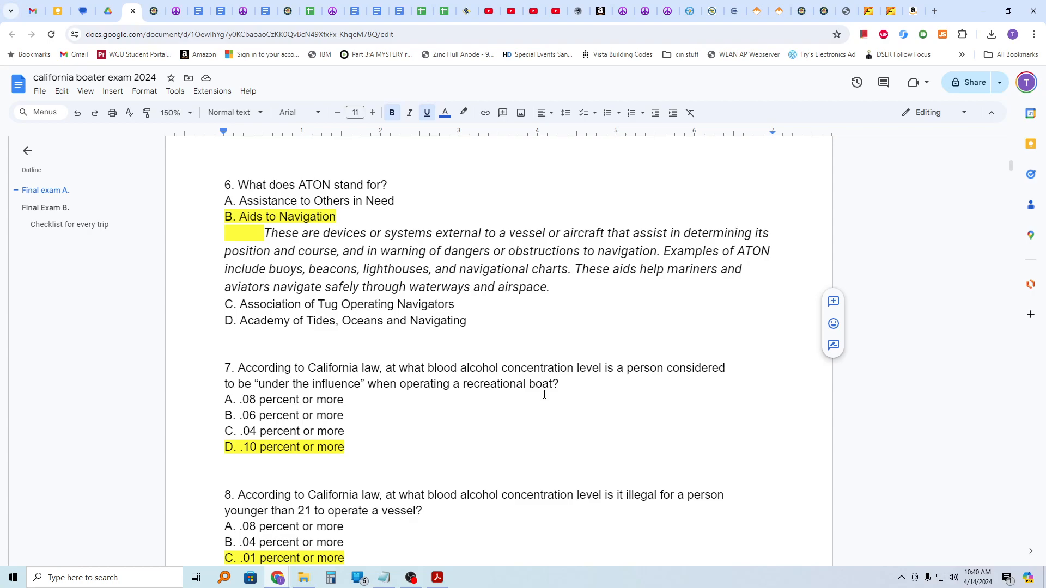
mouse_move(495, 408)
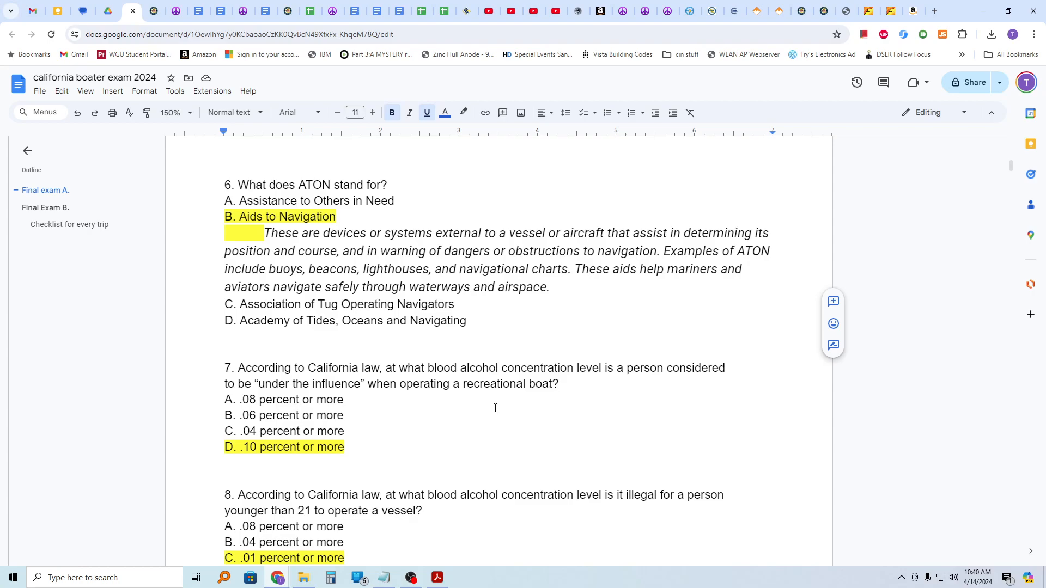
mouse_move(365, 463)
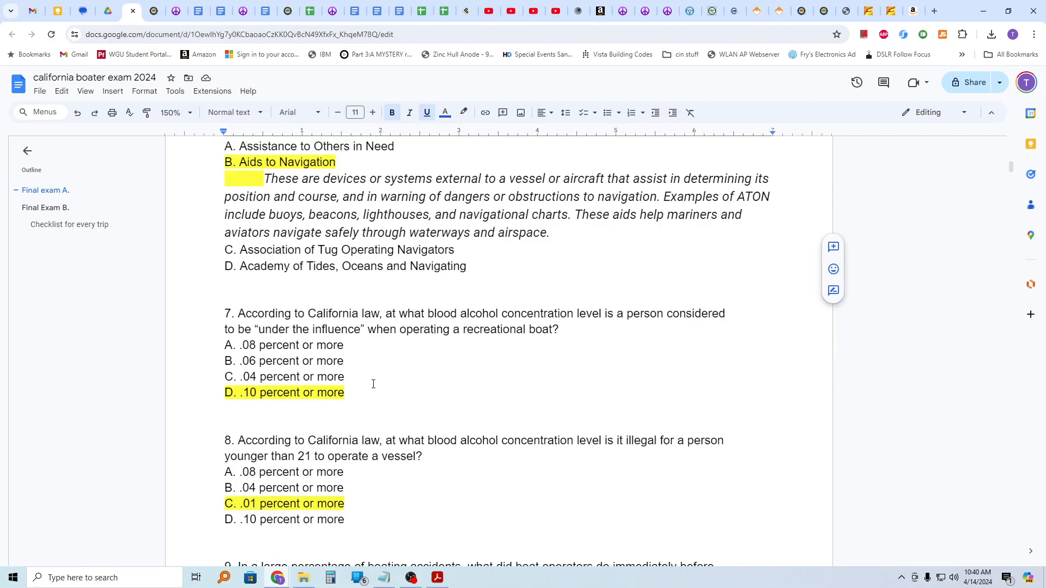
scroll(down, 3)
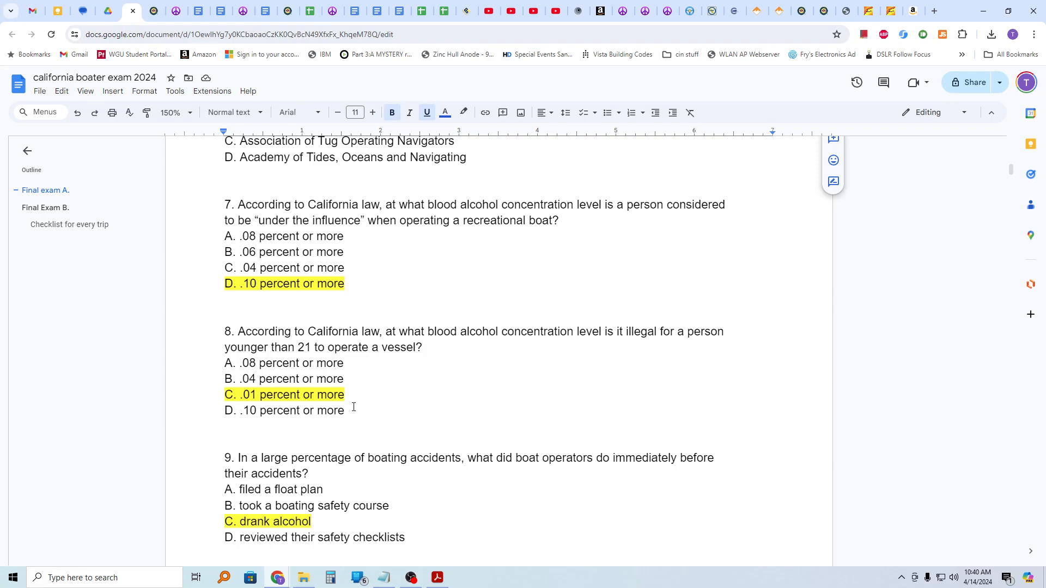
mouse_move(355, 407)
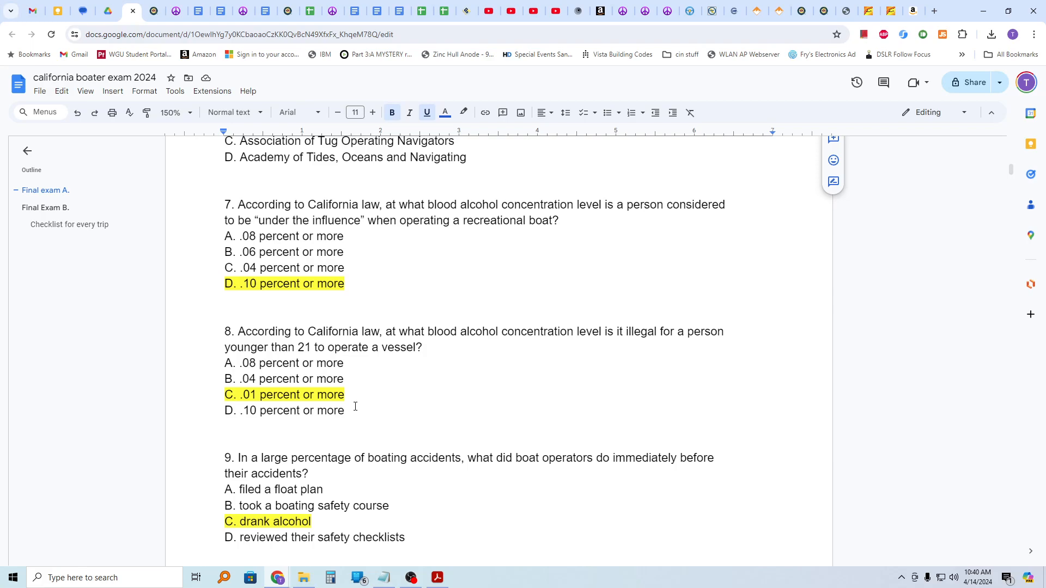
scroll(down, 3)
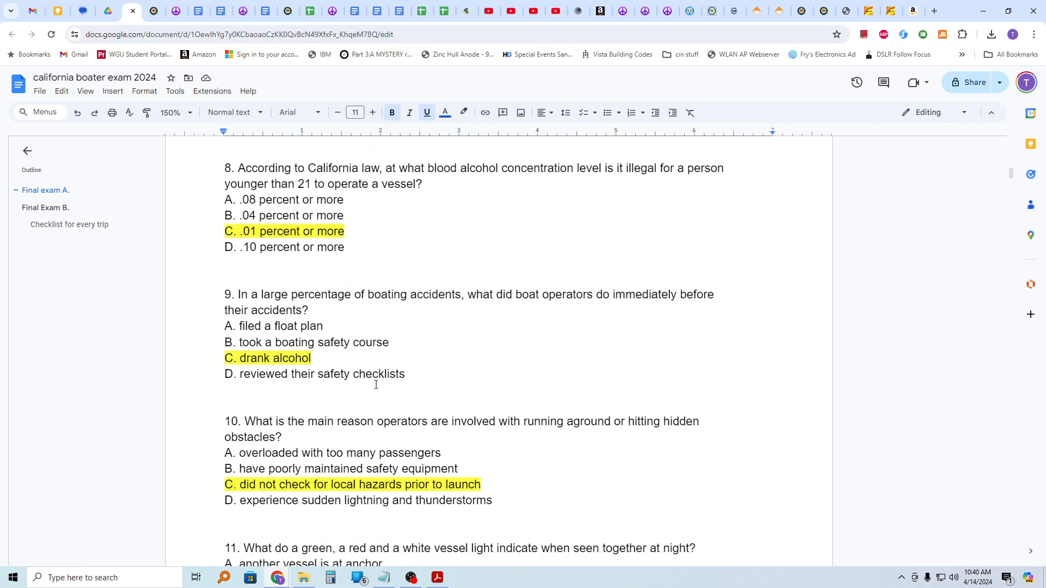
mouse_move(457, 328)
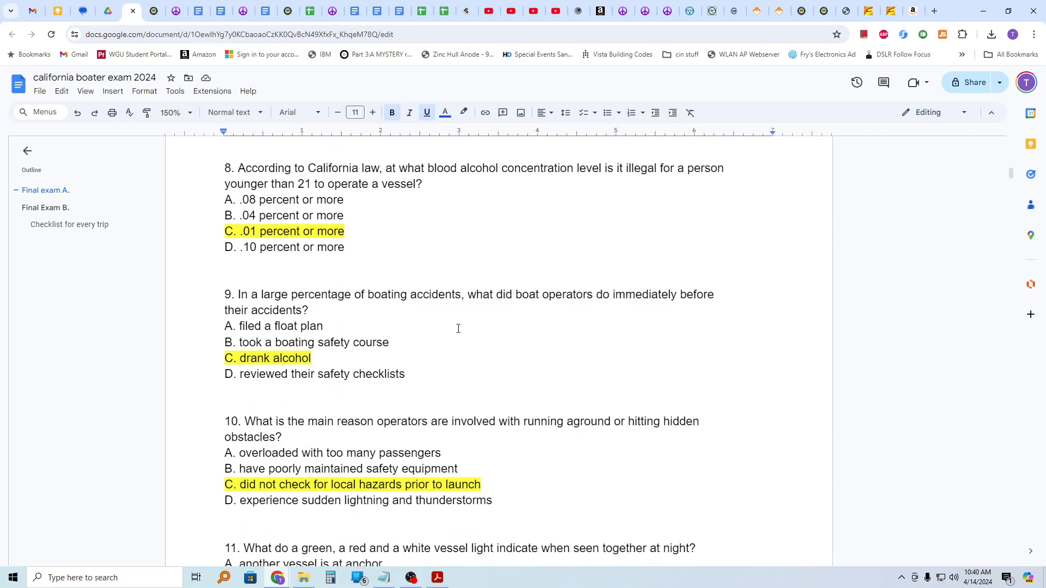
mouse_move(401, 354)
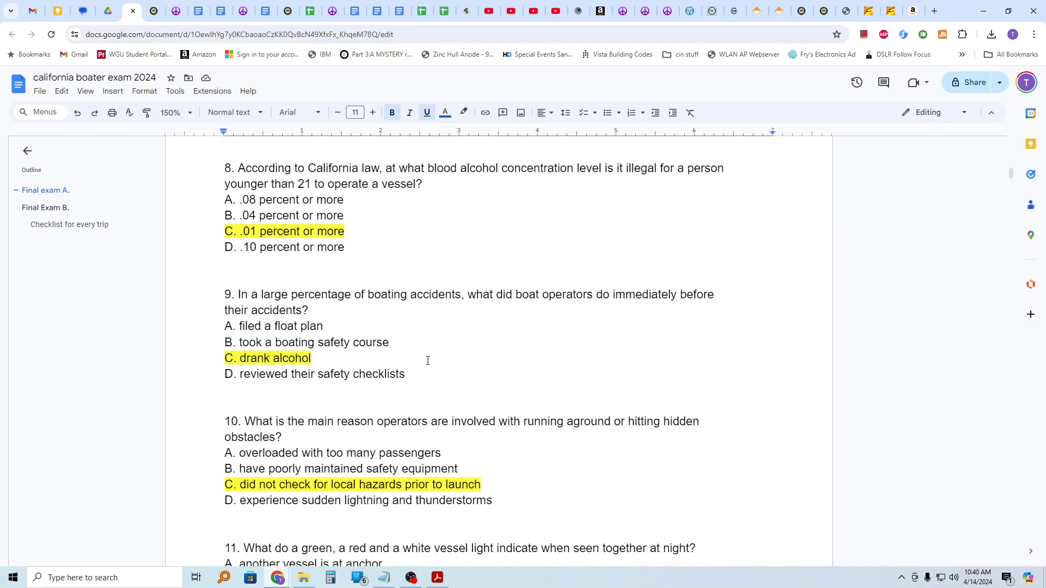
scroll(down, 3)
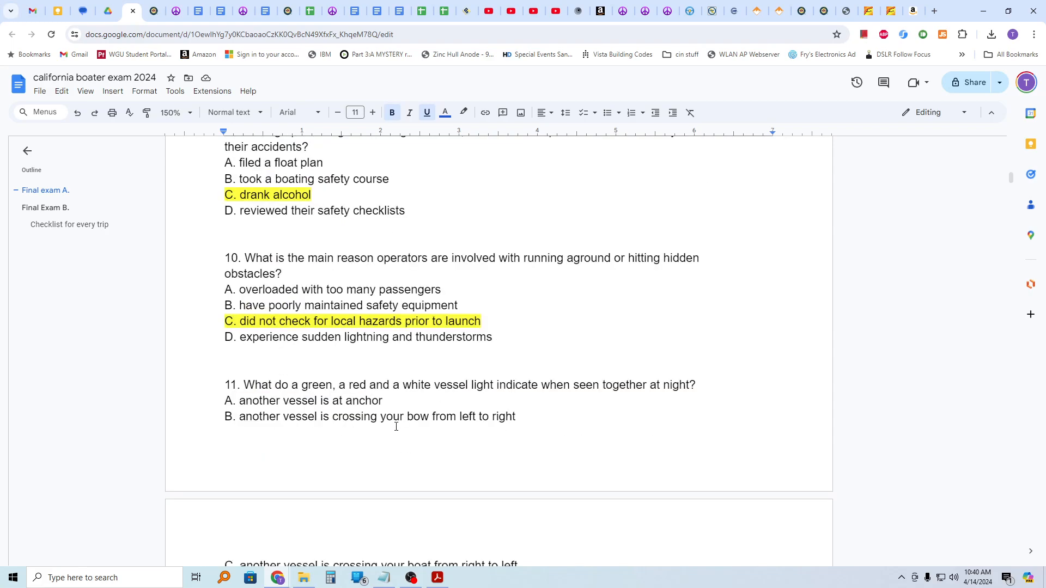
mouse_move(436, 322)
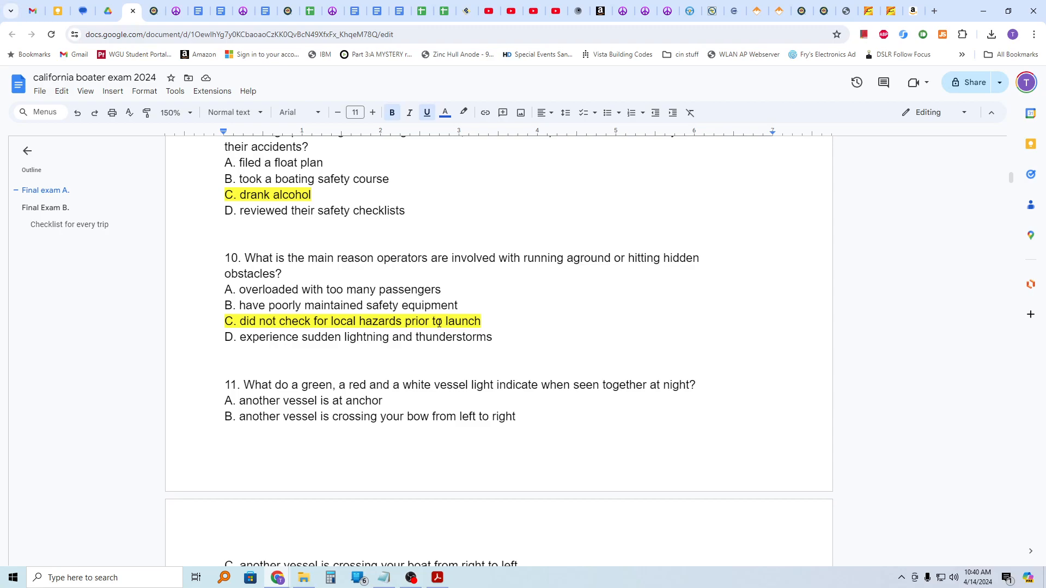
scroll(down, 3)
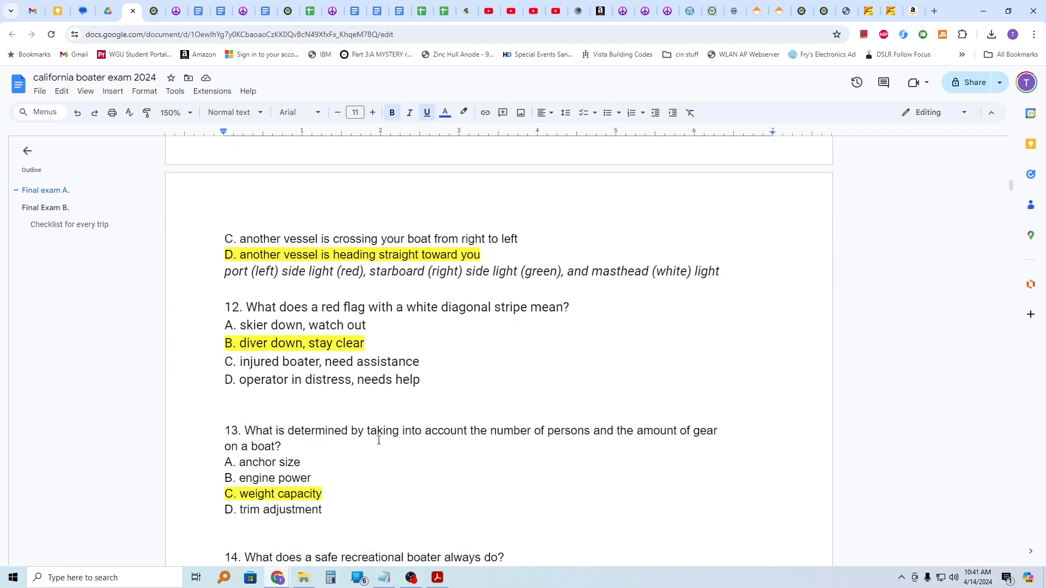
scroll(down, 3)
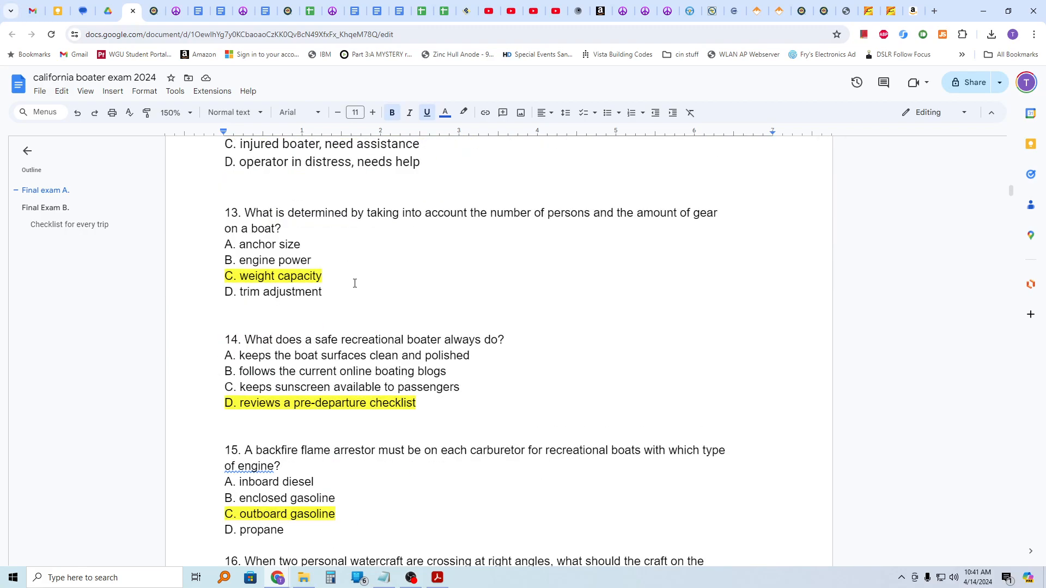
mouse_move(379, 251)
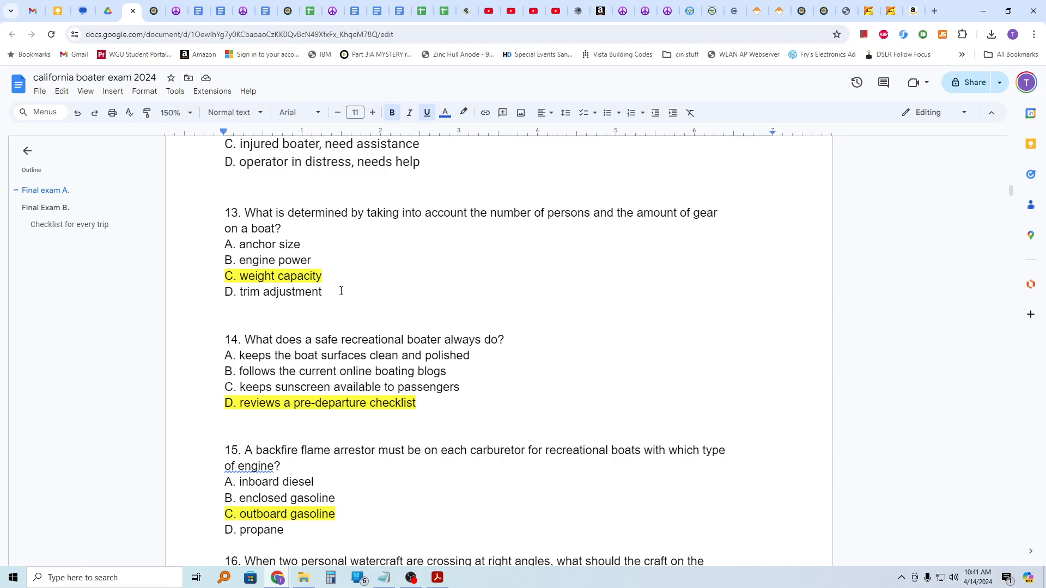
mouse_move(431, 411)
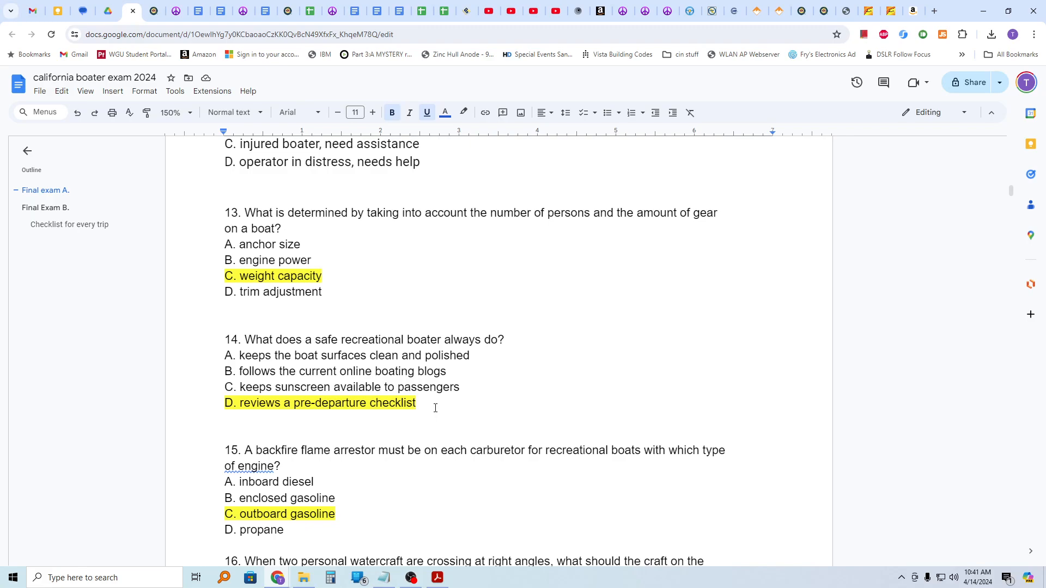
Unhighlight 'C. outboard gasoline' and highlight 'B. enclosed gasoline' yellow for question 15
scroll(down, 3)
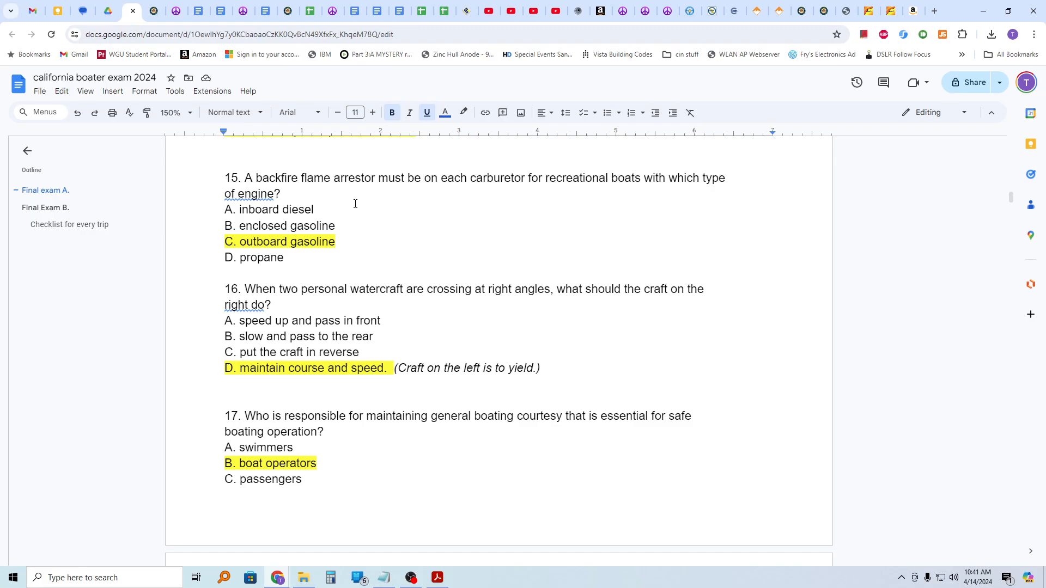
mouse_move(332, 204)
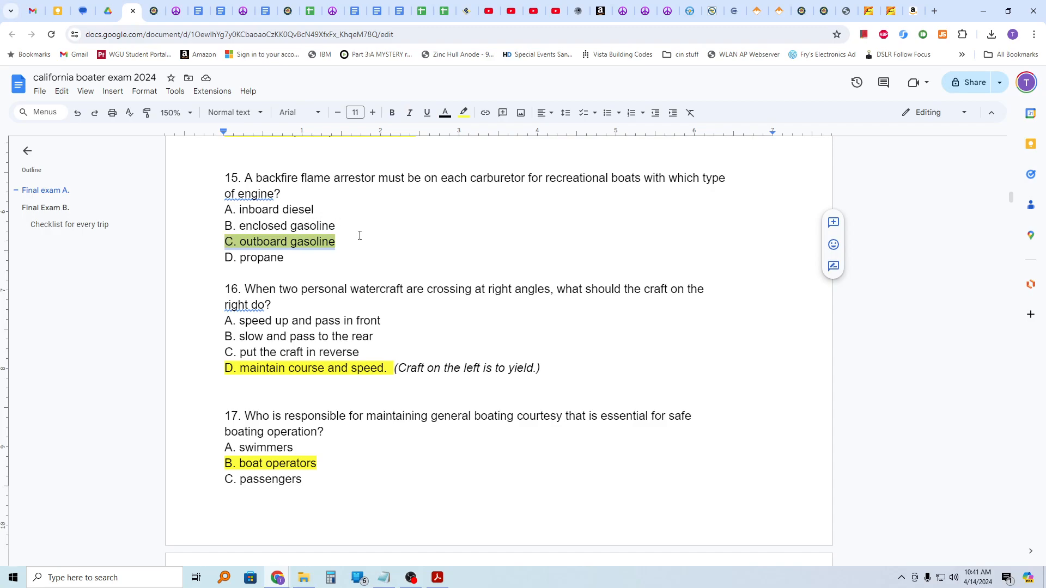
mouse_move(367, 239)
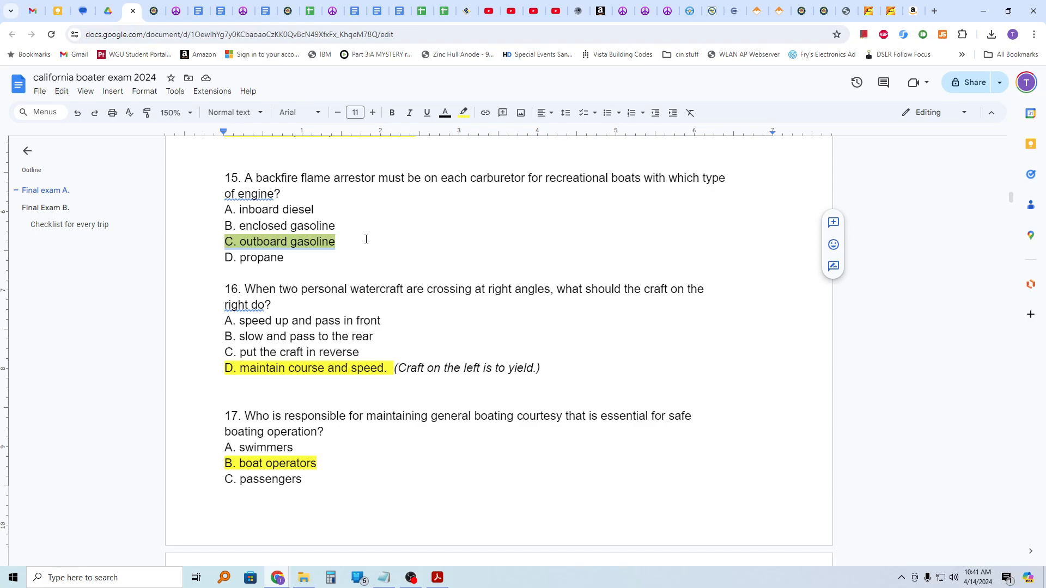
click(464, 113)
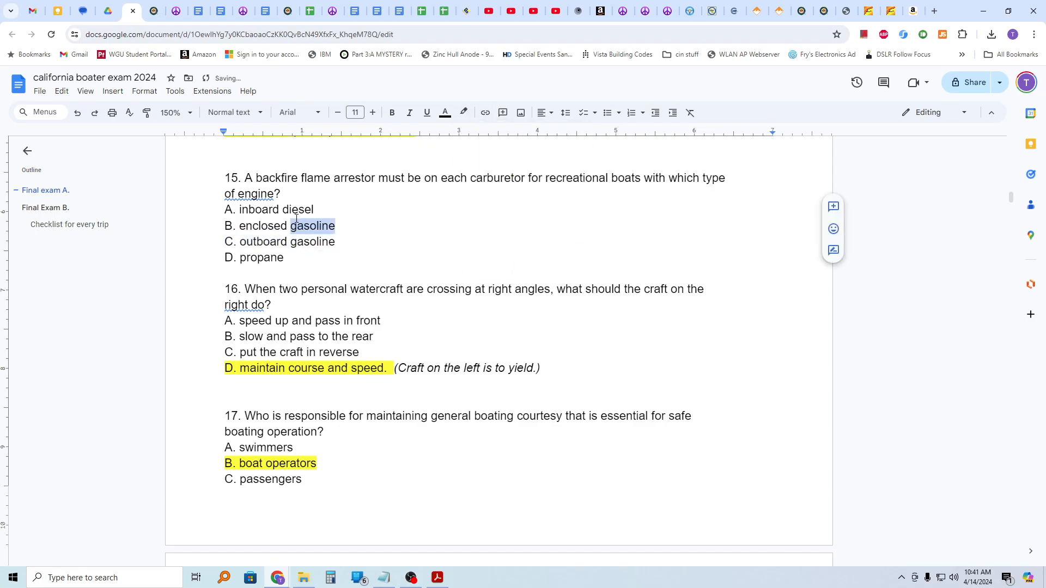
click(464, 112)
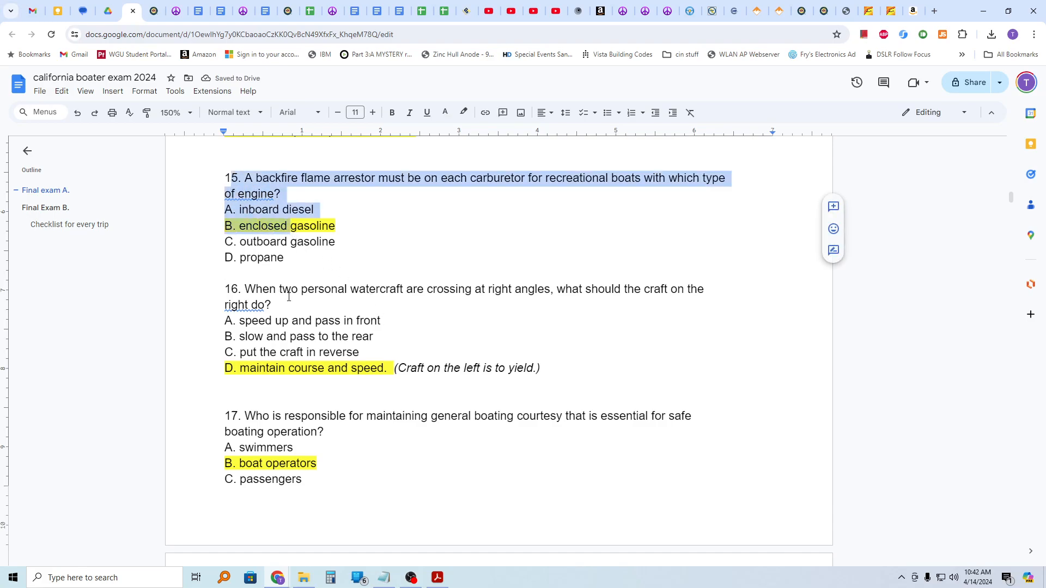
click(414, 320)
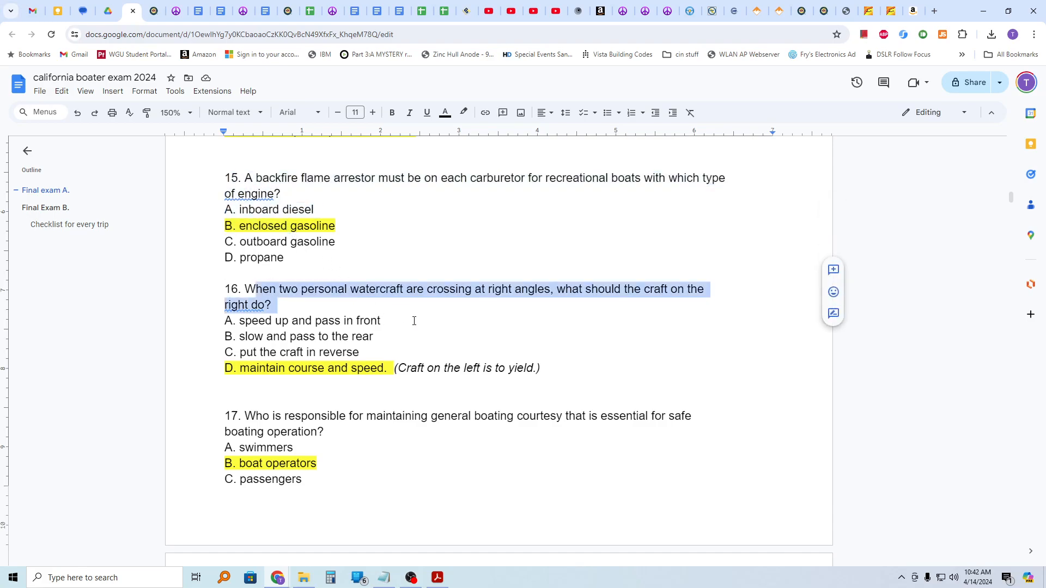
mouse_move(410, 347)
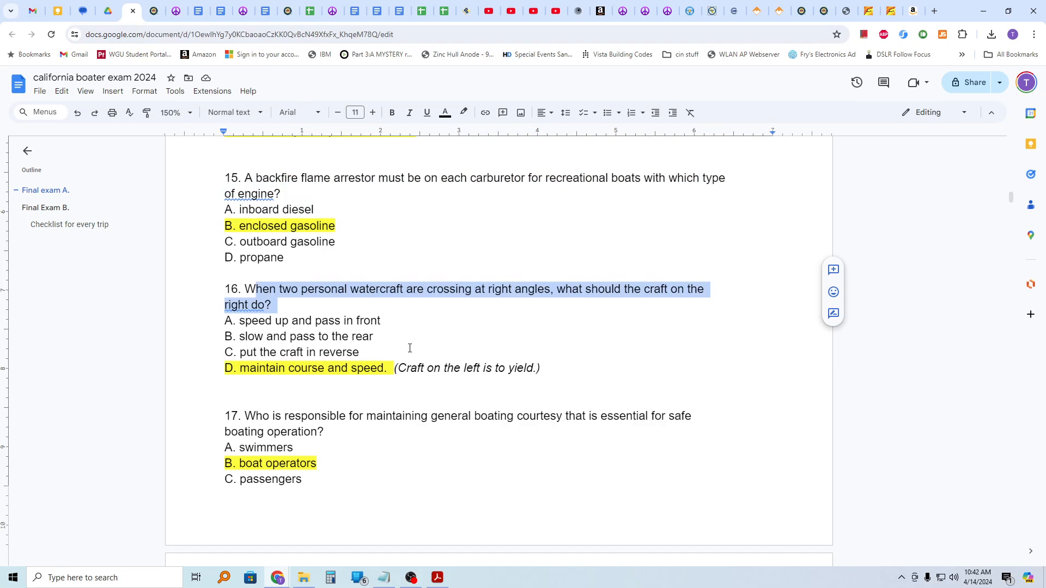
mouse_move(461, 322)
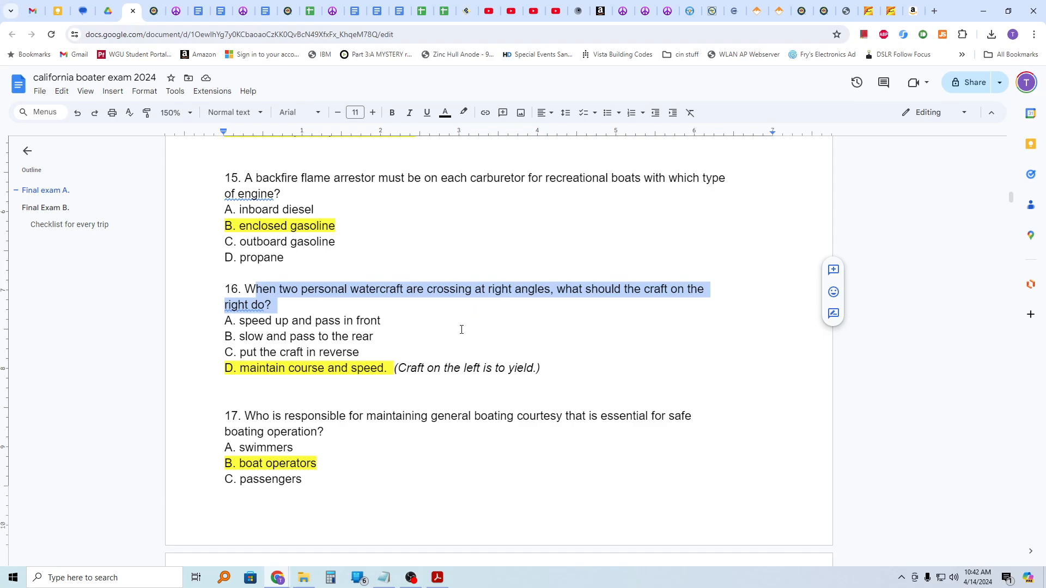
mouse_move(404, 382)
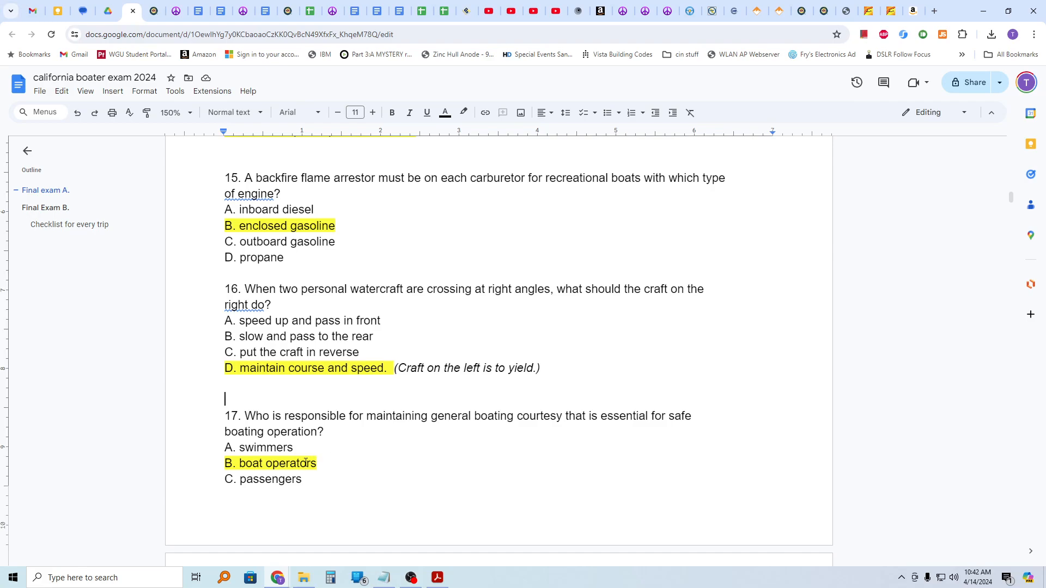
scroll(down, 3)
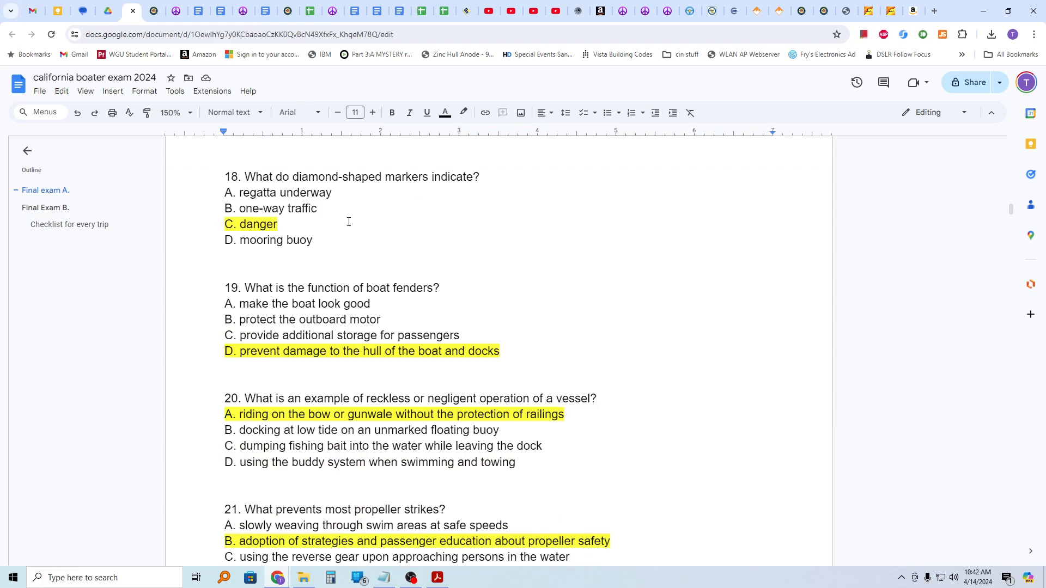
mouse_move(304, 300)
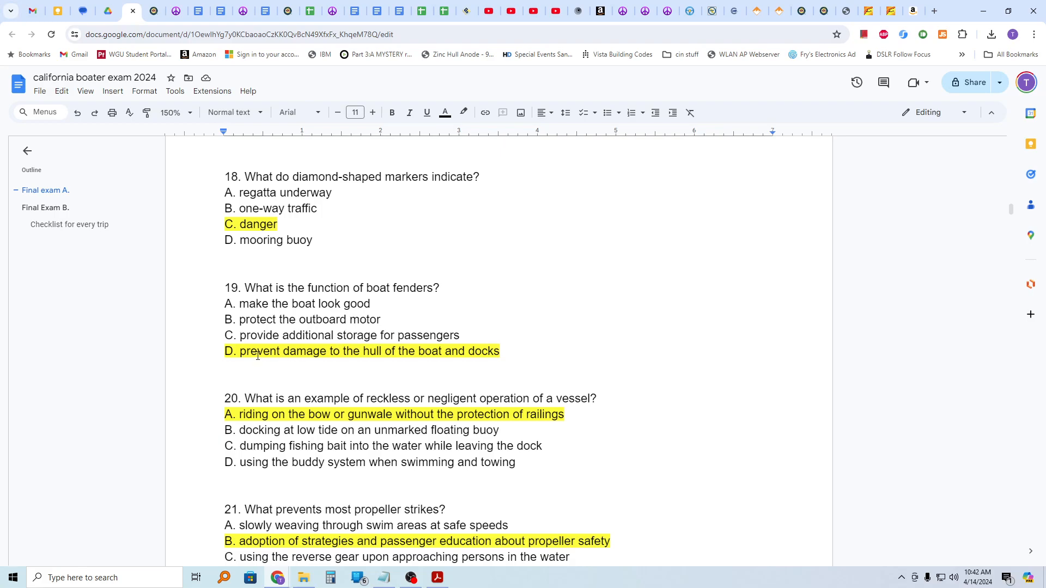
mouse_move(296, 346)
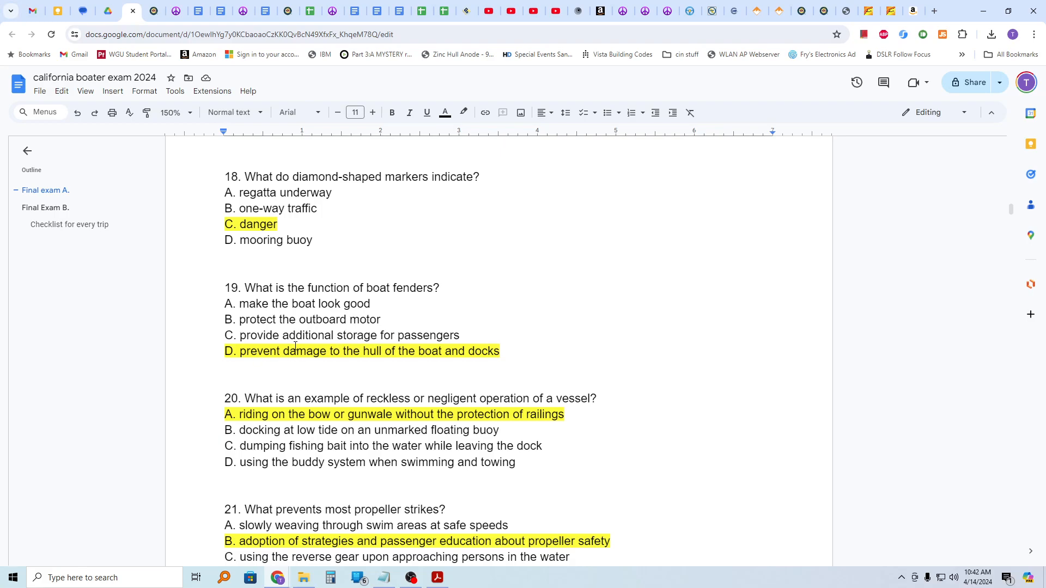
mouse_move(333, 399)
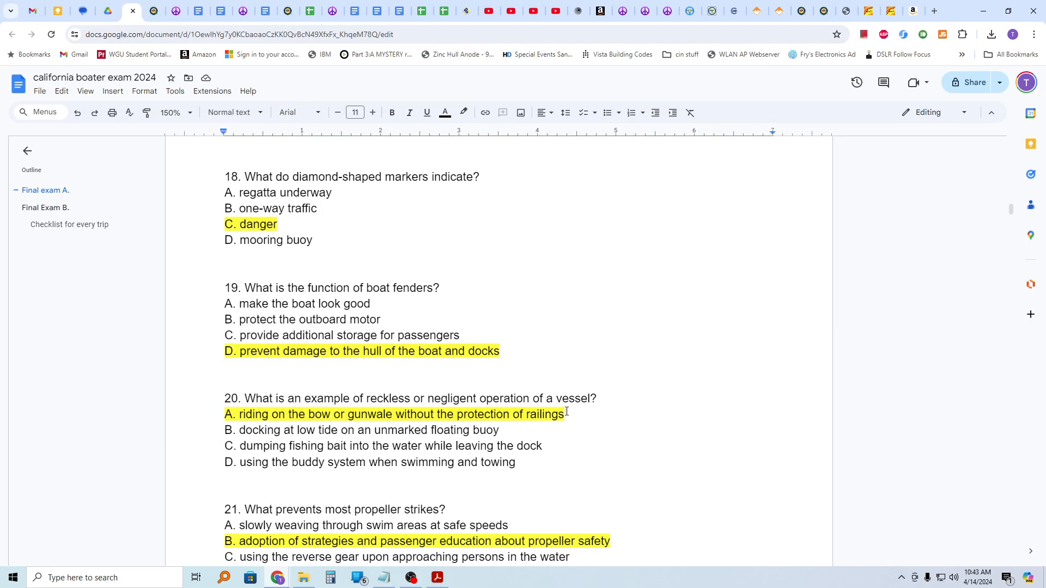
scroll(down, 3)
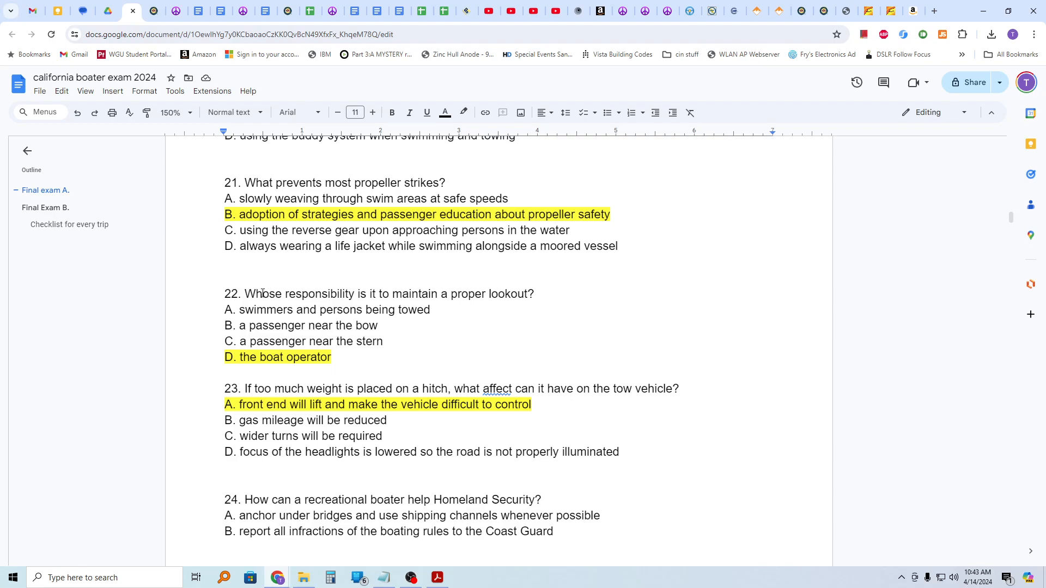
mouse_move(401, 398)
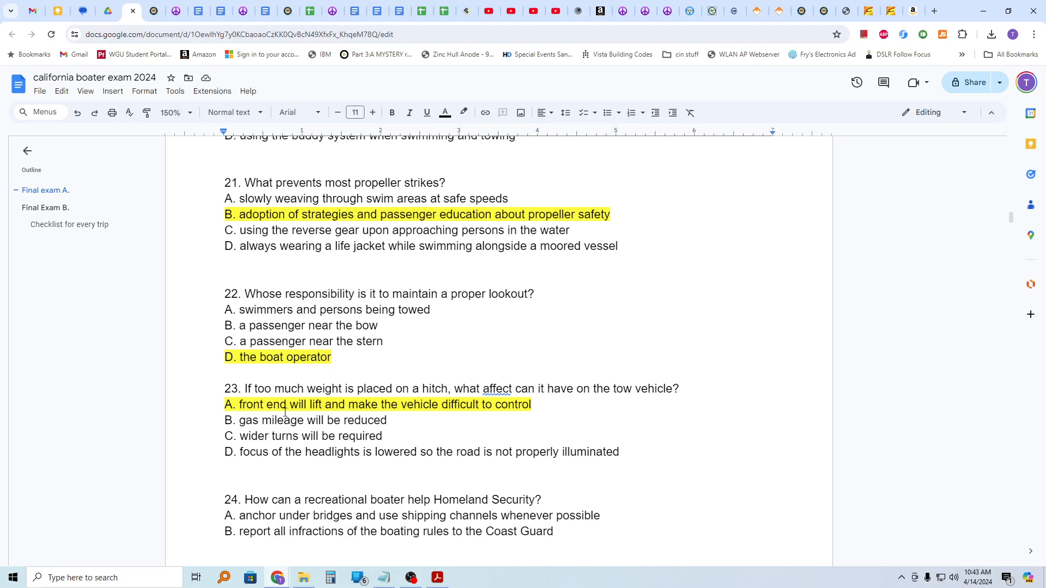
mouse_move(347, 407)
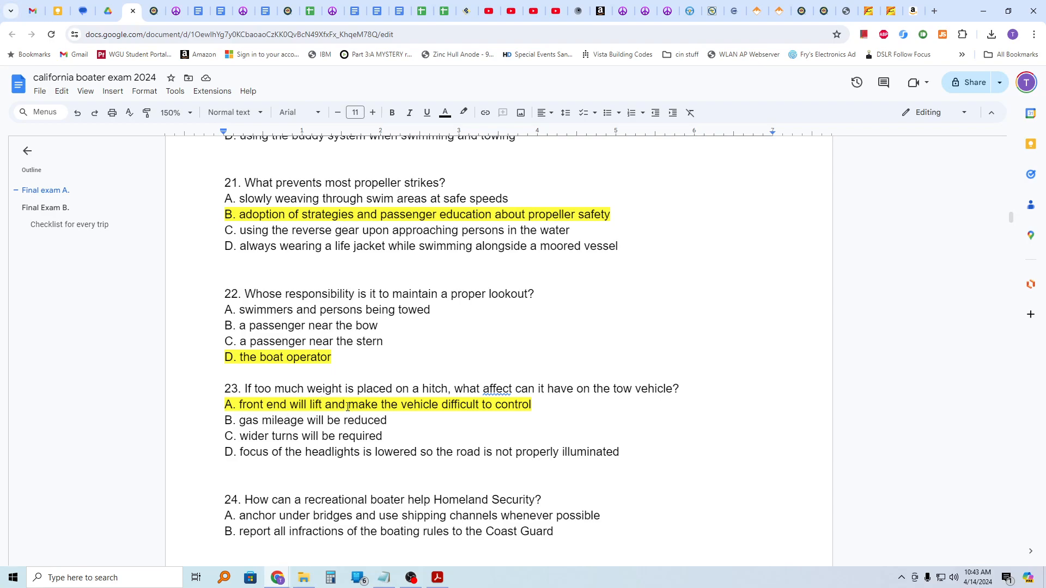
scroll(down, 3)
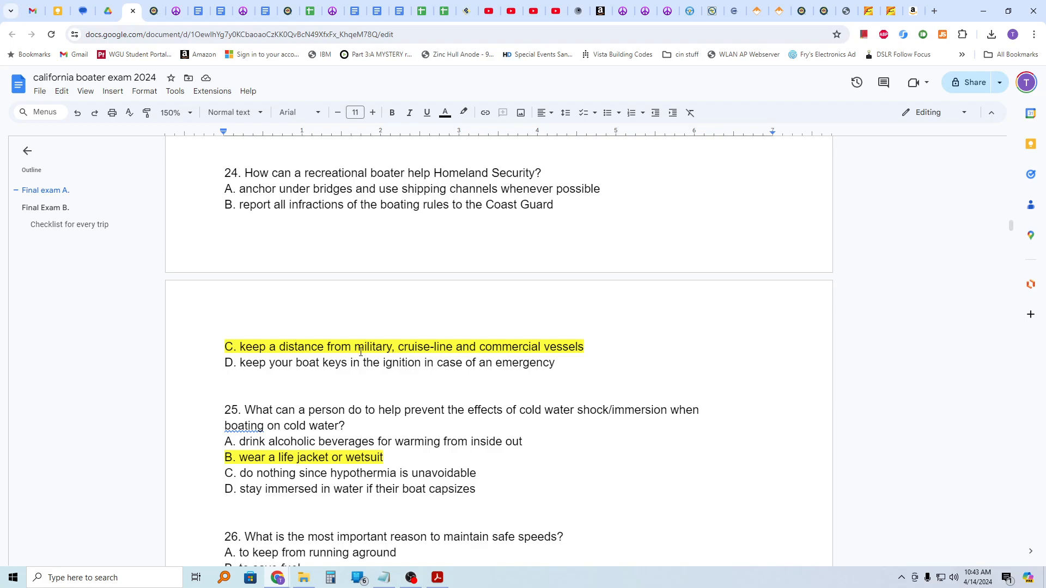
mouse_move(344, 374)
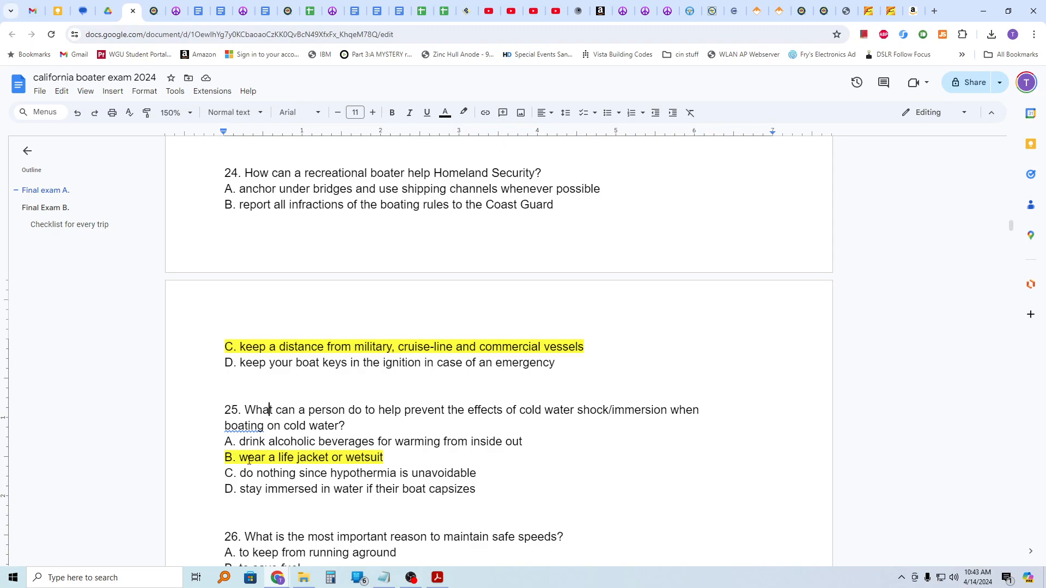
scroll(down, 3)
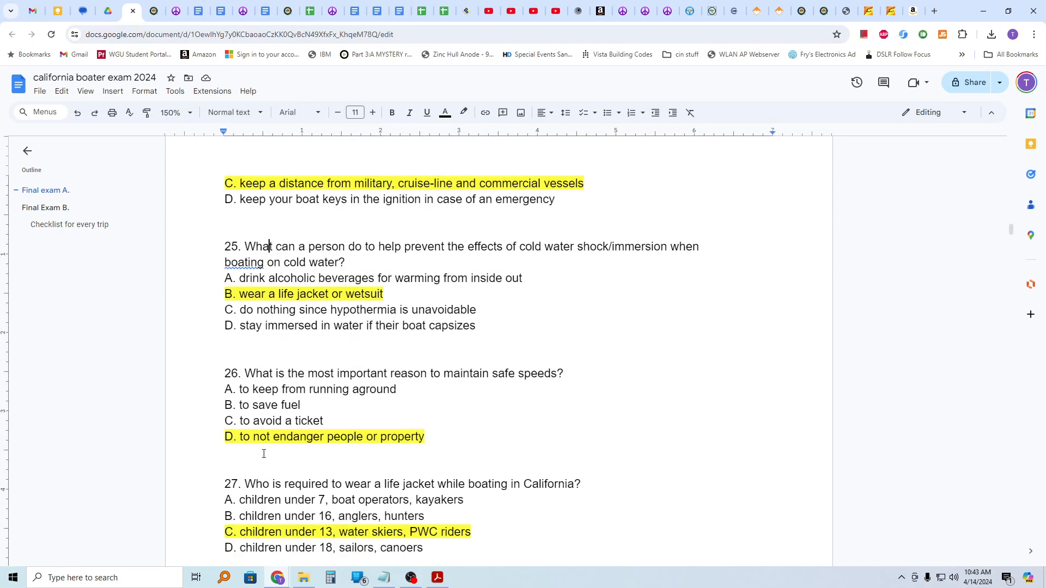
scroll(down, 3)
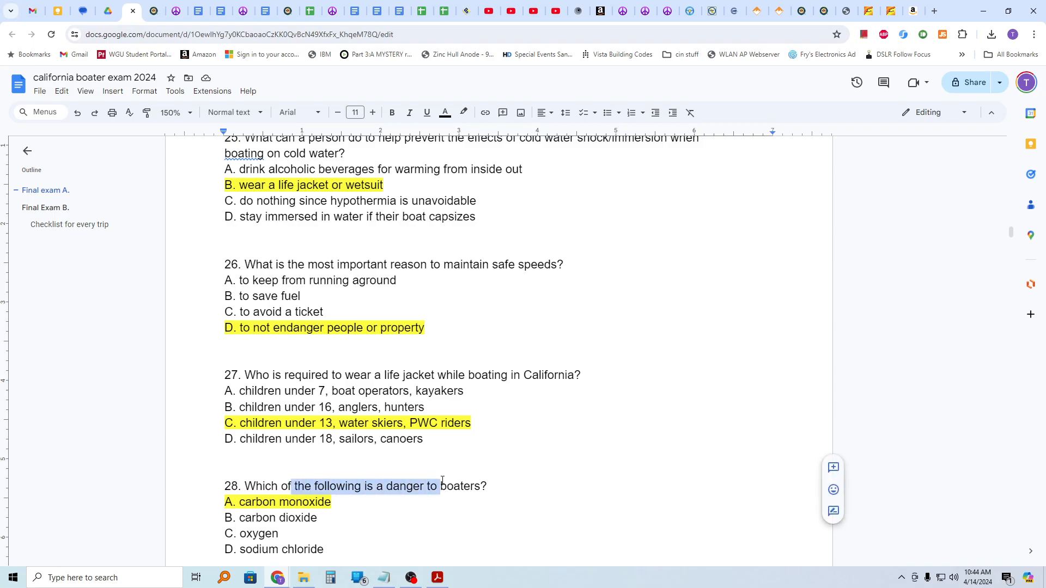
scroll(down, 3)
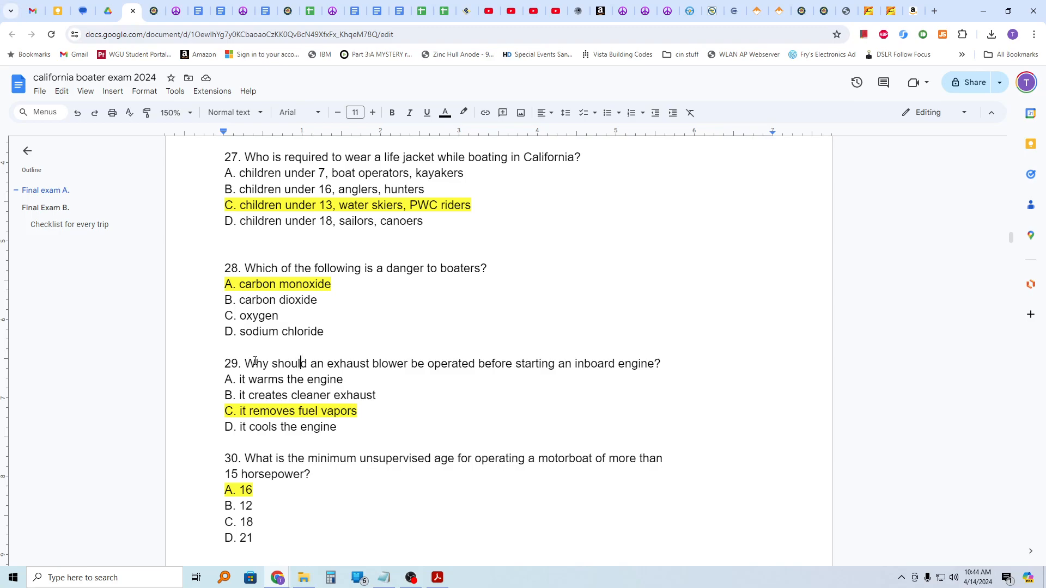
mouse_move(397, 452)
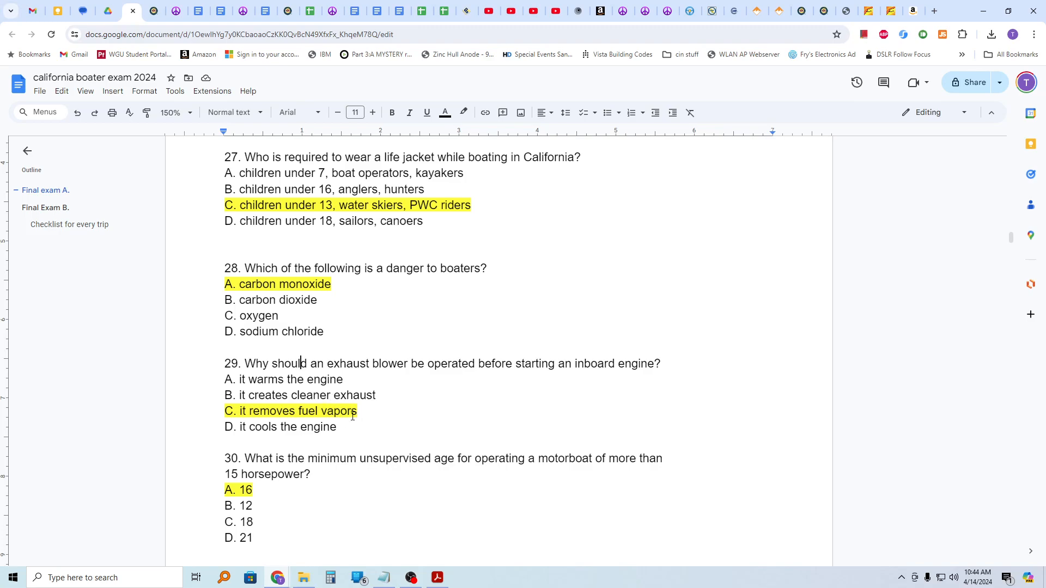
scroll(down, 3)
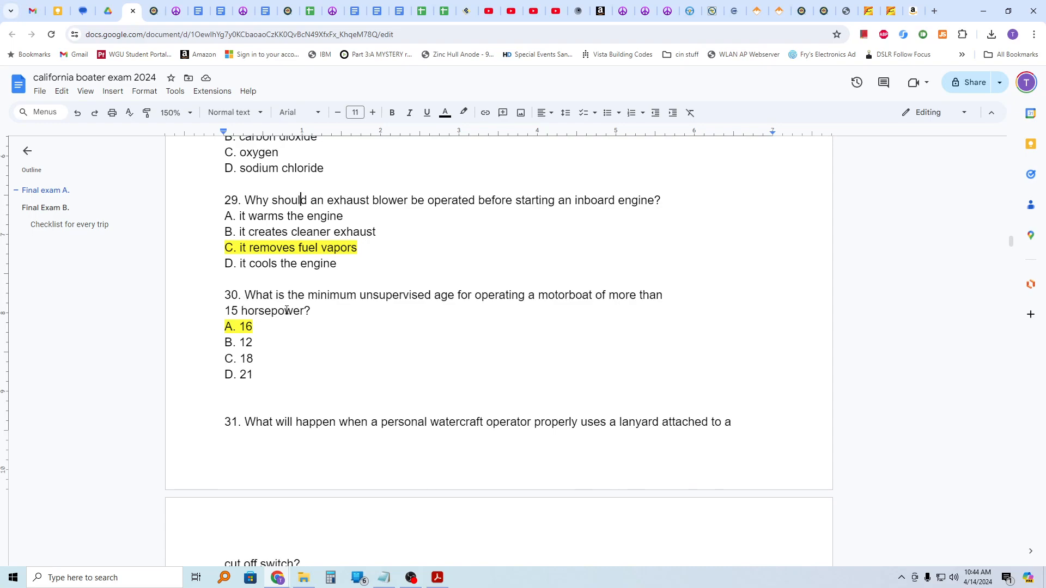
mouse_move(318, 303)
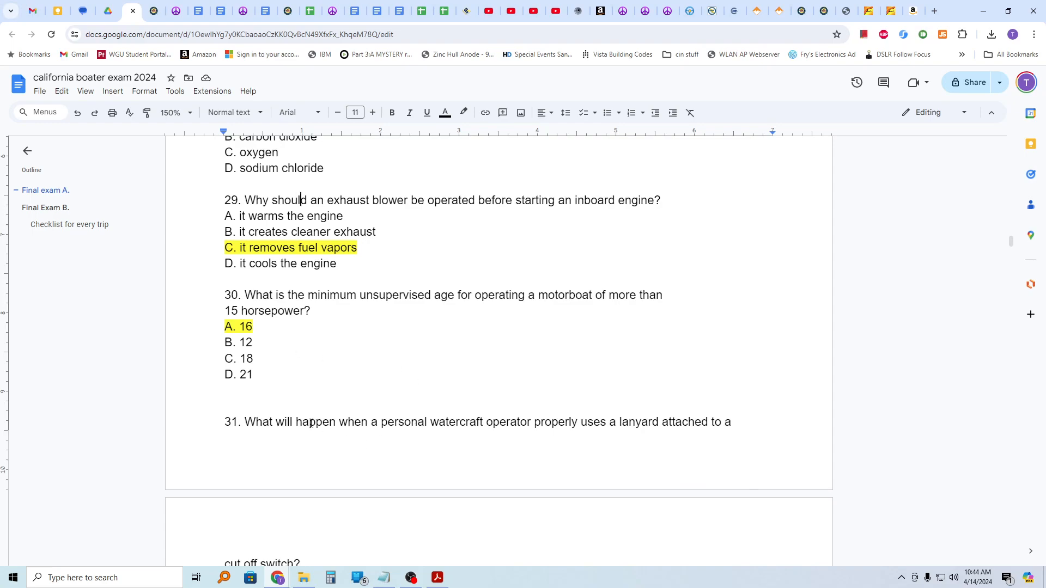
drag(308, 422, 411, 422)
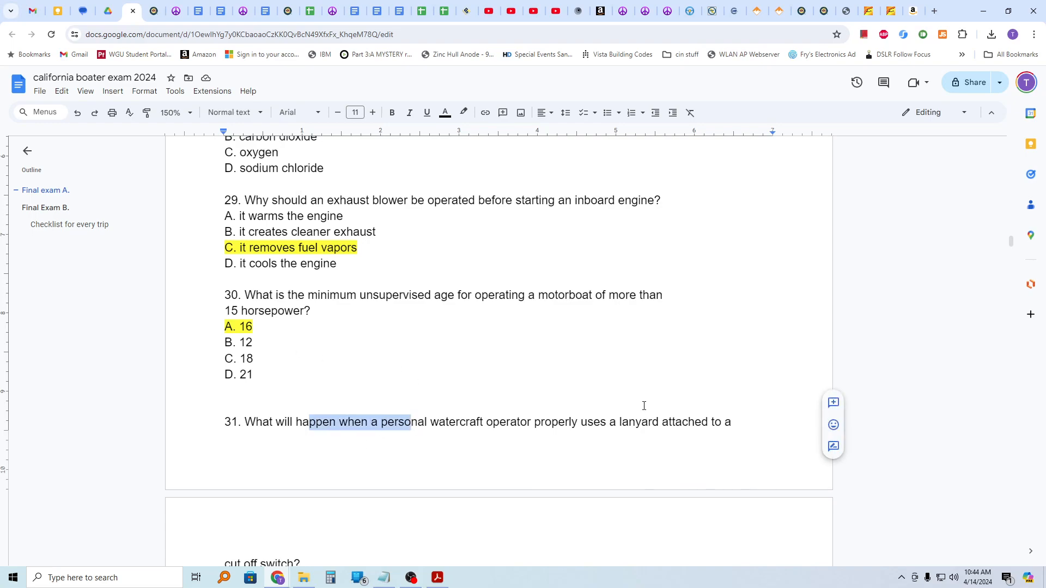
scroll(down, 3)
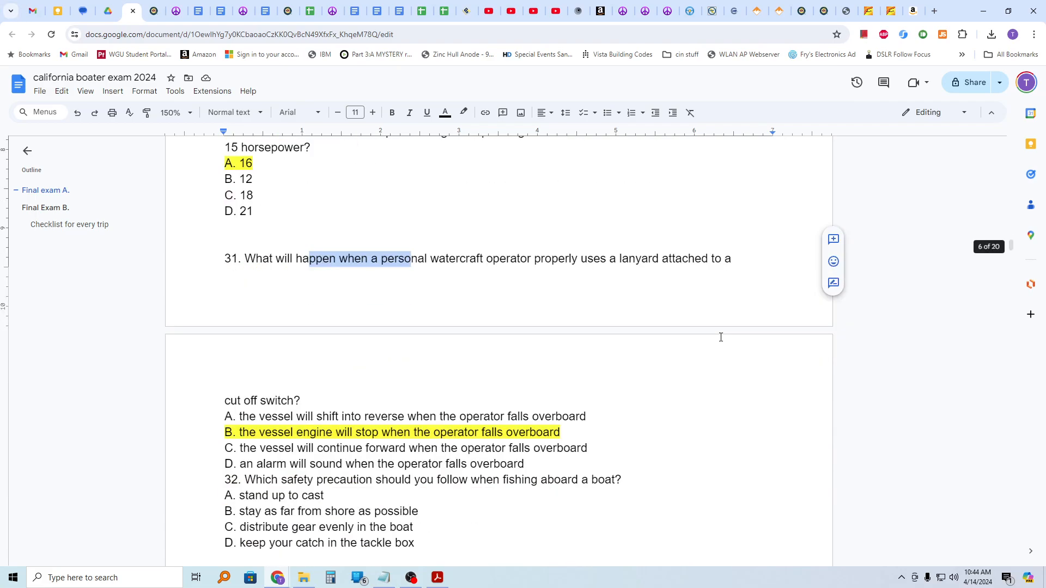
scroll(down, 3)
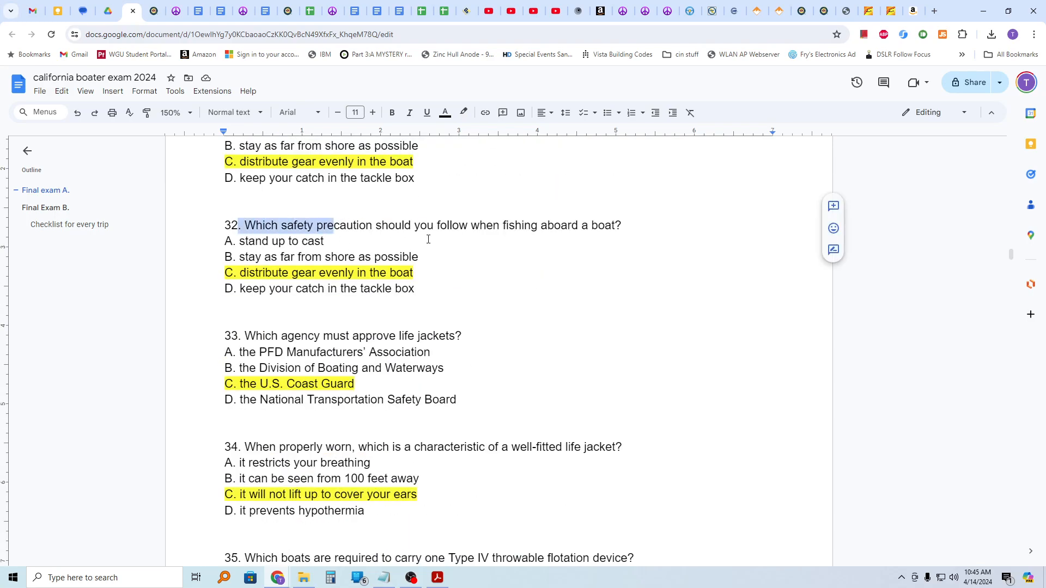
mouse_move(509, 240)
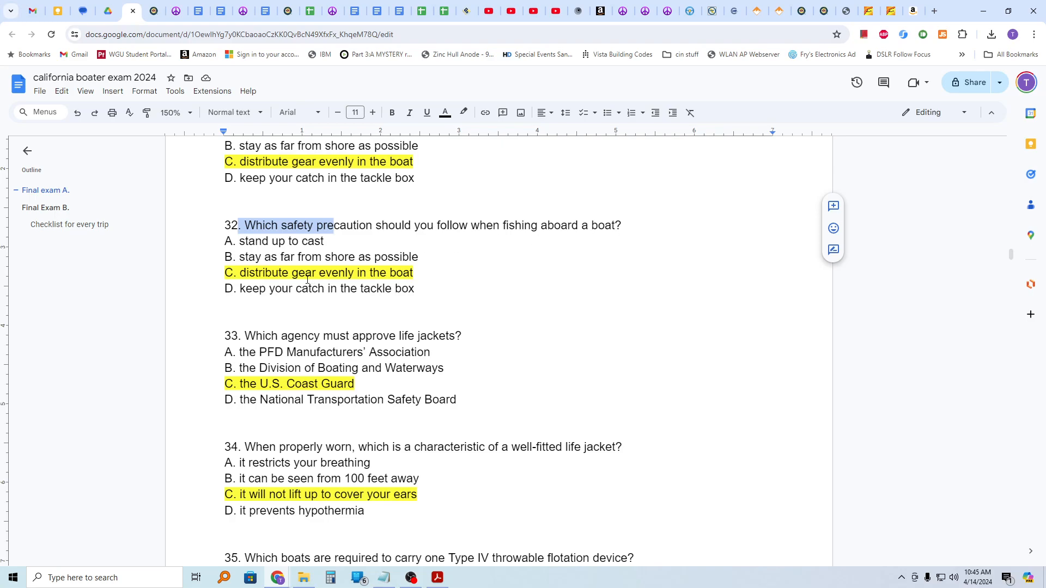
scroll(down, 3)
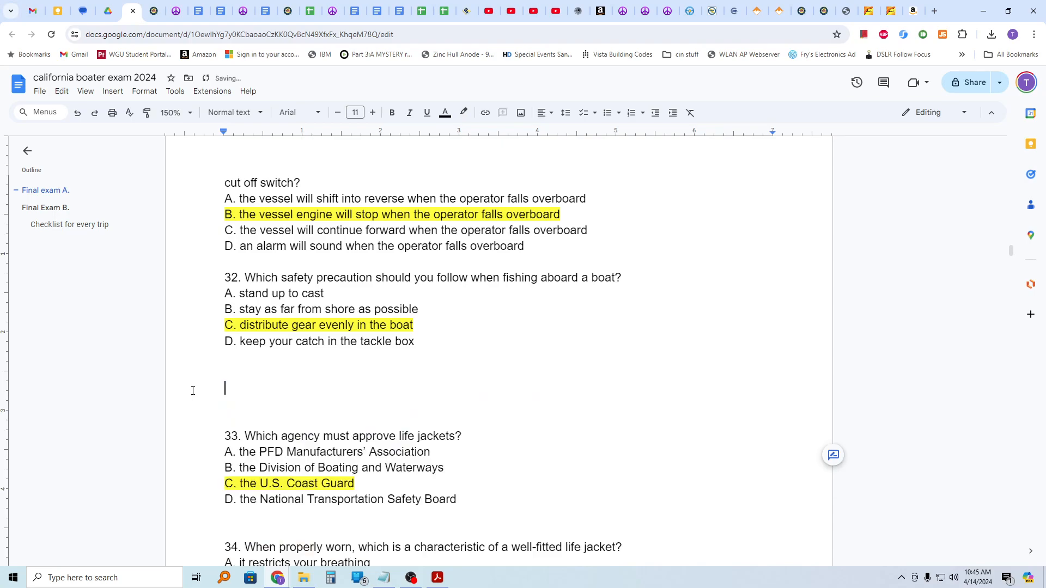
scroll(down, 3)
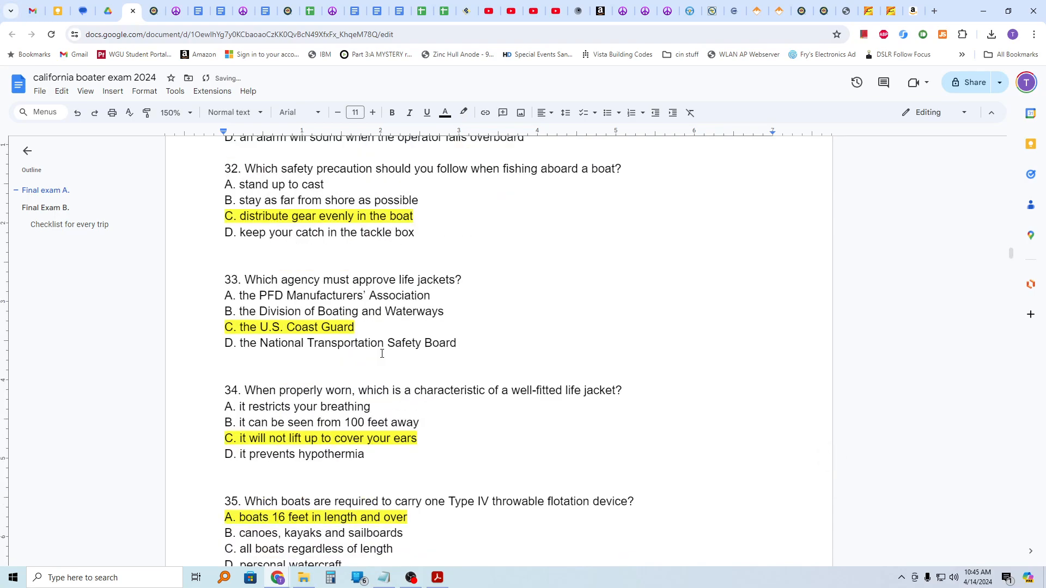
scroll(down, 3)
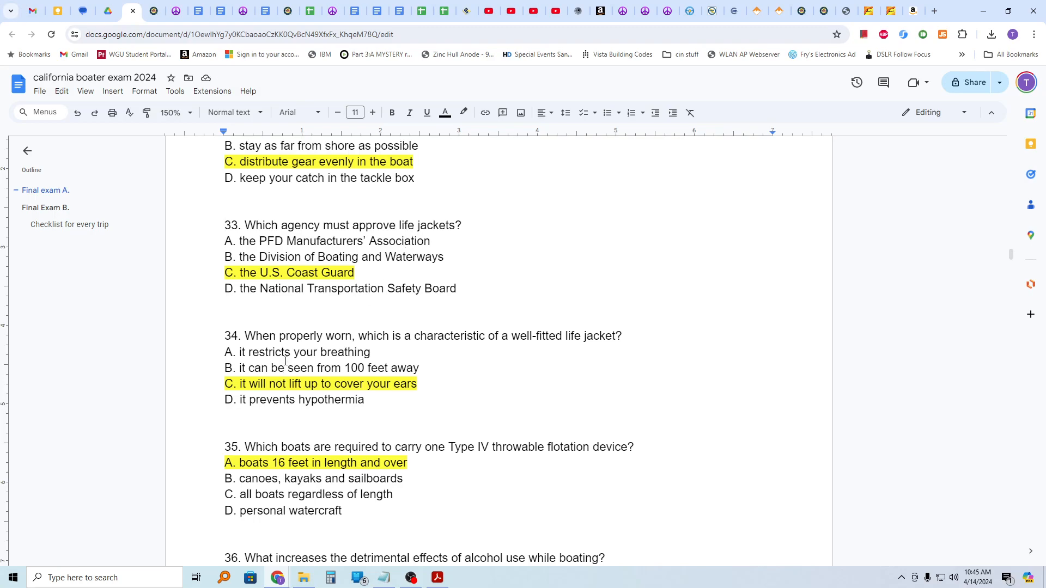
mouse_move(285, 336)
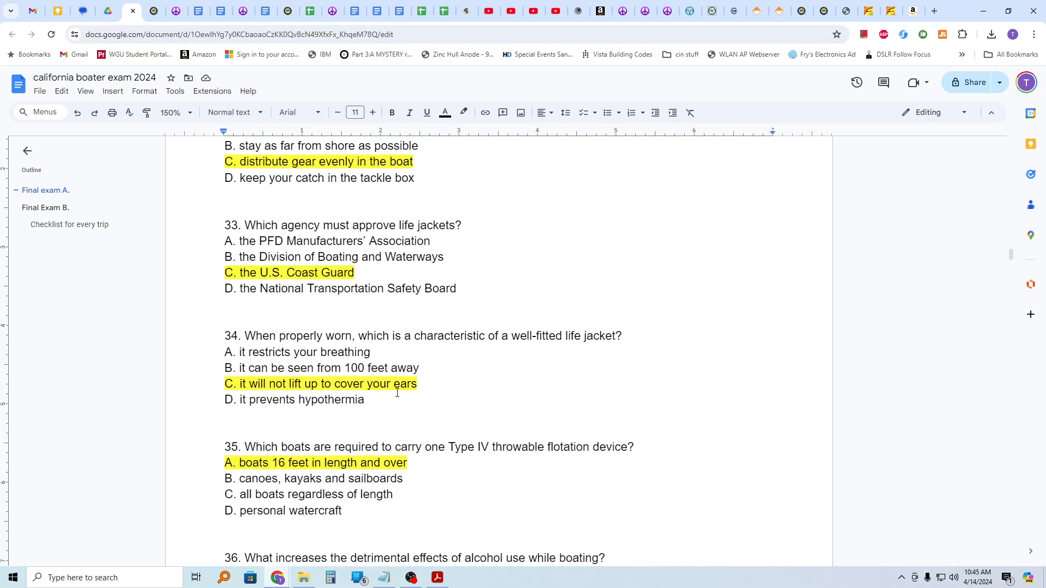
mouse_move(336, 448)
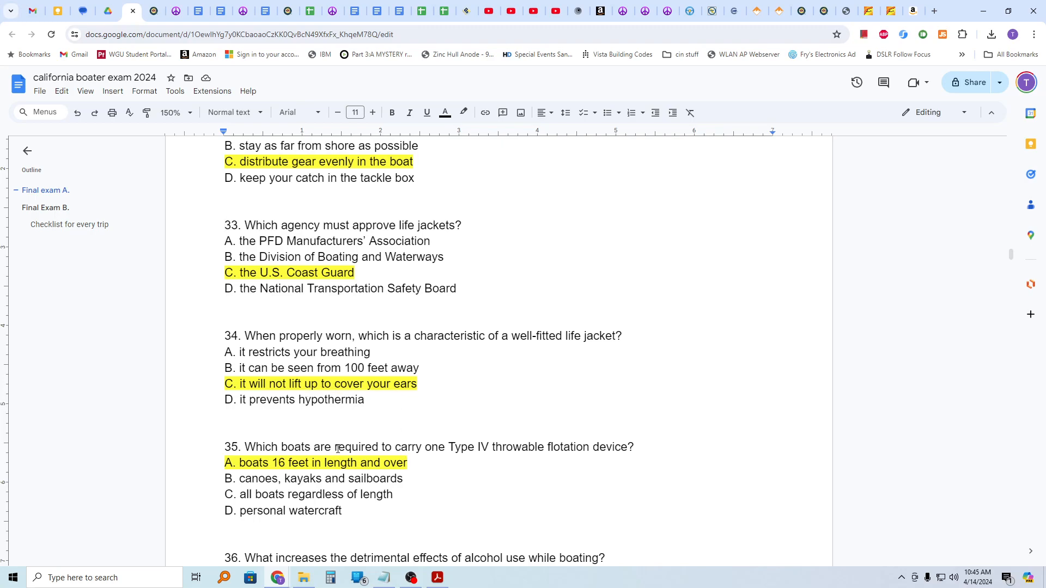
drag(336, 447, 417, 447)
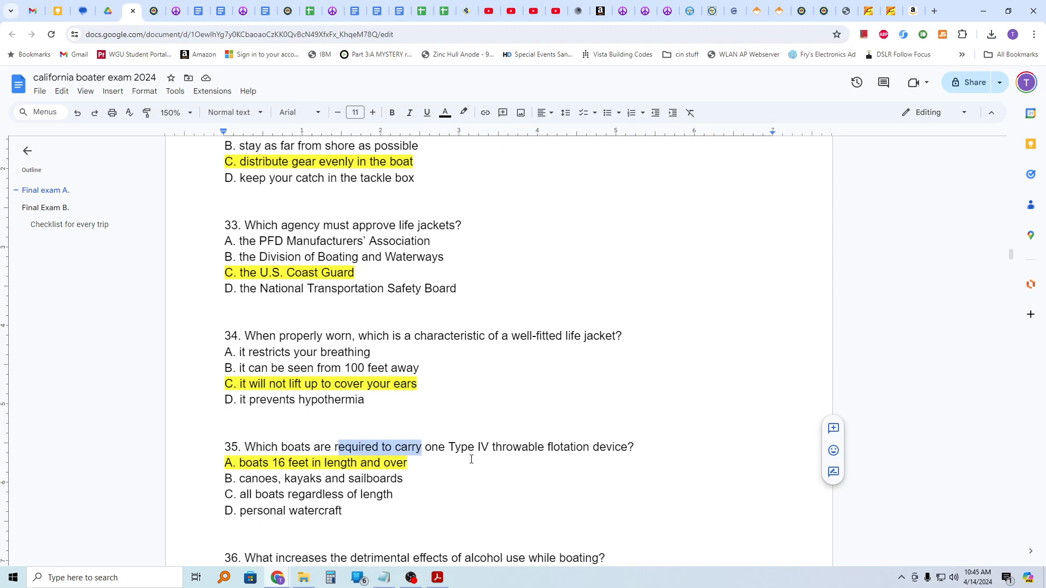
mouse_move(475, 399)
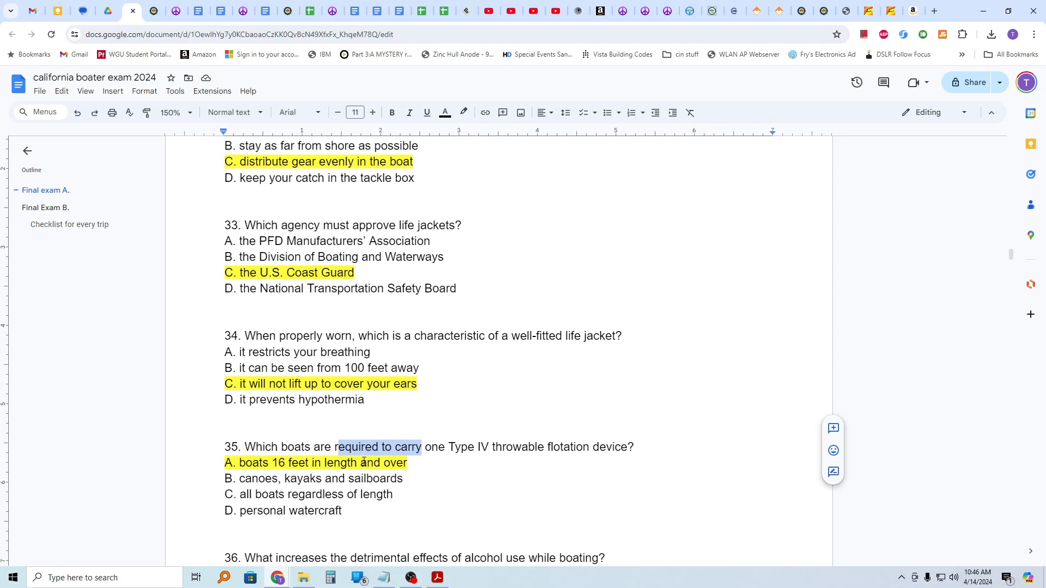
scroll(down, 3)
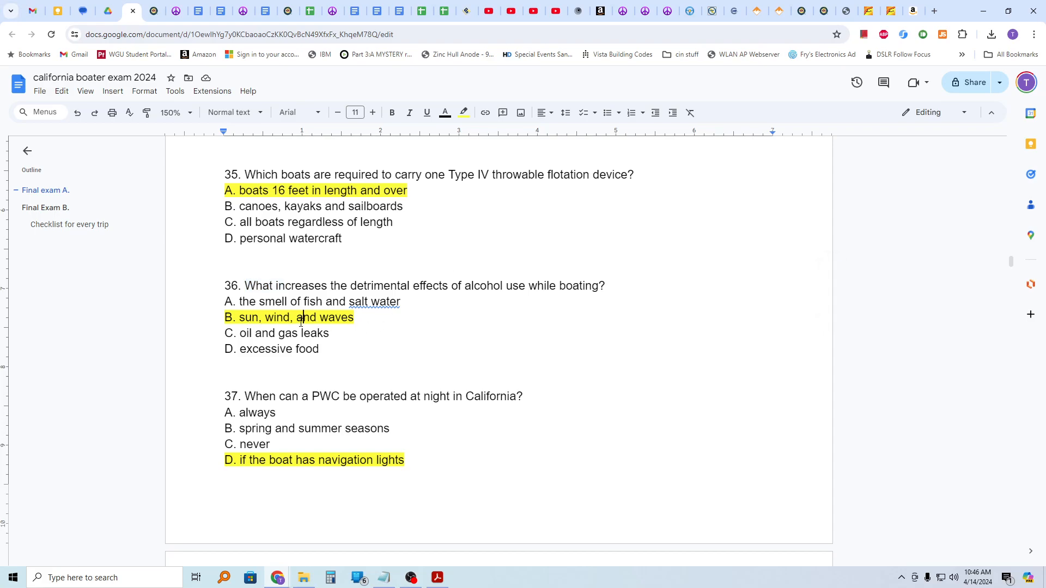
mouse_move(253, 408)
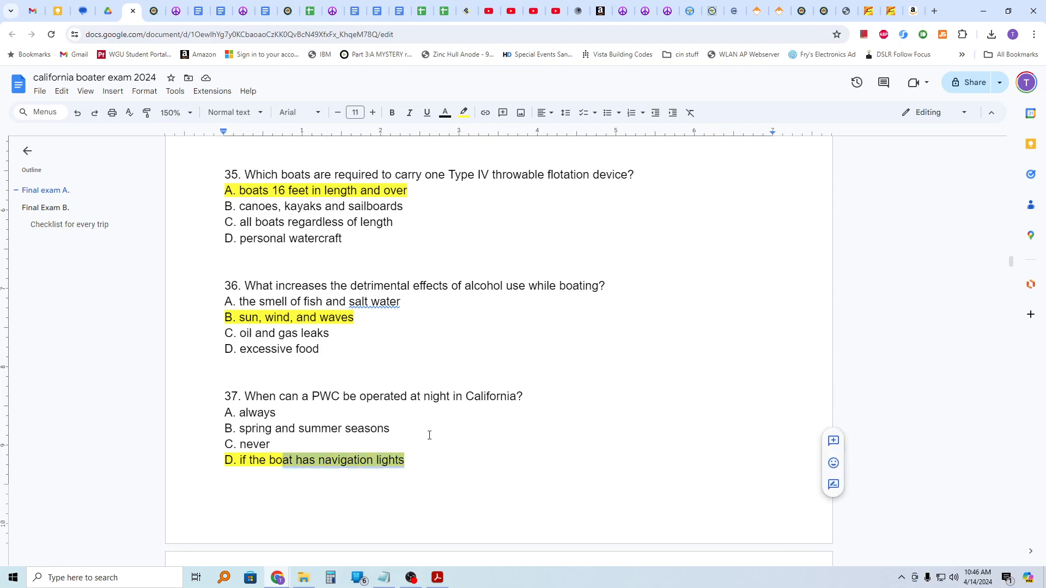
scroll(down, 3)
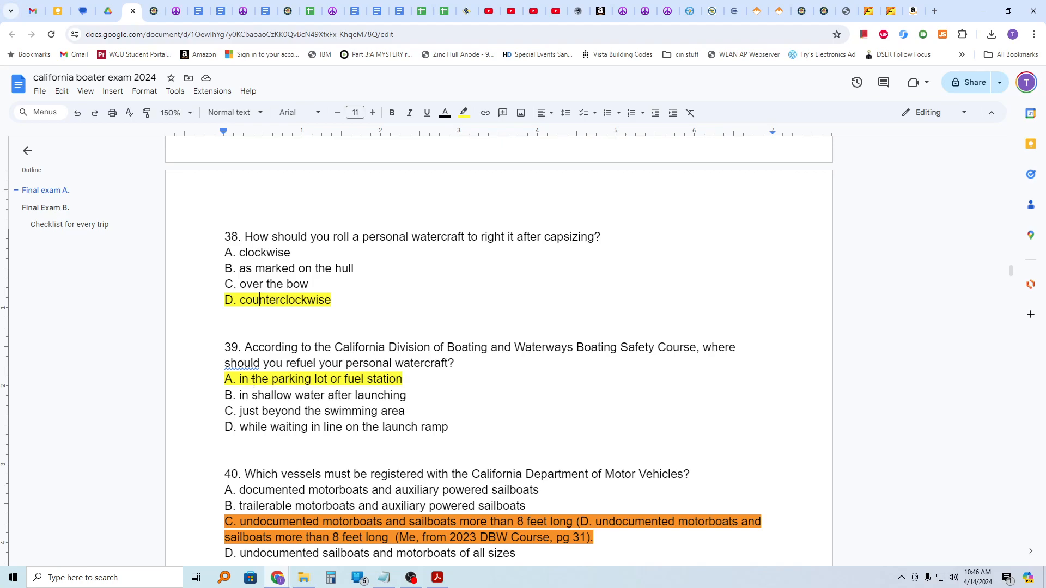
scroll(down, 3)
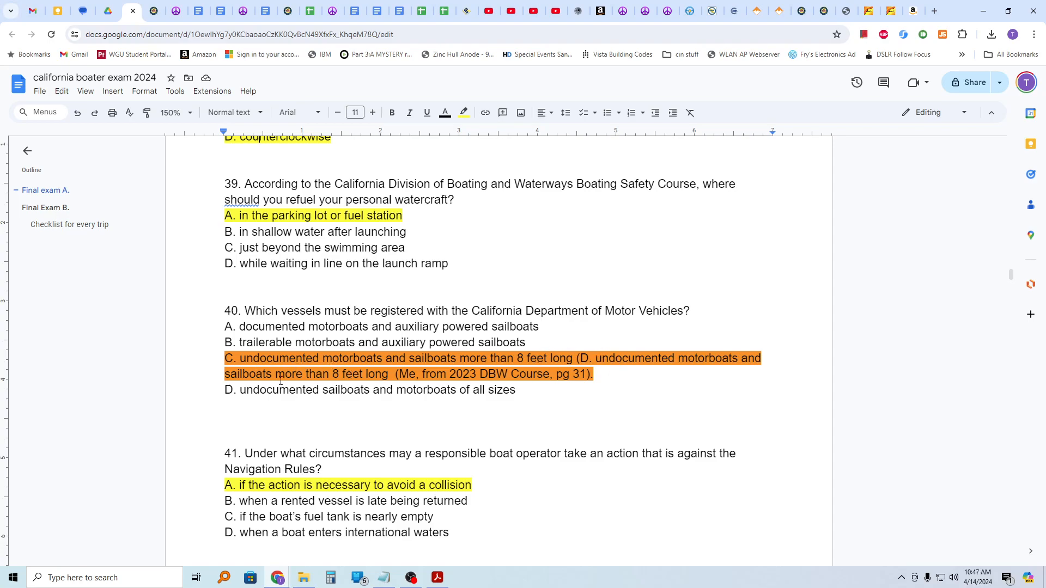
double_click(458, 374)
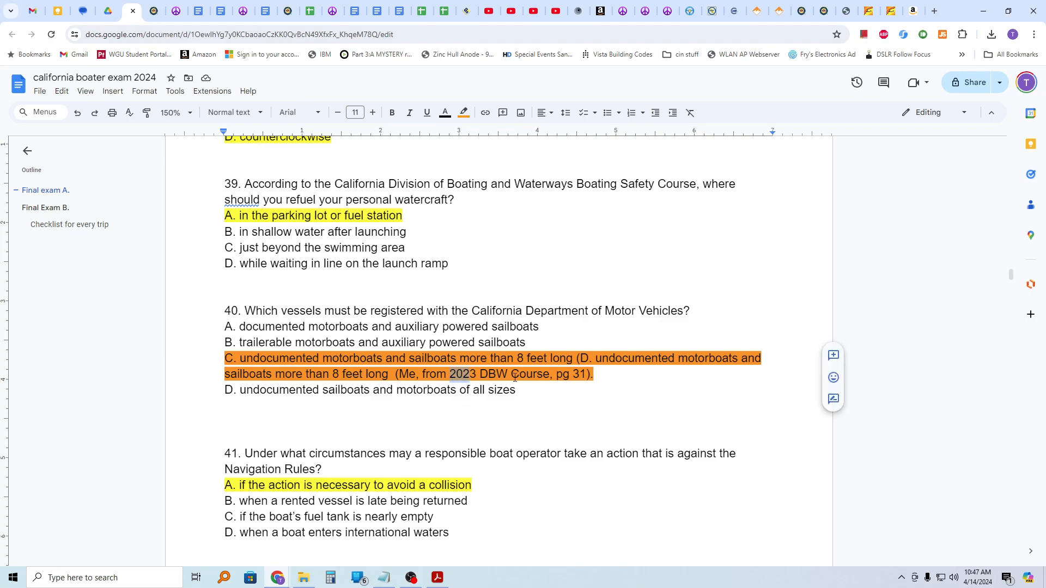
scroll(down, 3)
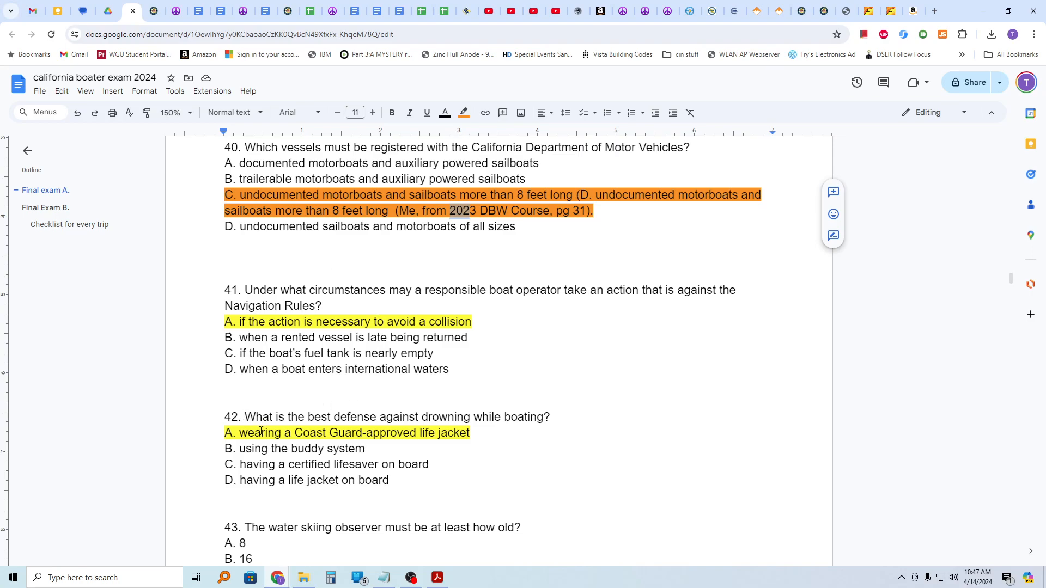
mouse_move(337, 441)
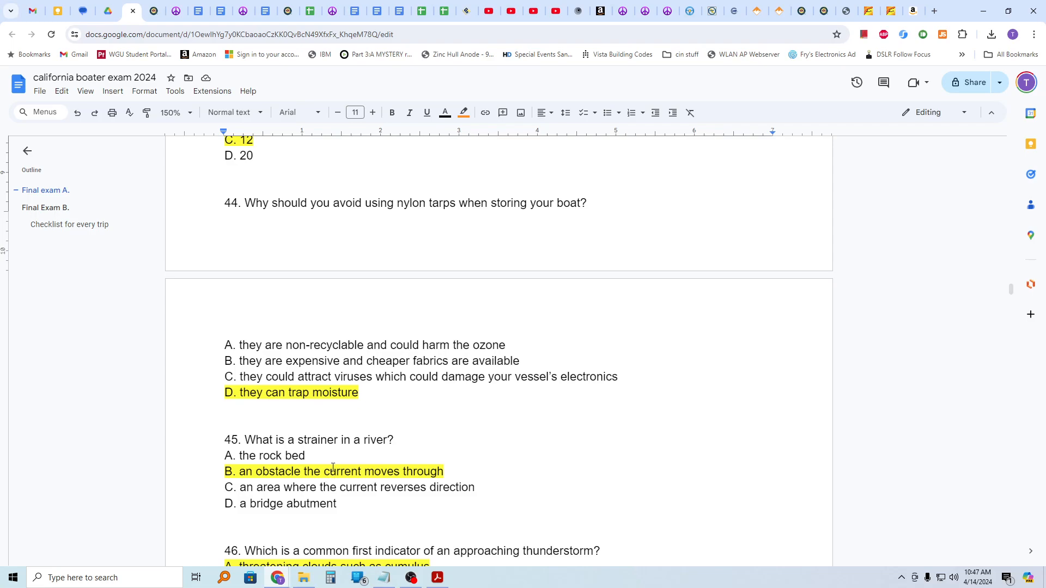
mouse_move(305, 469)
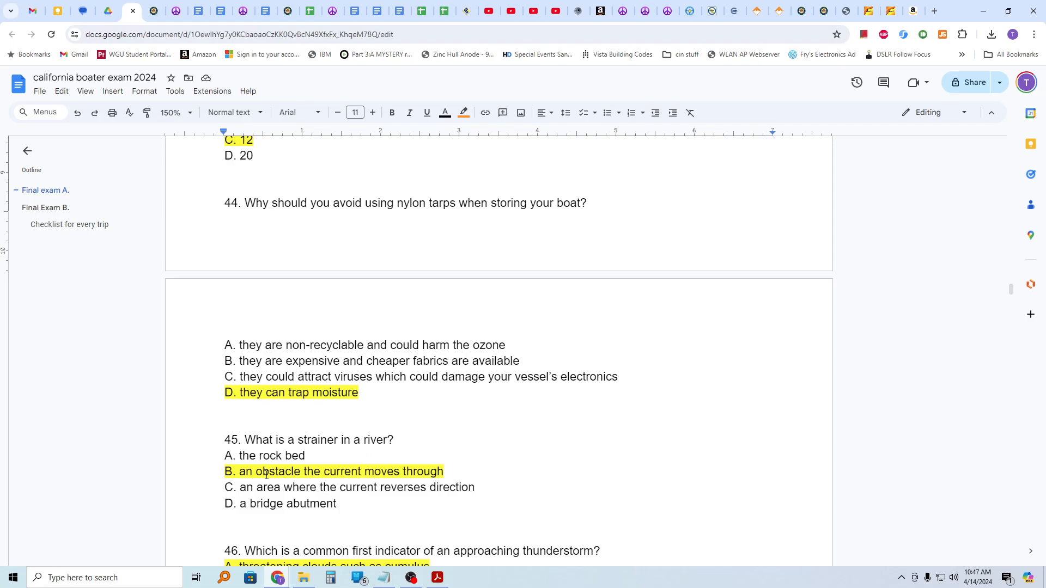
scroll(down, 3)
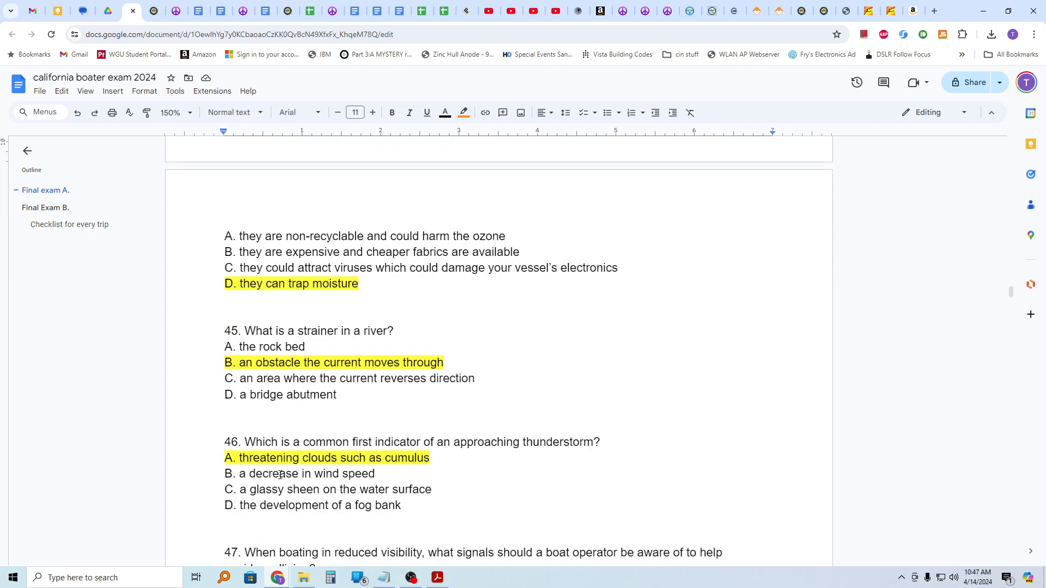
scroll(down, 3)
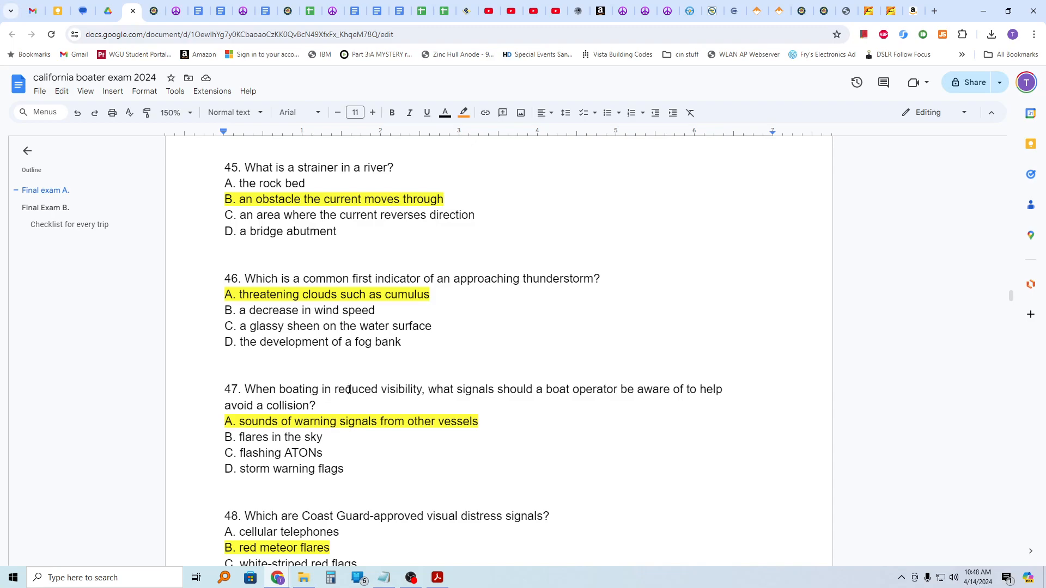
mouse_move(389, 392)
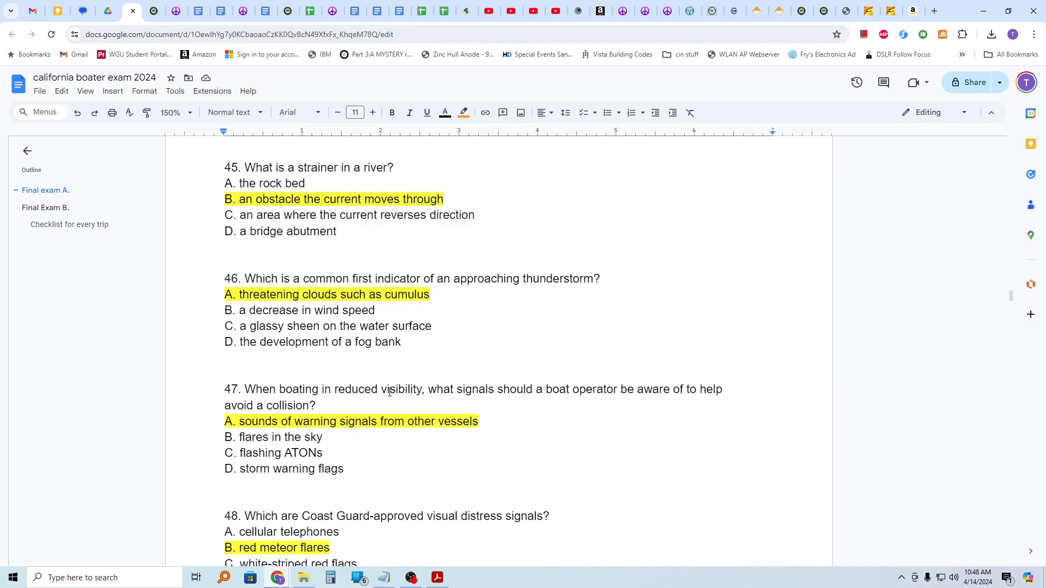
mouse_move(339, 402)
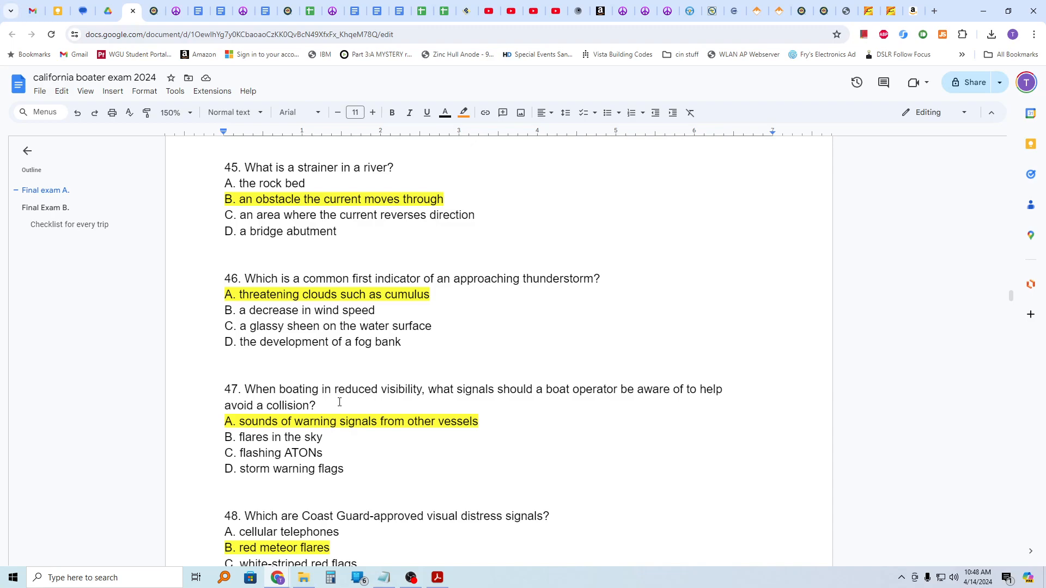
mouse_move(260, 428)
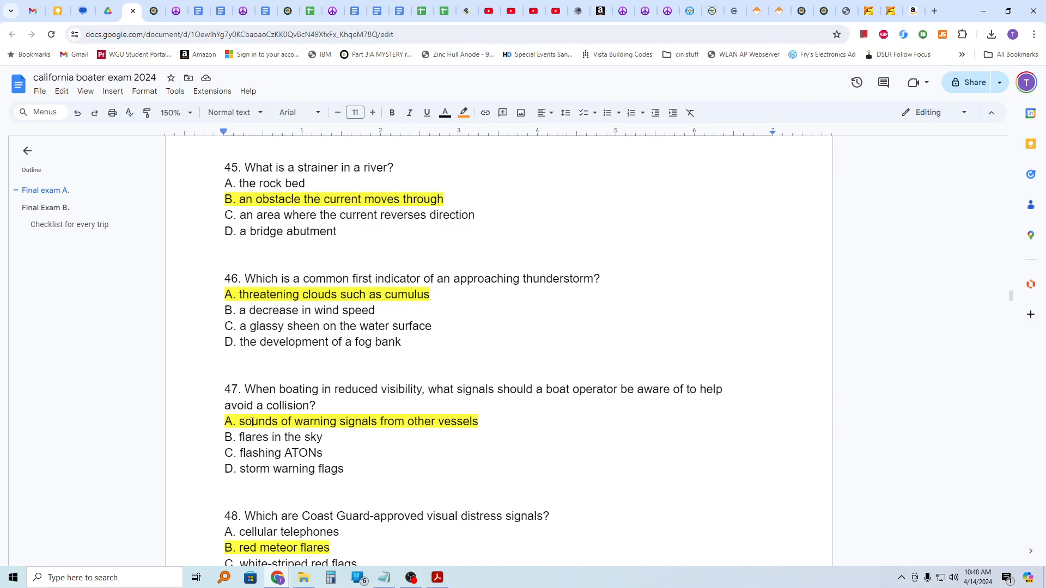
Clear the yellow highlight from 'D. 100 feet from shore' in question 49
scroll(down, 3)
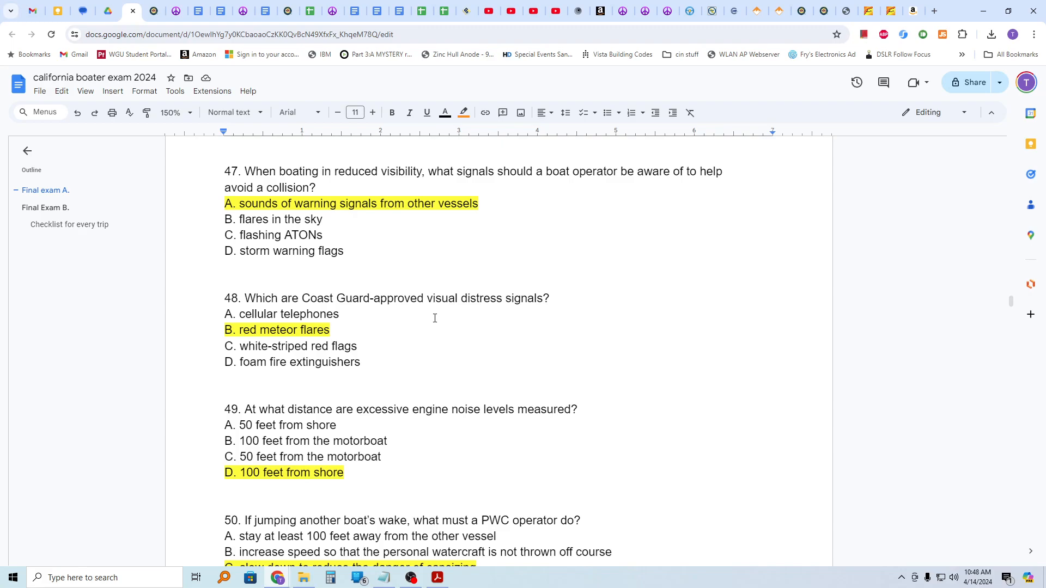
mouse_move(334, 336)
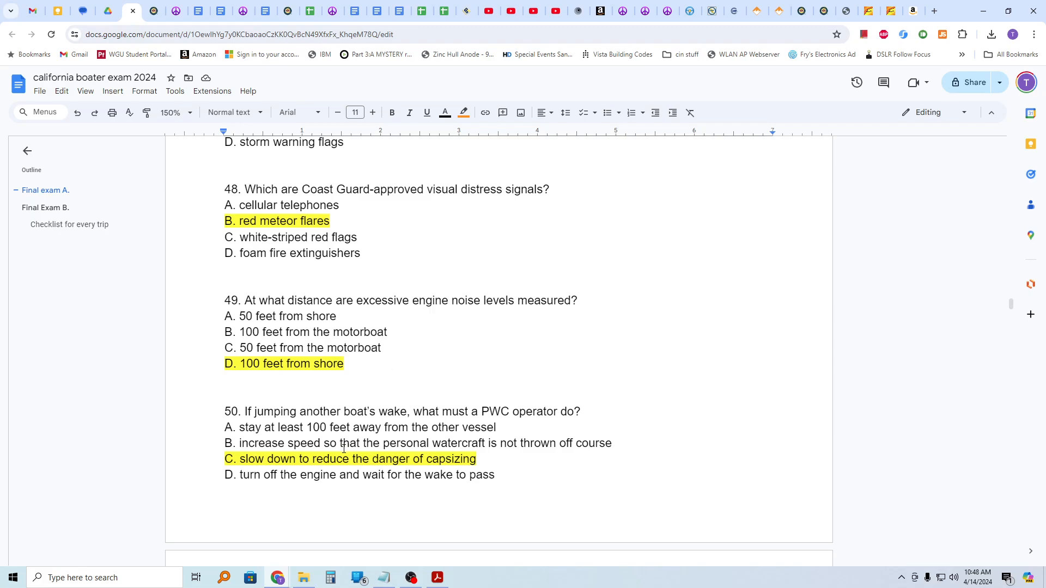
mouse_move(323, 369)
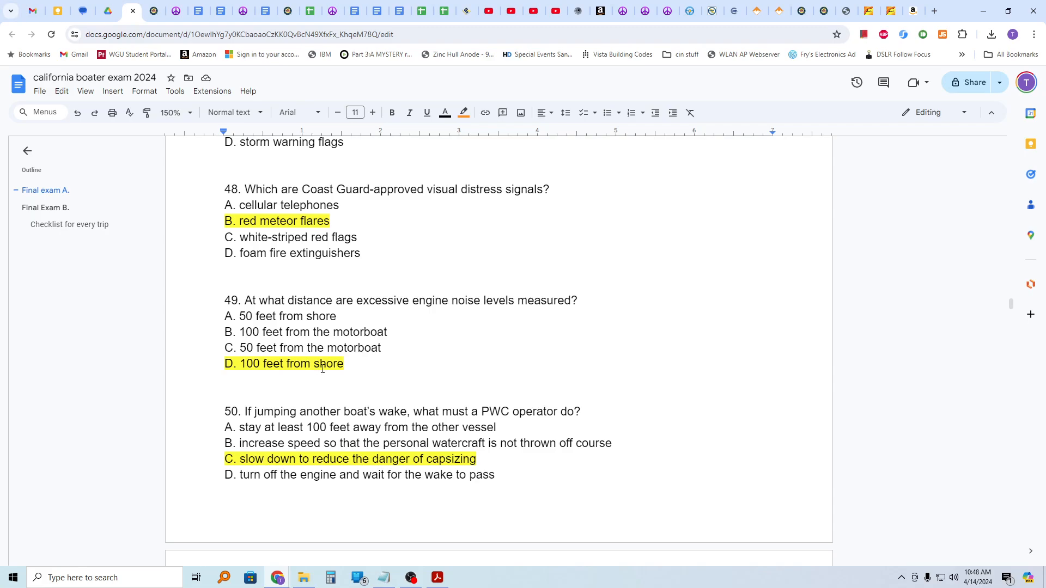
click(341, 364)
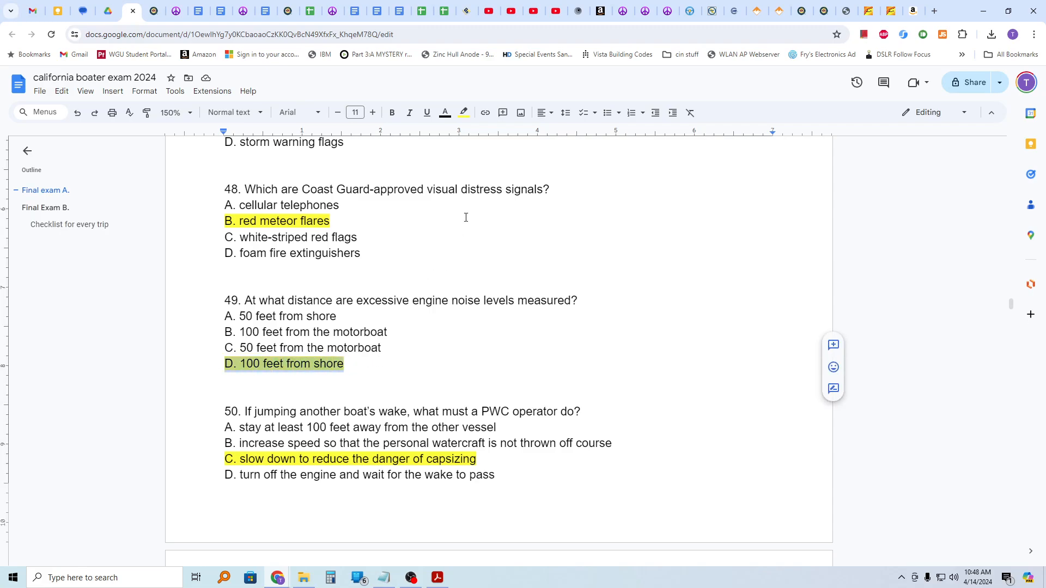
mouse_move(313, 336)
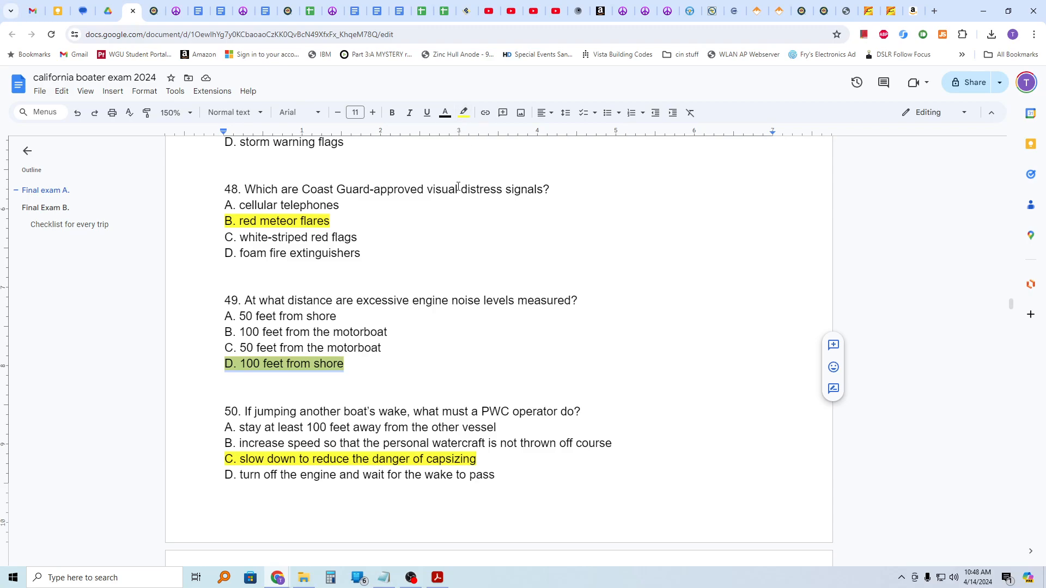
click(463, 112)
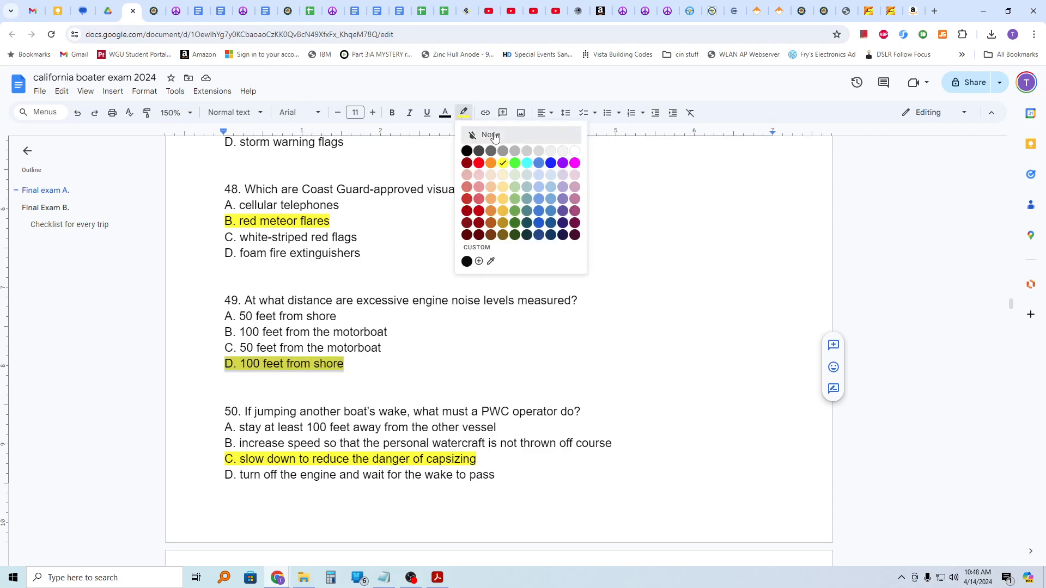
click(489, 134)
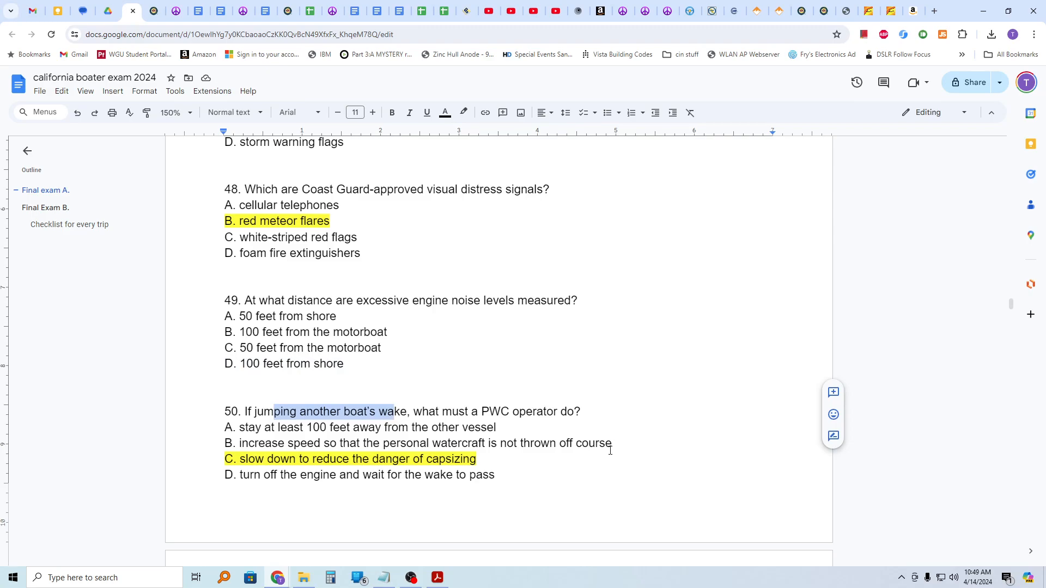
click(474, 462)
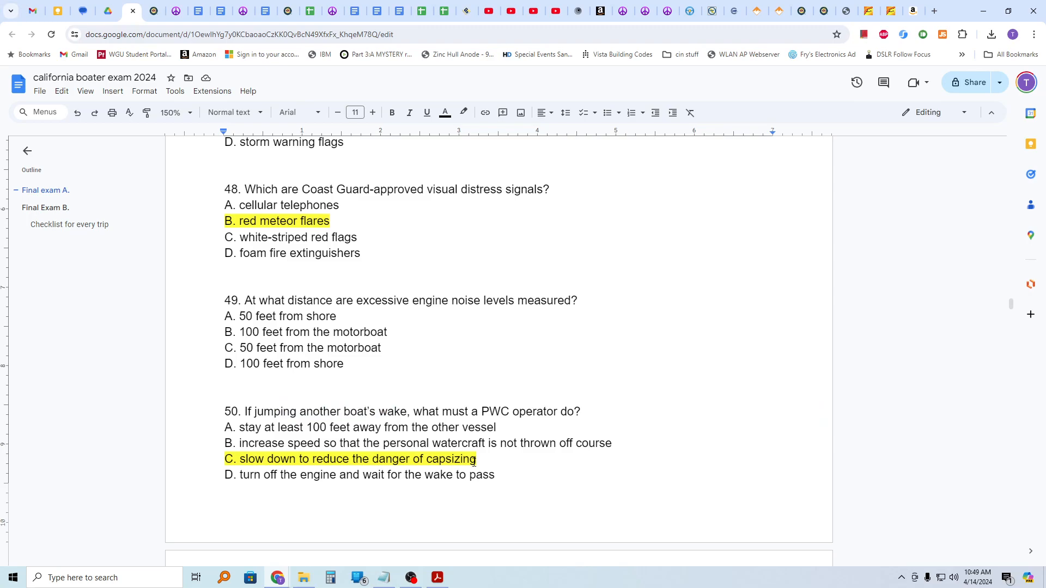
scroll(down, 3)
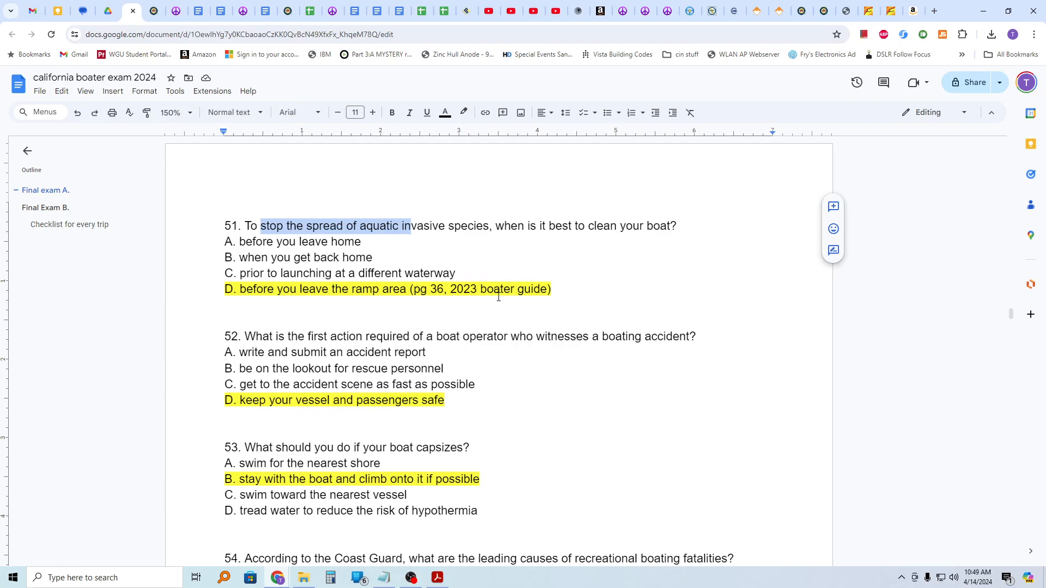
mouse_move(469, 313)
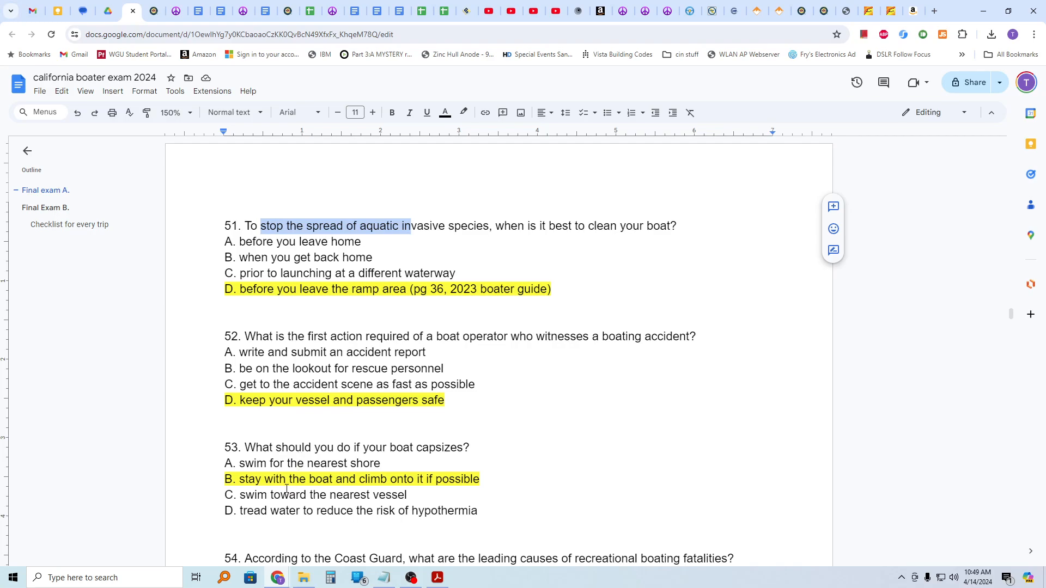
mouse_move(388, 488)
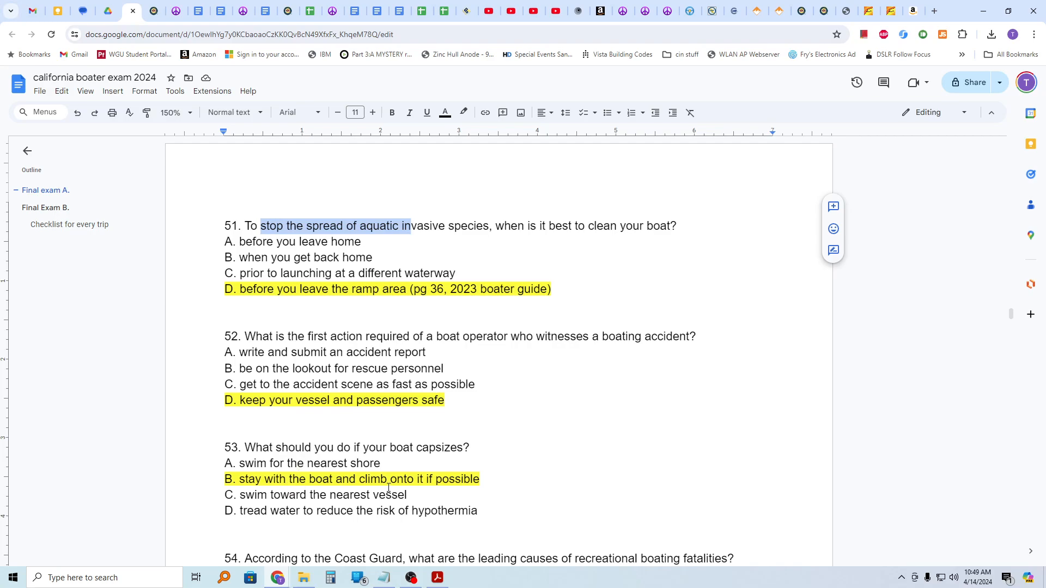
scroll(down, 3)
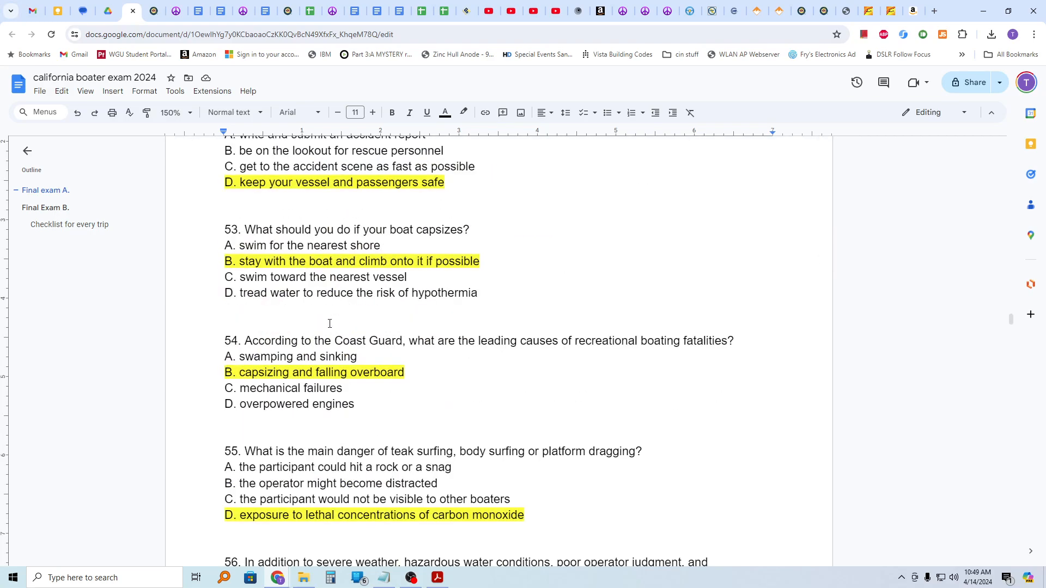
drag(314, 340, 394, 340)
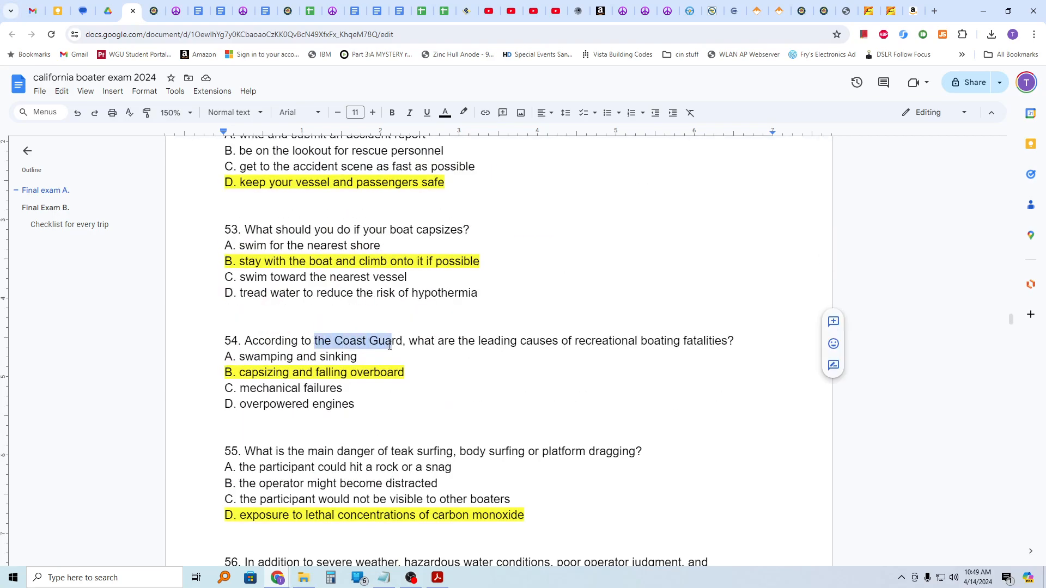
mouse_move(706, 367)
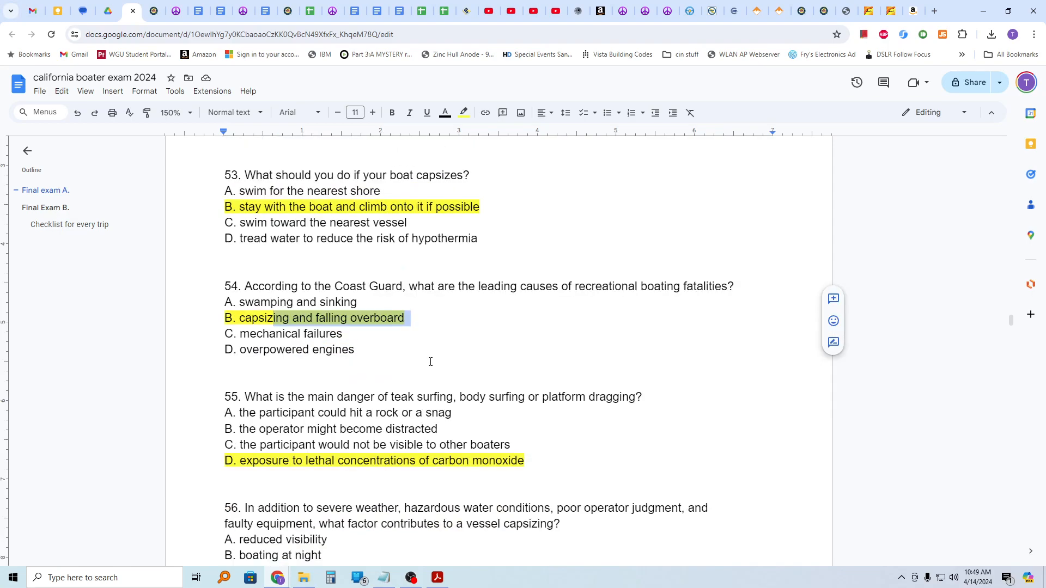
double_click(319, 397)
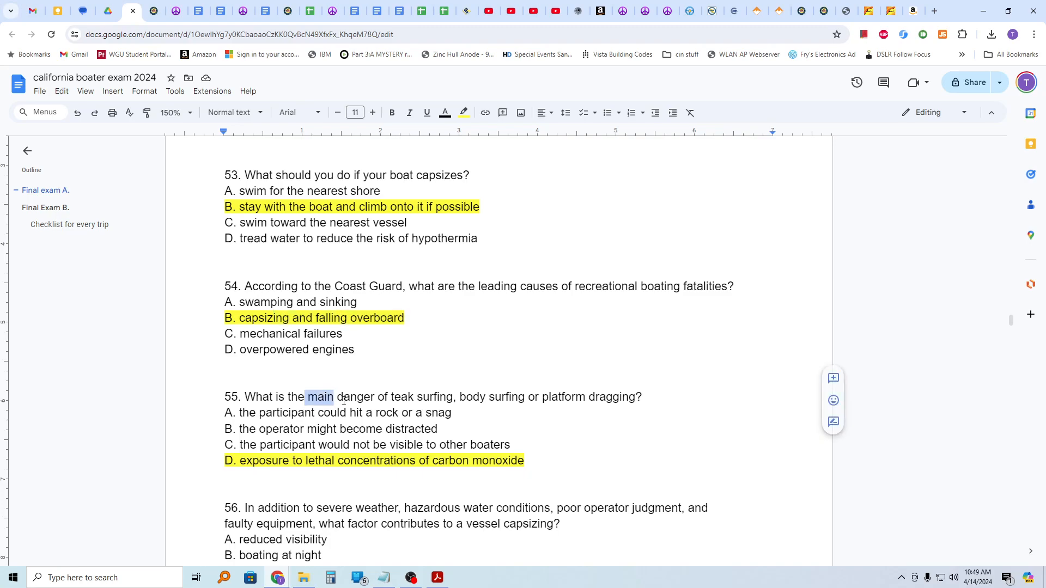
drag(334, 397, 411, 397)
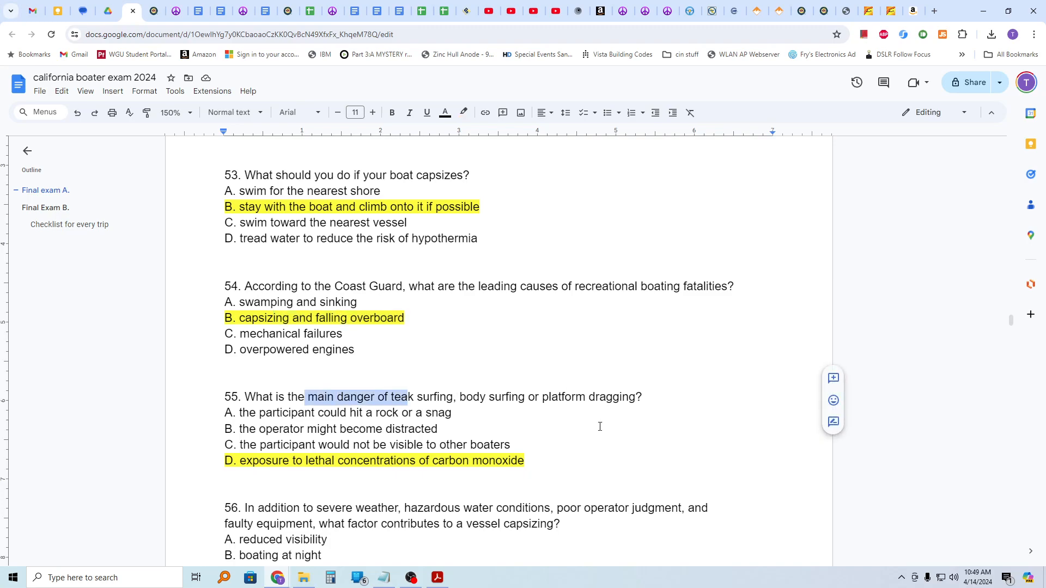
mouse_move(608, 397)
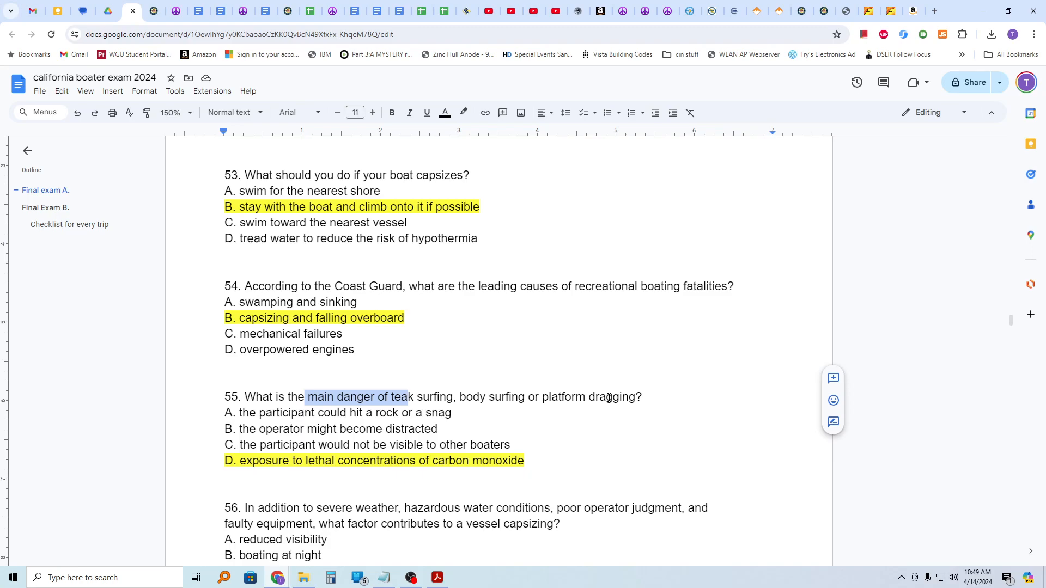
mouse_move(511, 421)
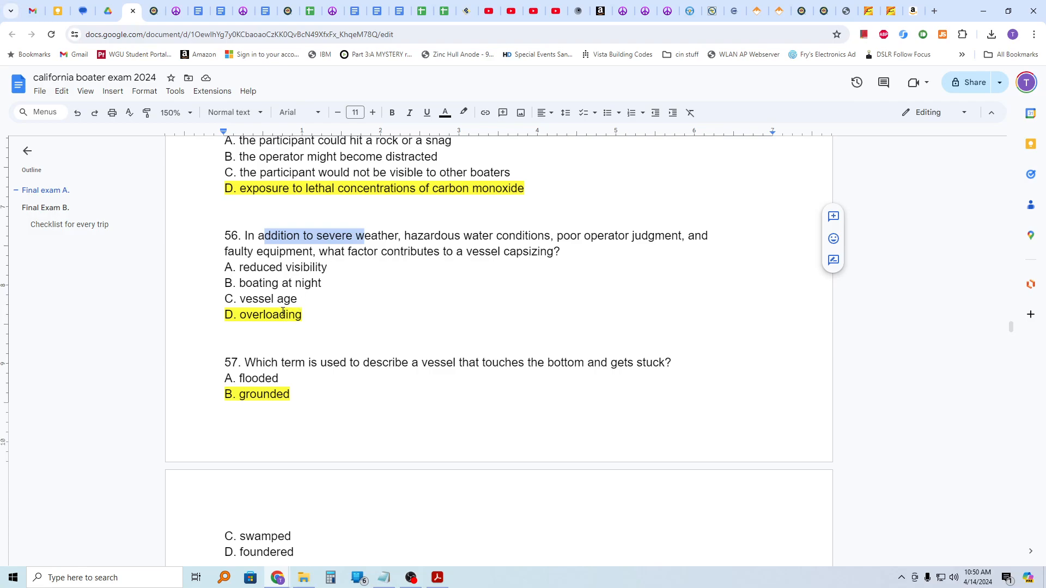
mouse_move(280, 367)
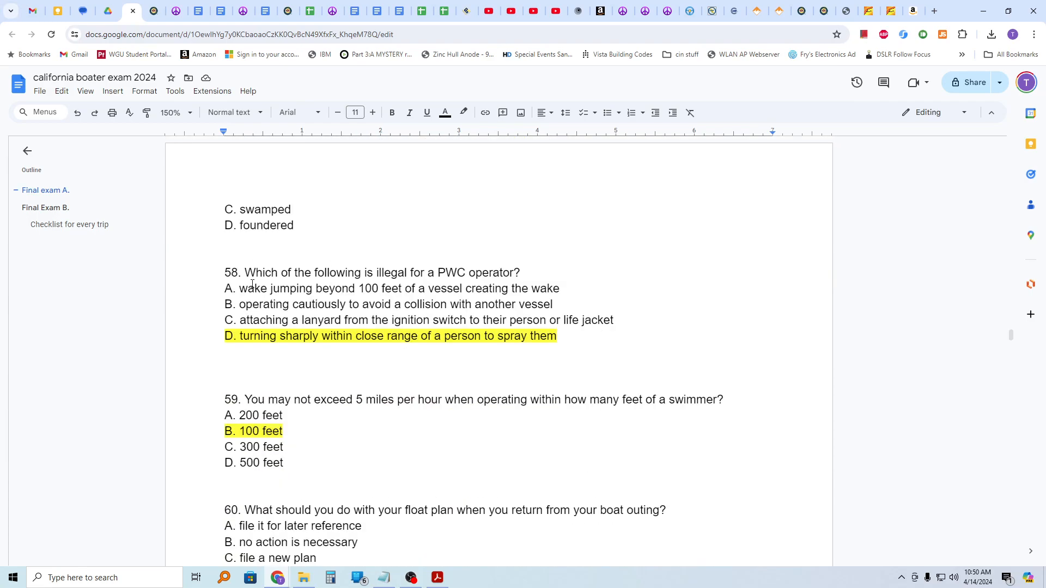
drag(274, 273, 393, 273)
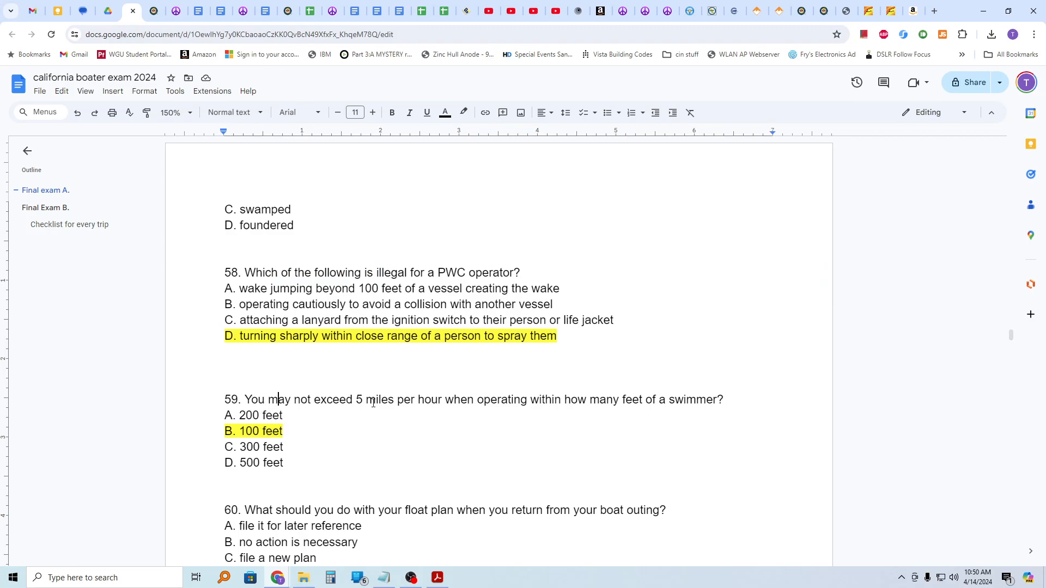
mouse_move(446, 404)
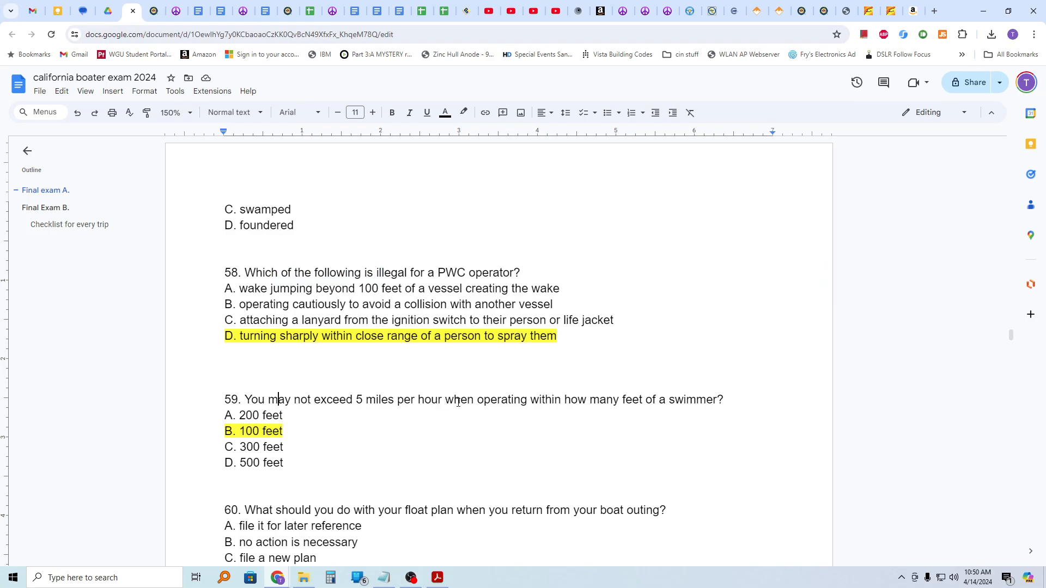
mouse_move(324, 427)
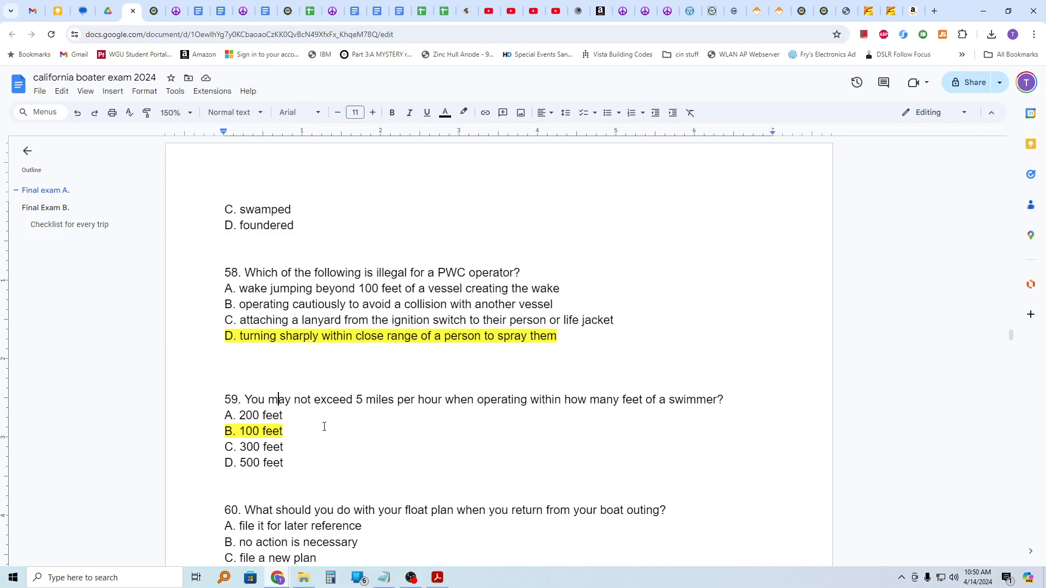
scroll(down, 3)
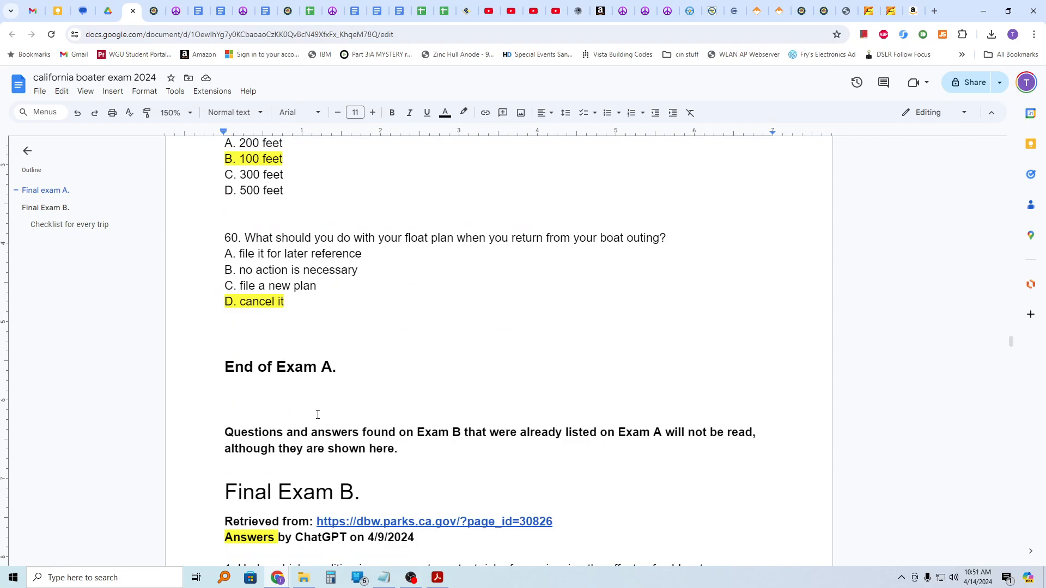
scroll(down, 3)
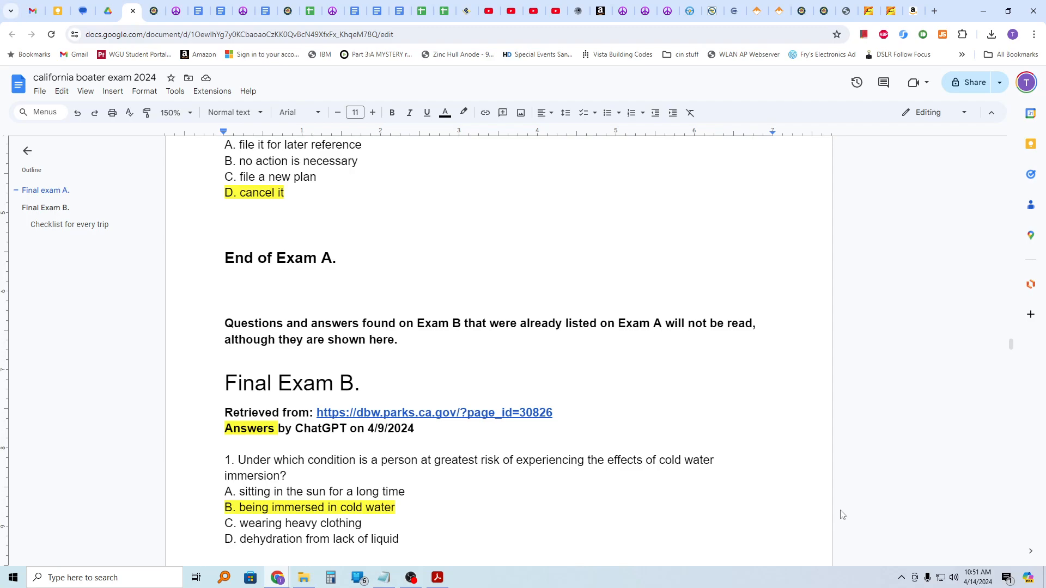
mouse_move(739, 446)
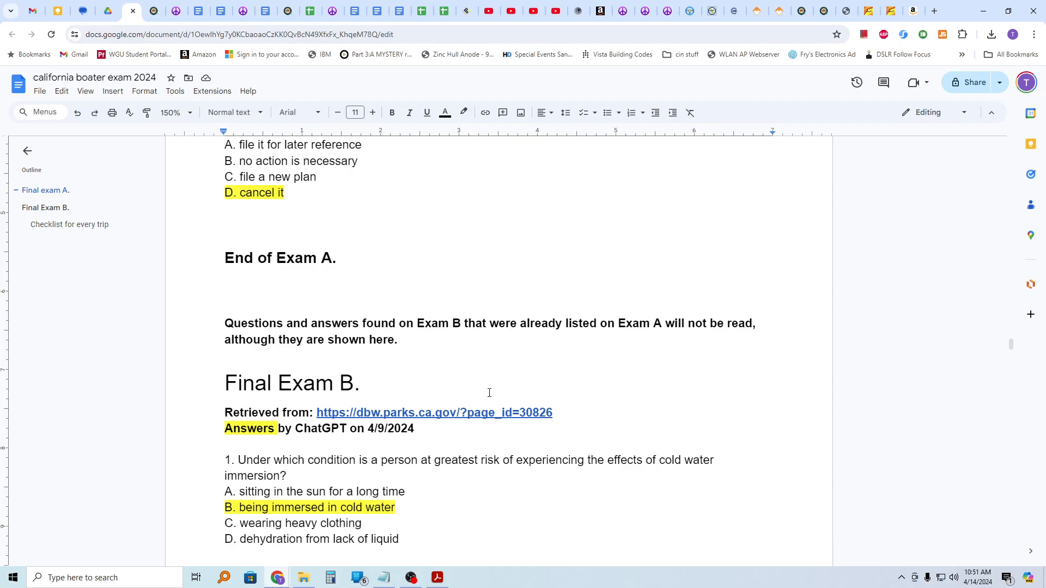
scroll(down, 3)
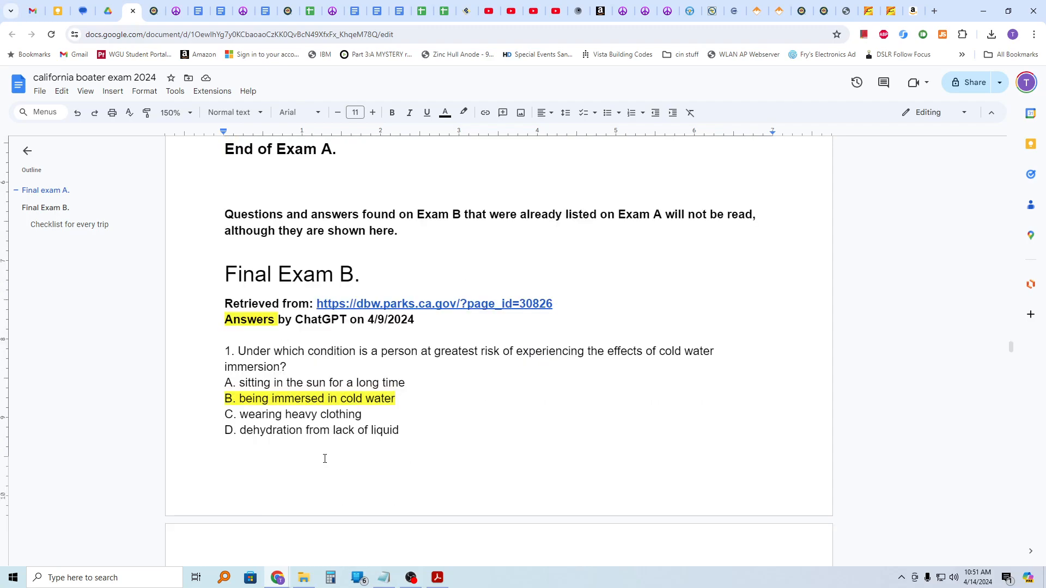
scroll(down, 3)
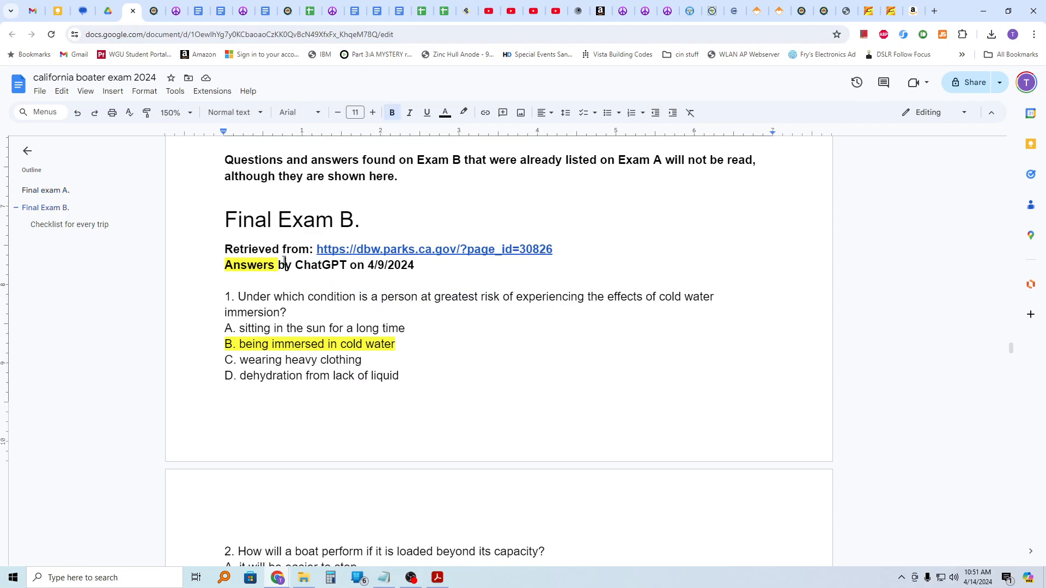
mouse_move(325, 264)
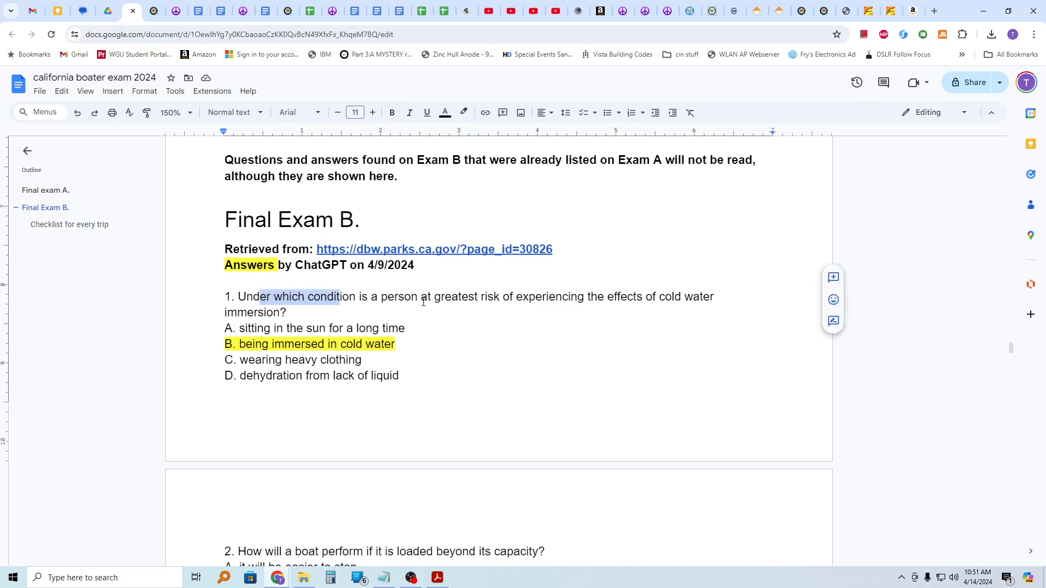
mouse_move(424, 333)
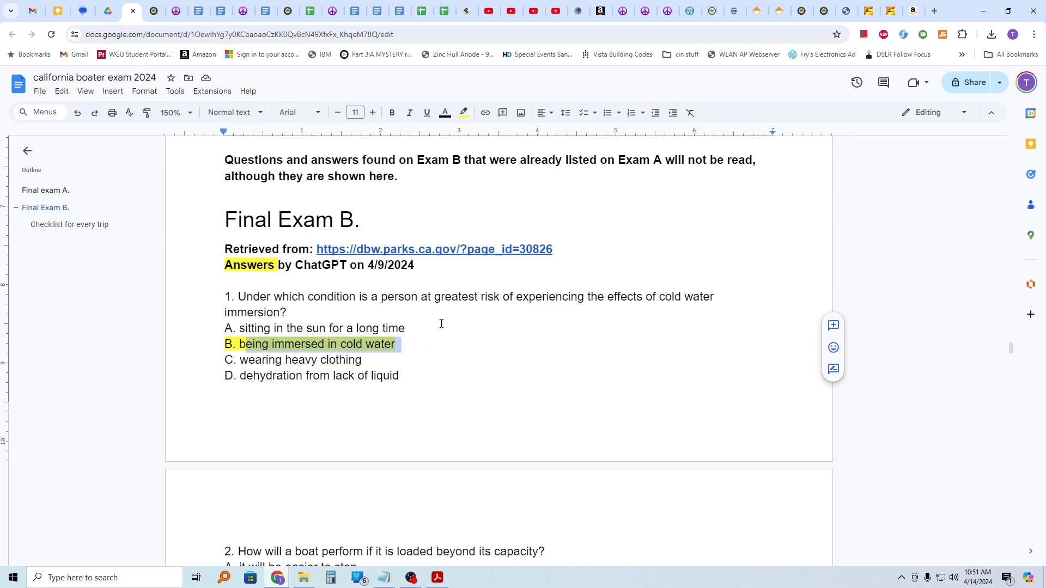
scroll(down, 3)
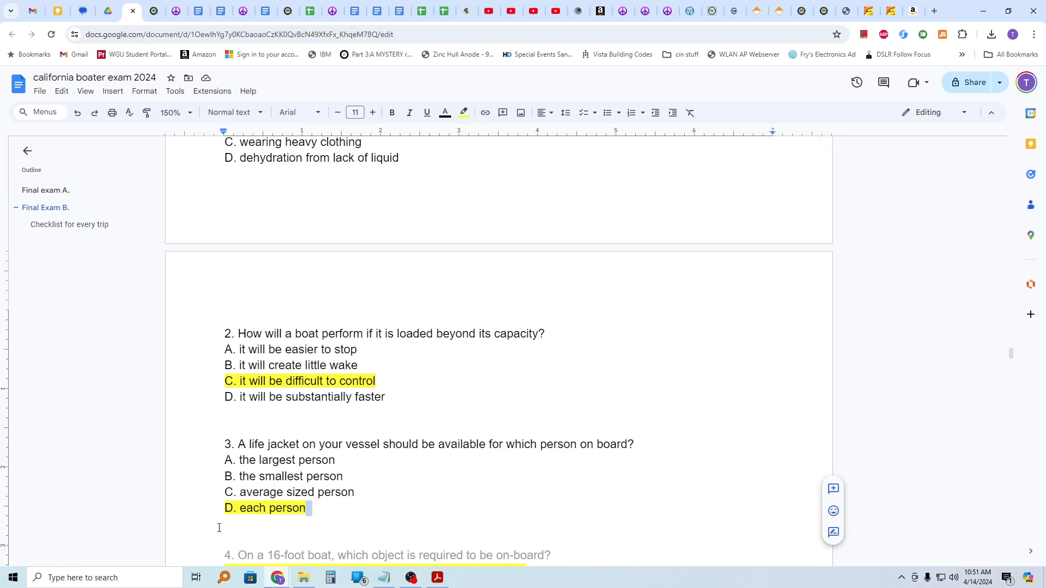
scroll(down, 3)
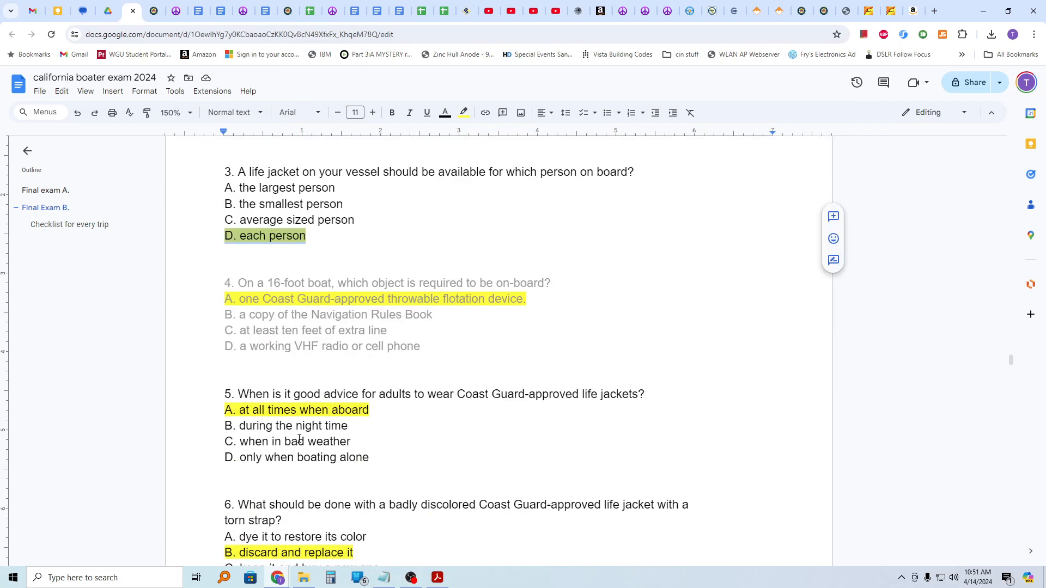
scroll(down, 3)
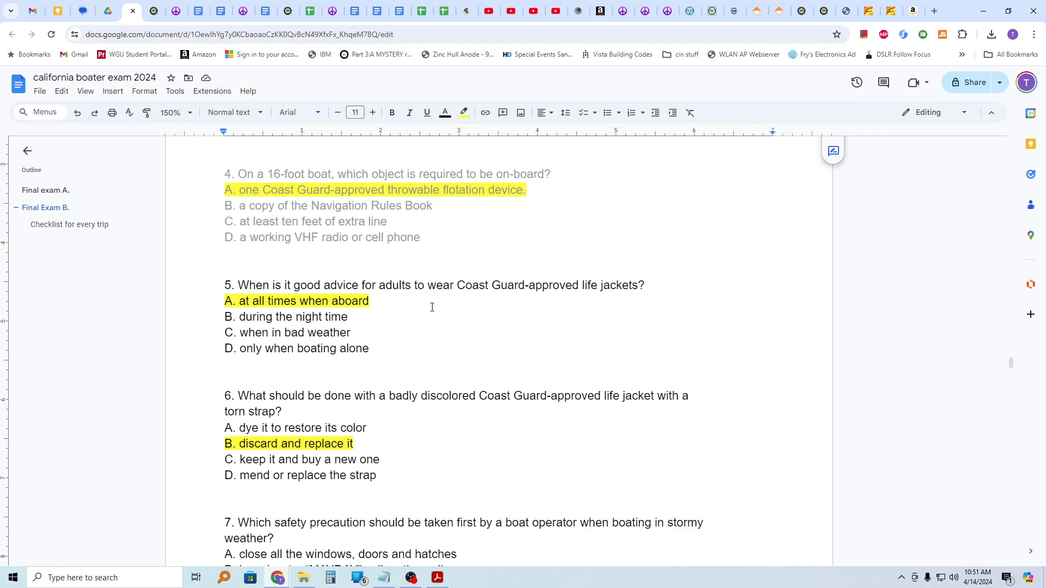
mouse_move(230, 296)
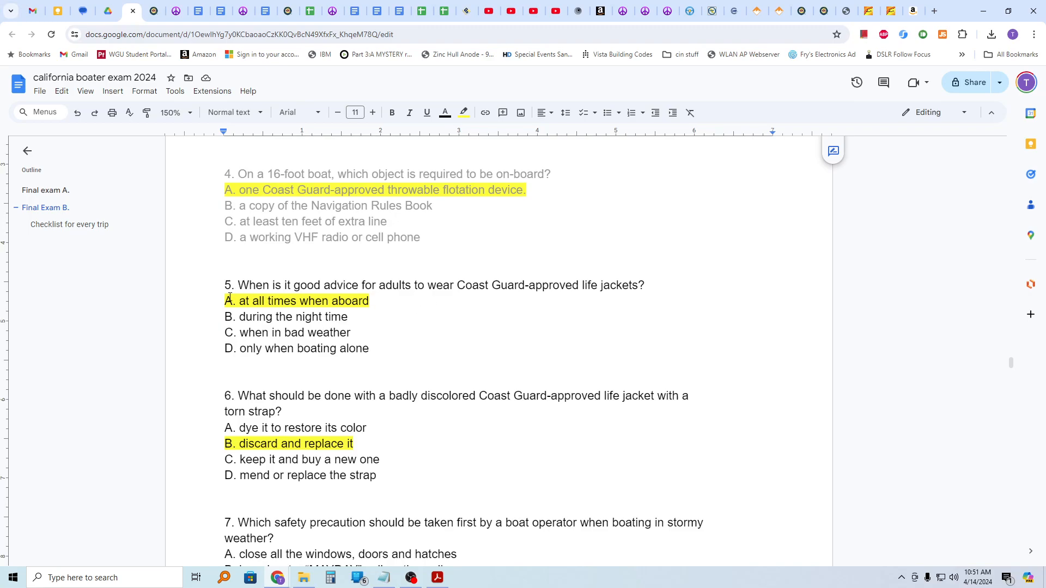
mouse_move(335, 488)
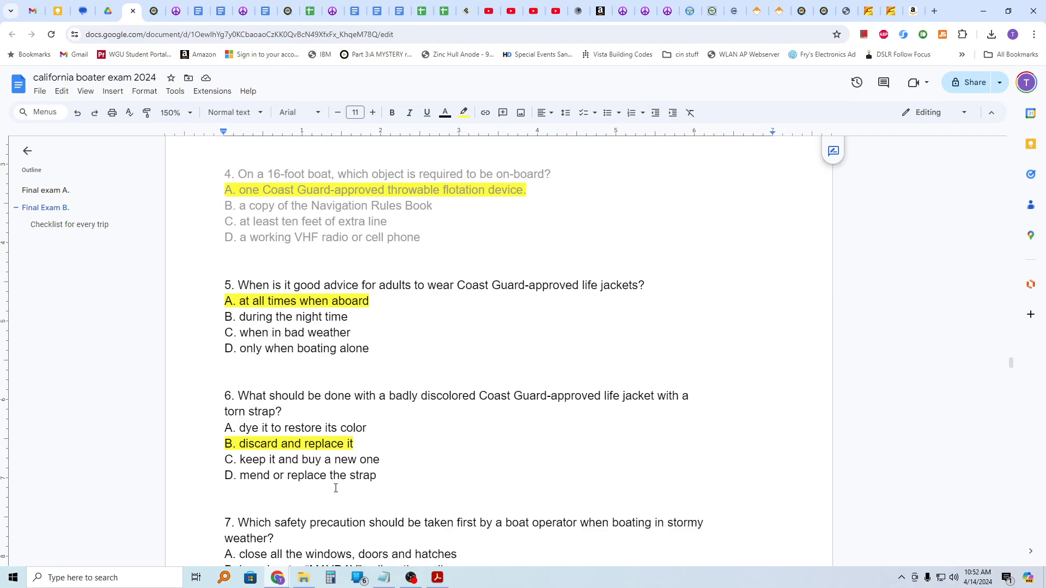
drag(273, 395, 414, 396)
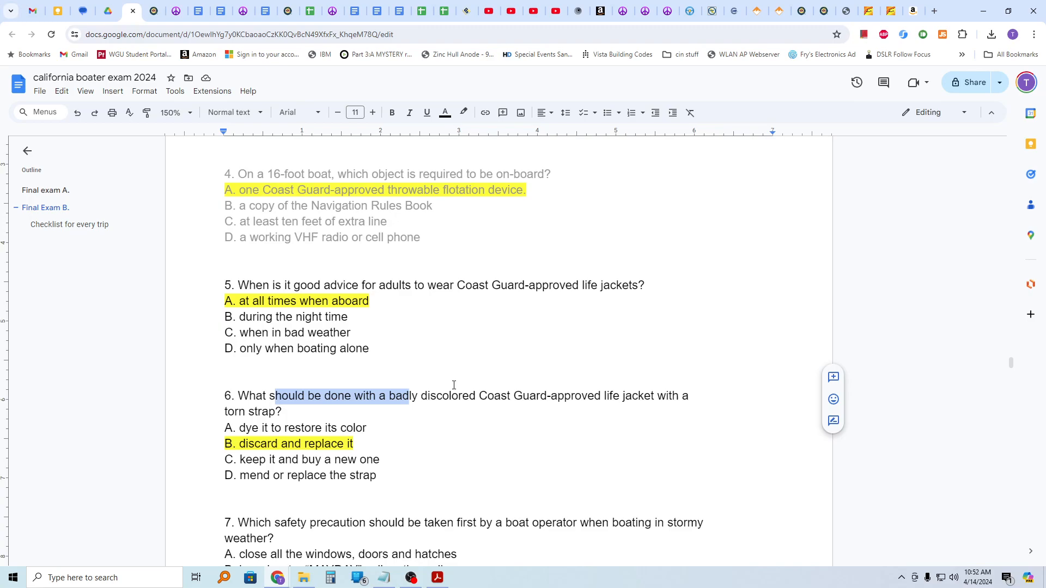
scroll(down, 3)
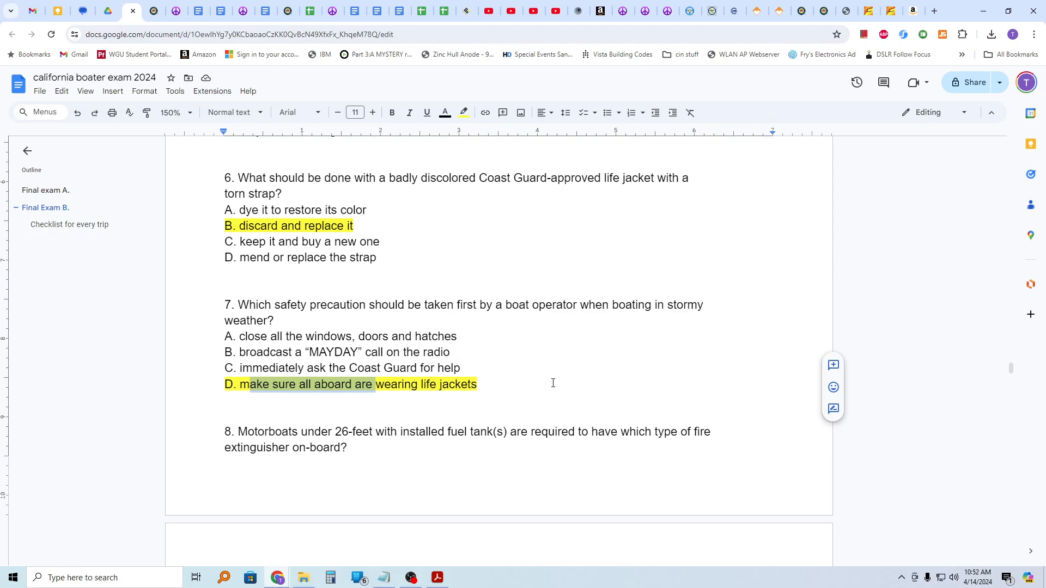
scroll(down, 3)
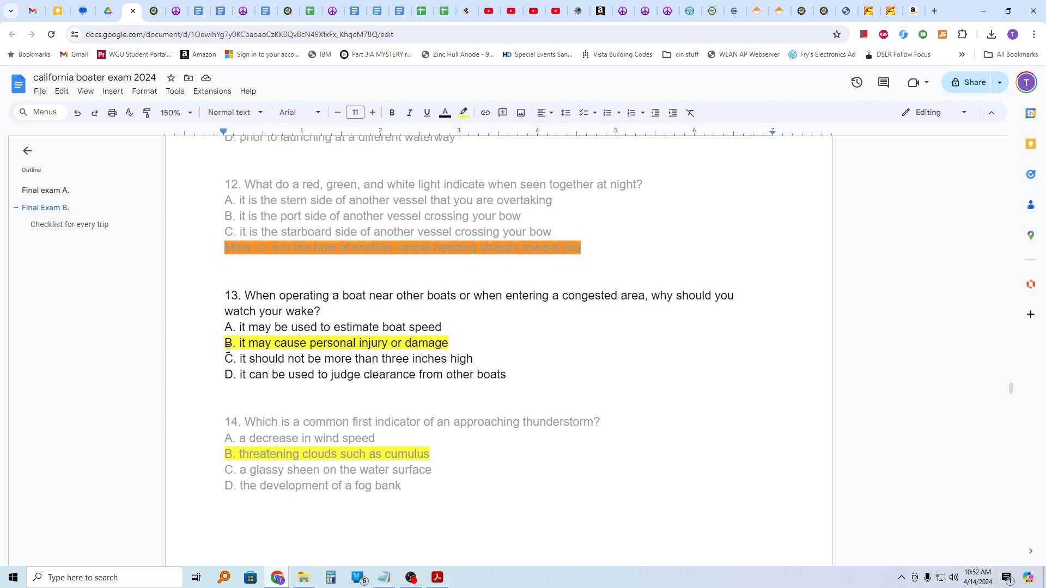
scroll(down, 3)
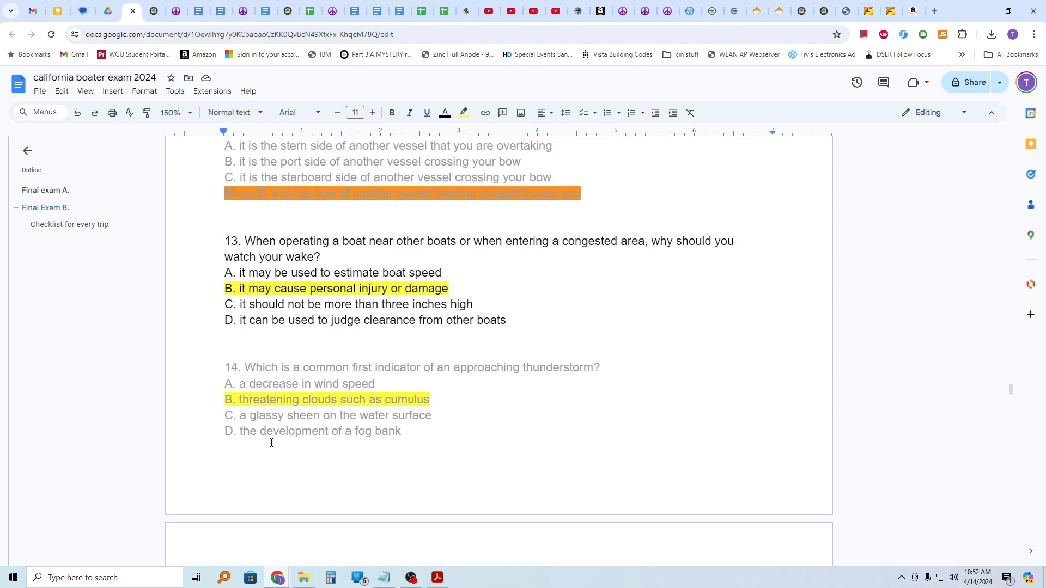
scroll(down, 3)
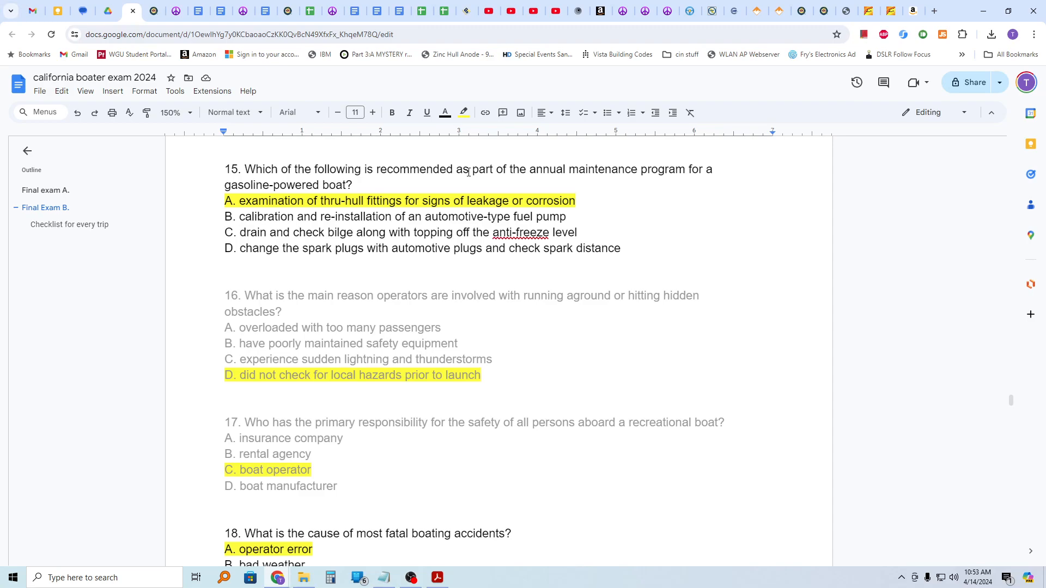
mouse_move(515, 186)
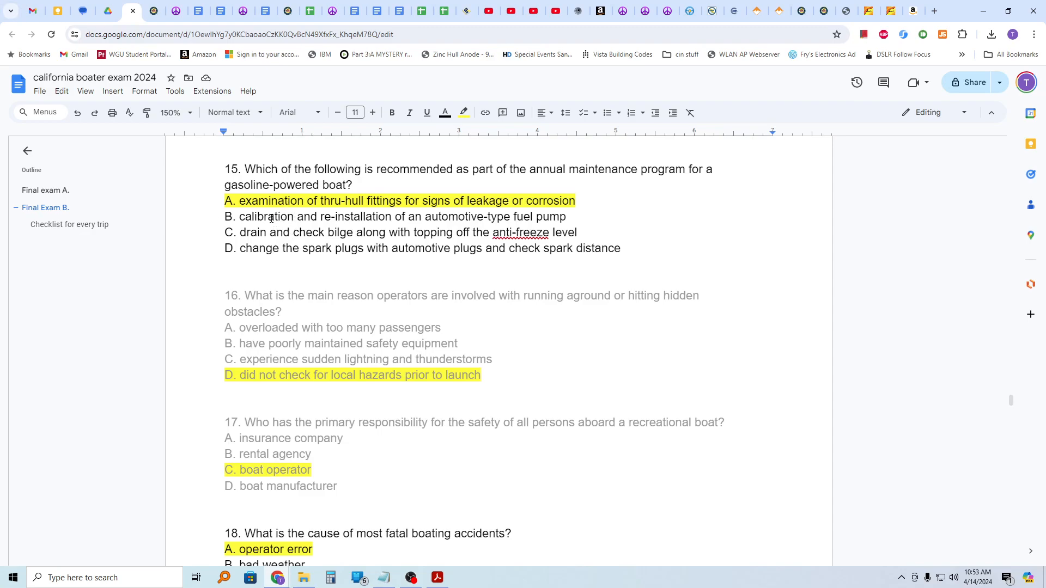
drag(290, 201, 576, 201)
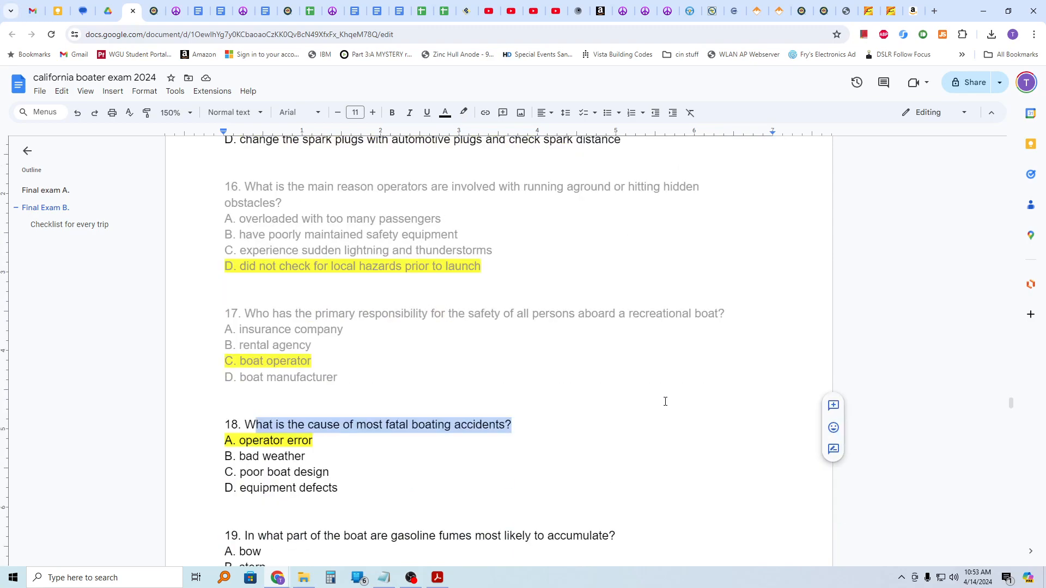
scroll(down, 3)
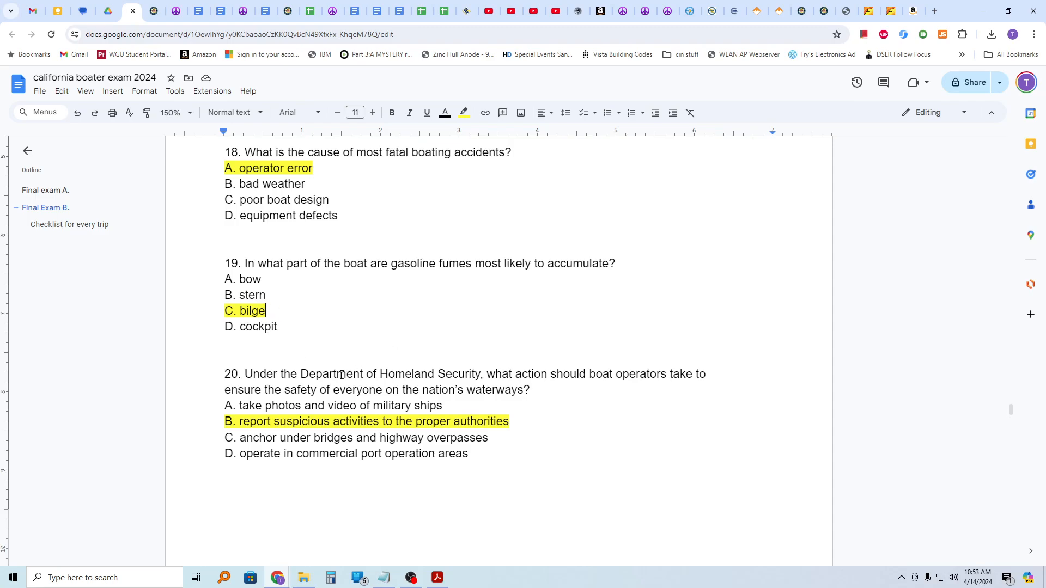
drag(246, 374, 425, 374)
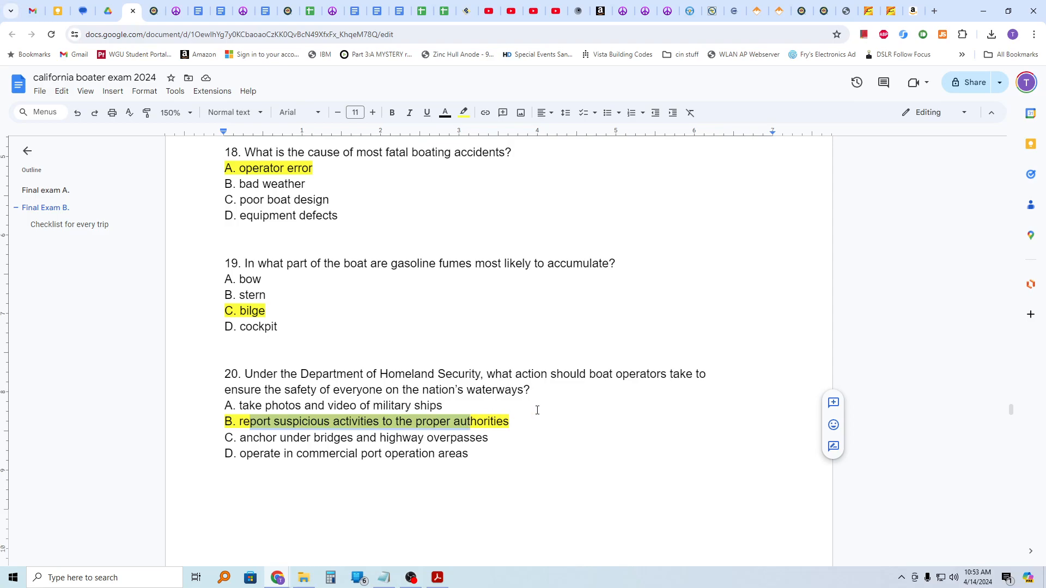
scroll(down, 3)
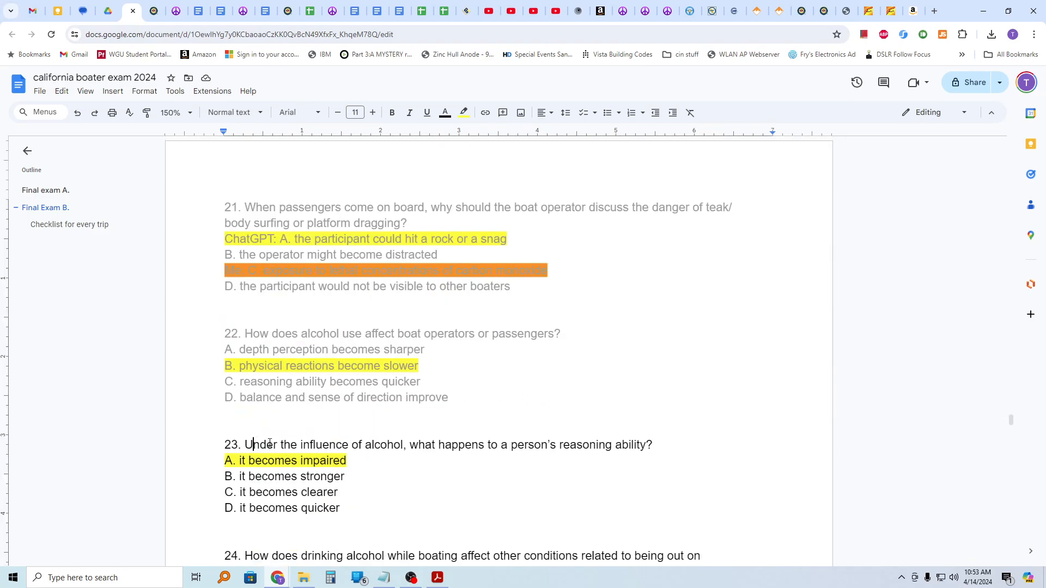
drag(248, 445, 412, 445)
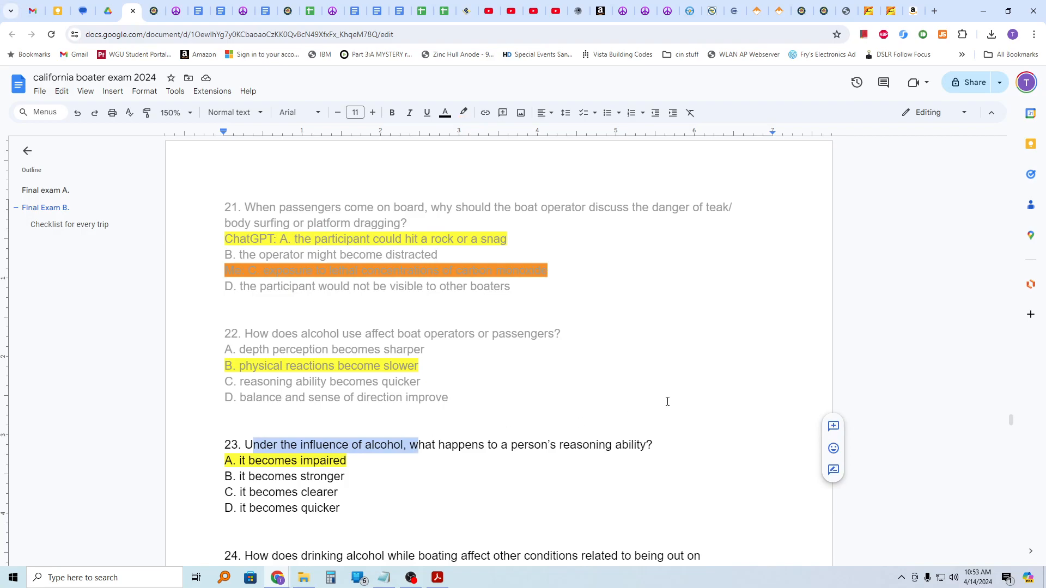
scroll(down, 3)
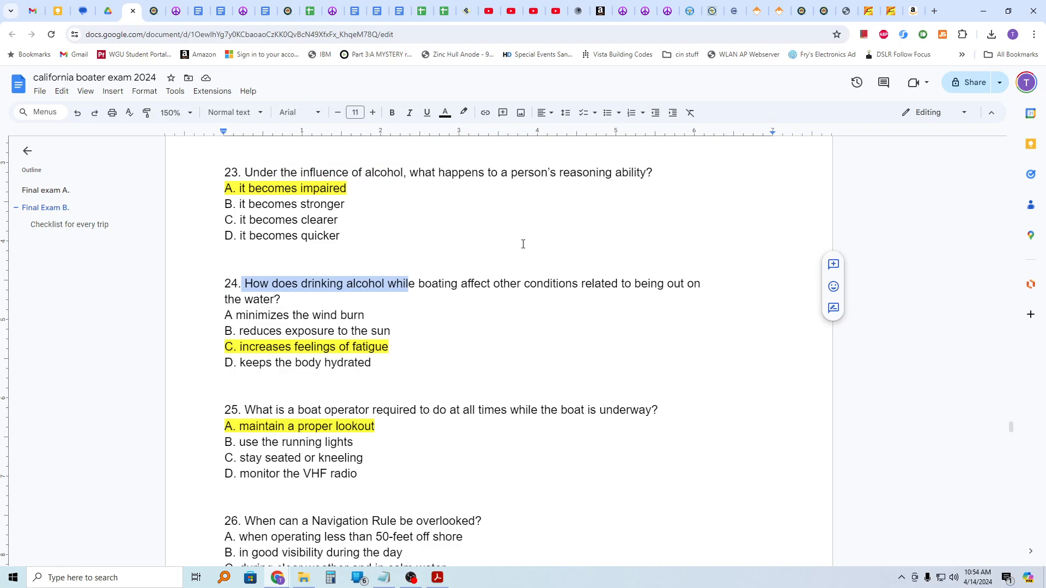
mouse_move(402, 319)
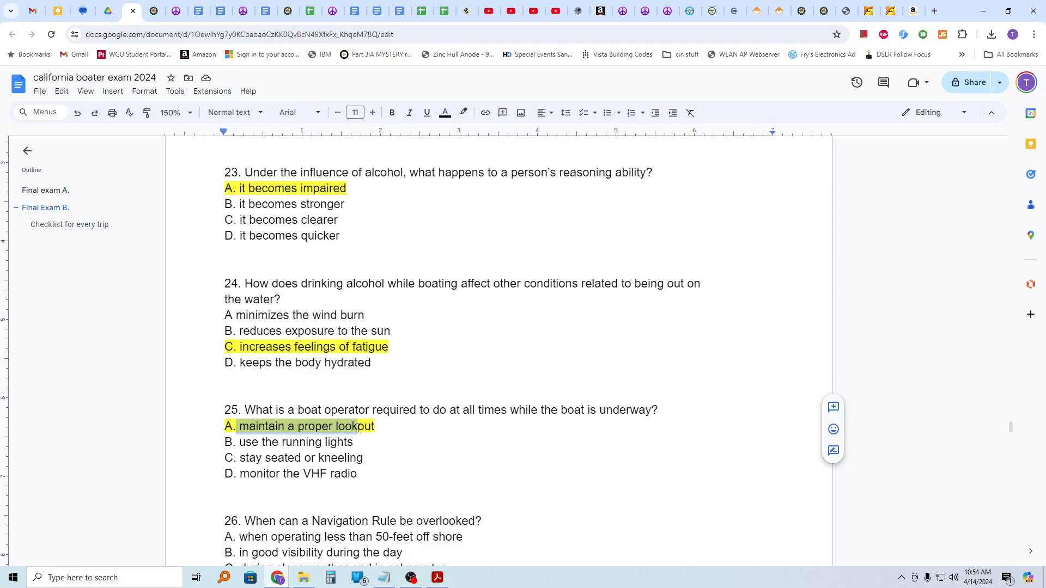
scroll(down, 3)
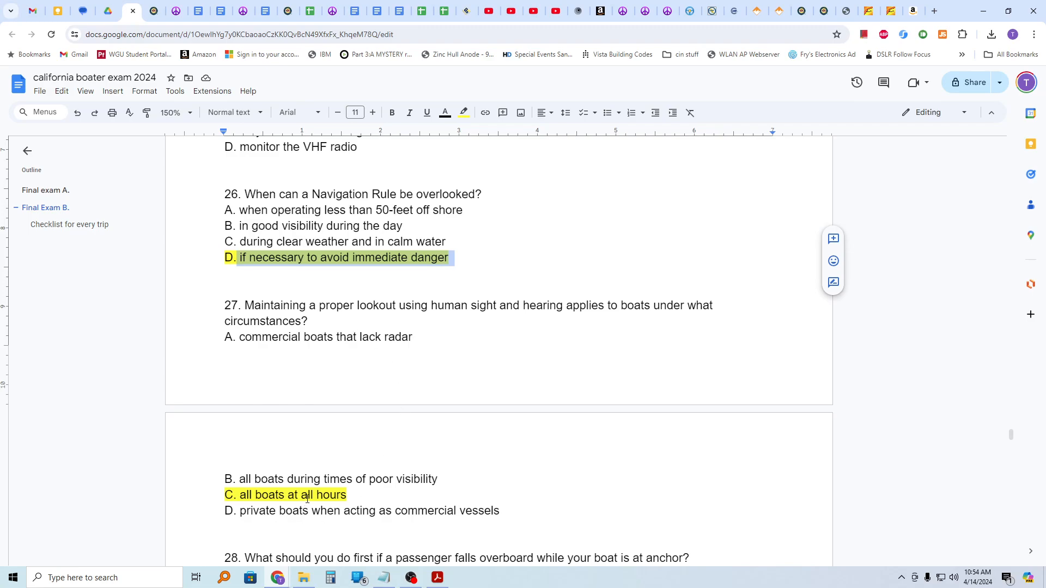
scroll(down, 3)
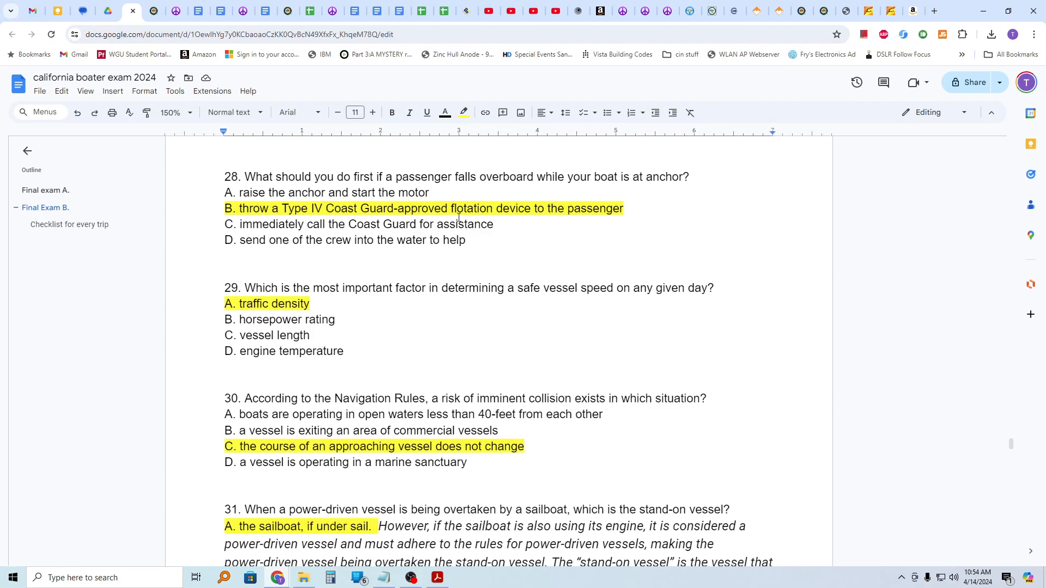
mouse_move(614, 231)
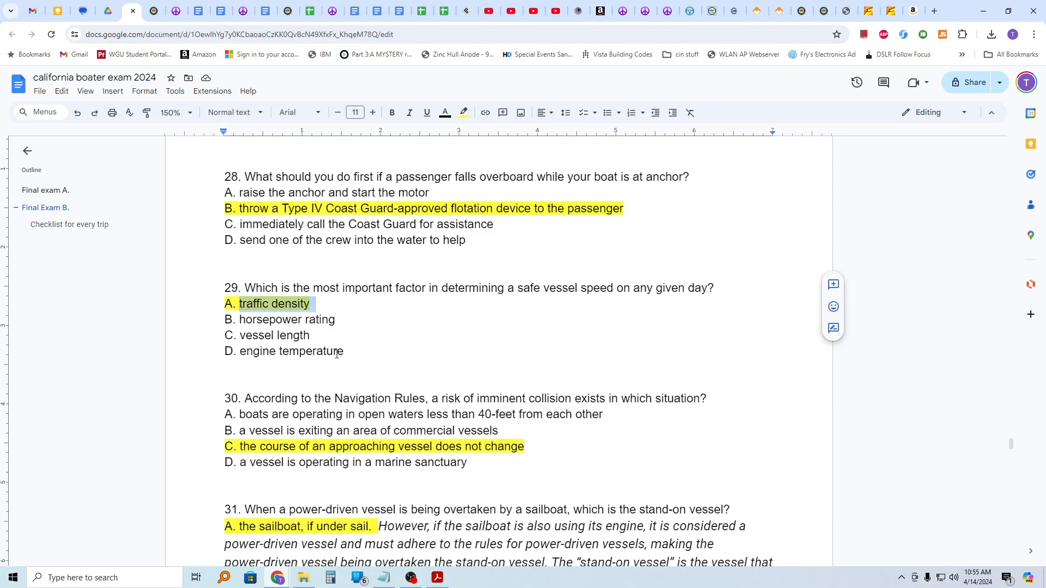
mouse_move(531, 405)
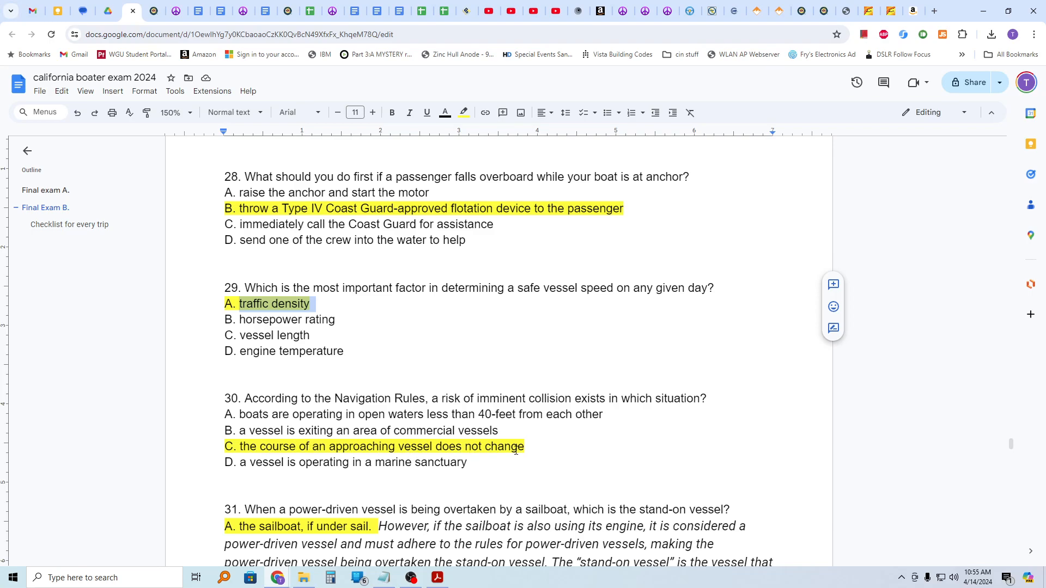
scroll(down, 3)
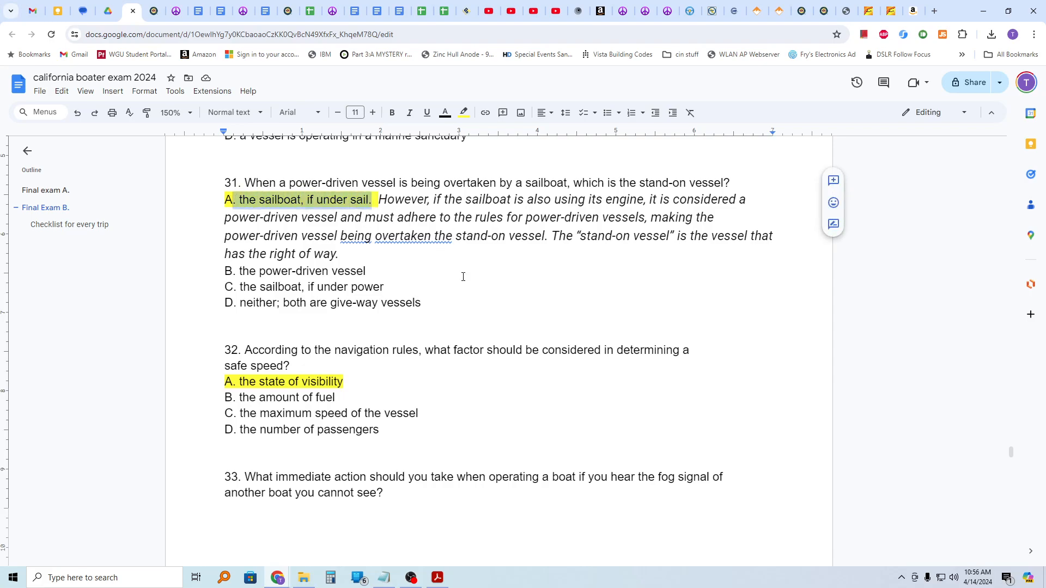
mouse_move(255, 353)
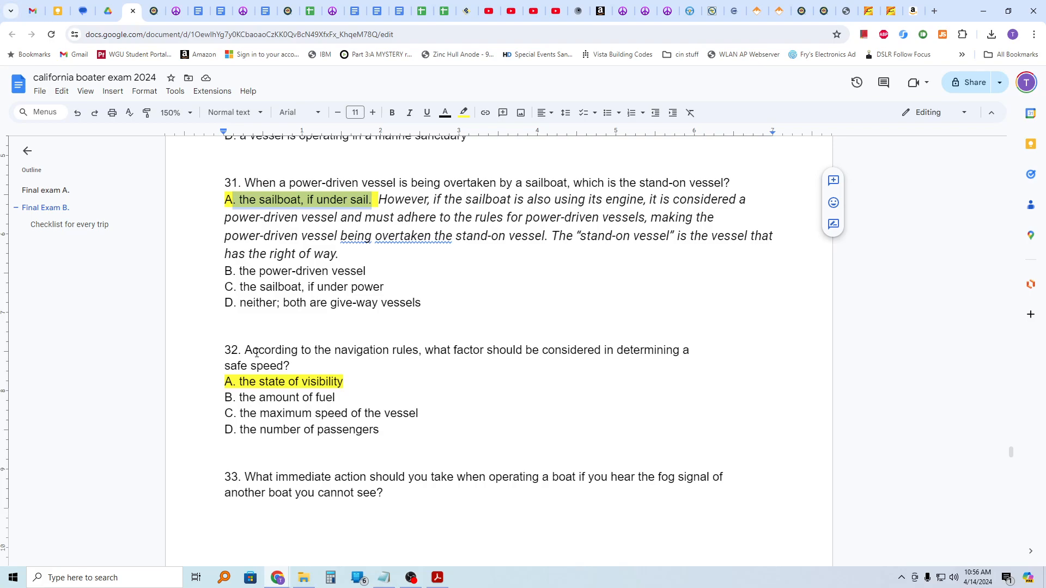
mouse_move(398, 435)
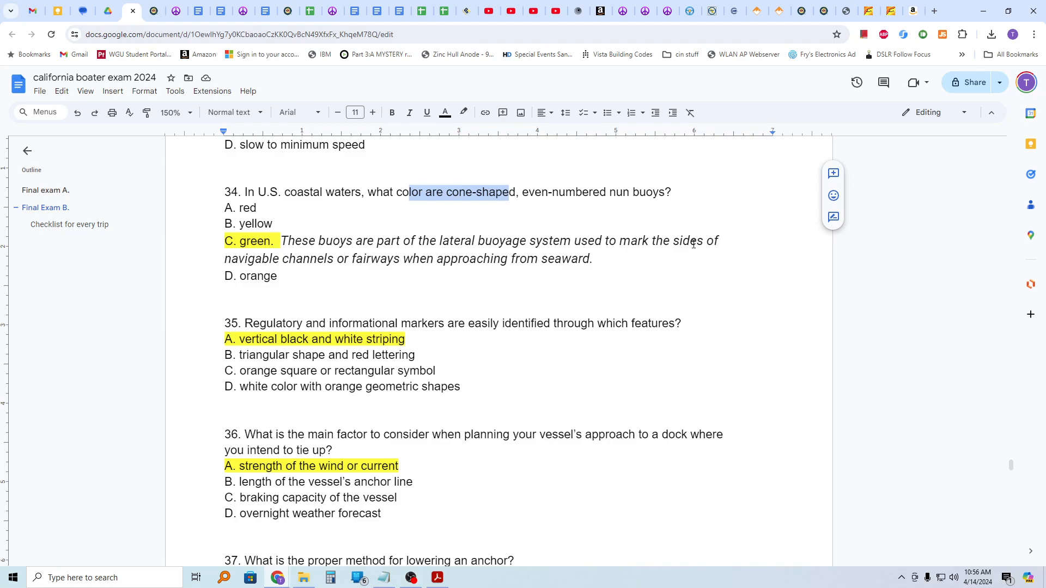
mouse_move(635, 255)
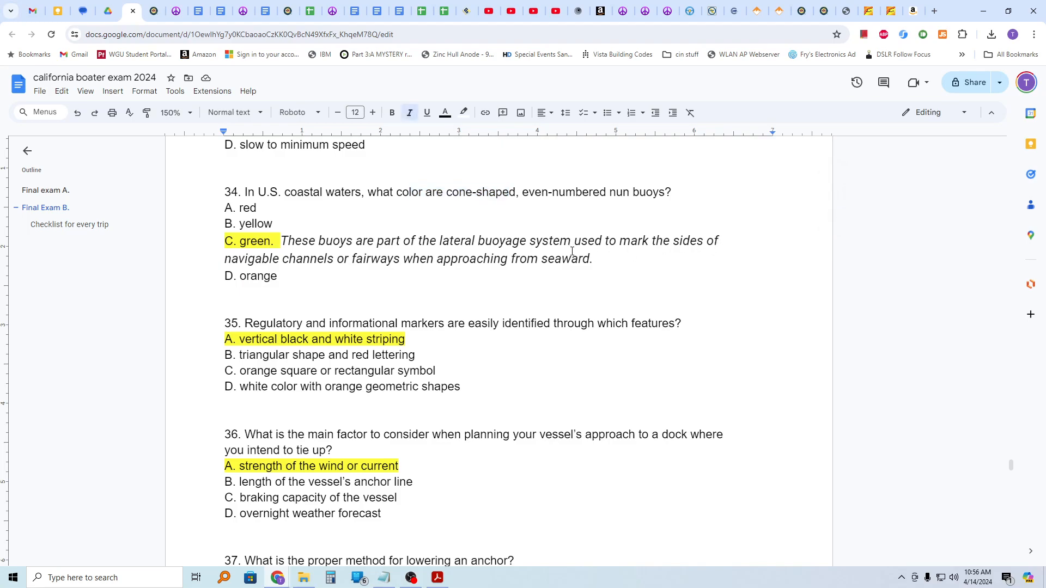
mouse_move(366, 229)
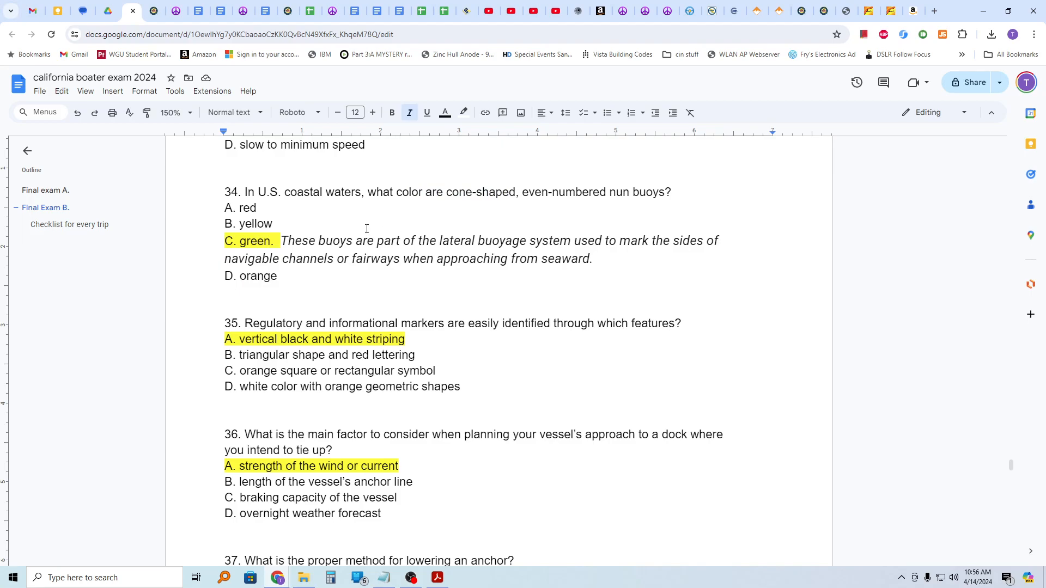
mouse_move(255, 299)
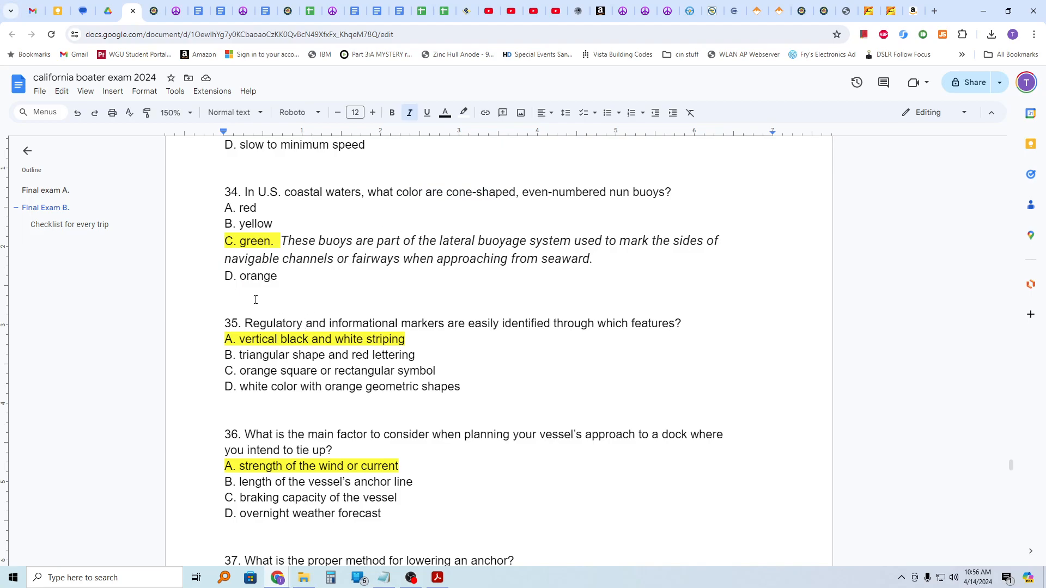
drag(252, 322, 362, 323)
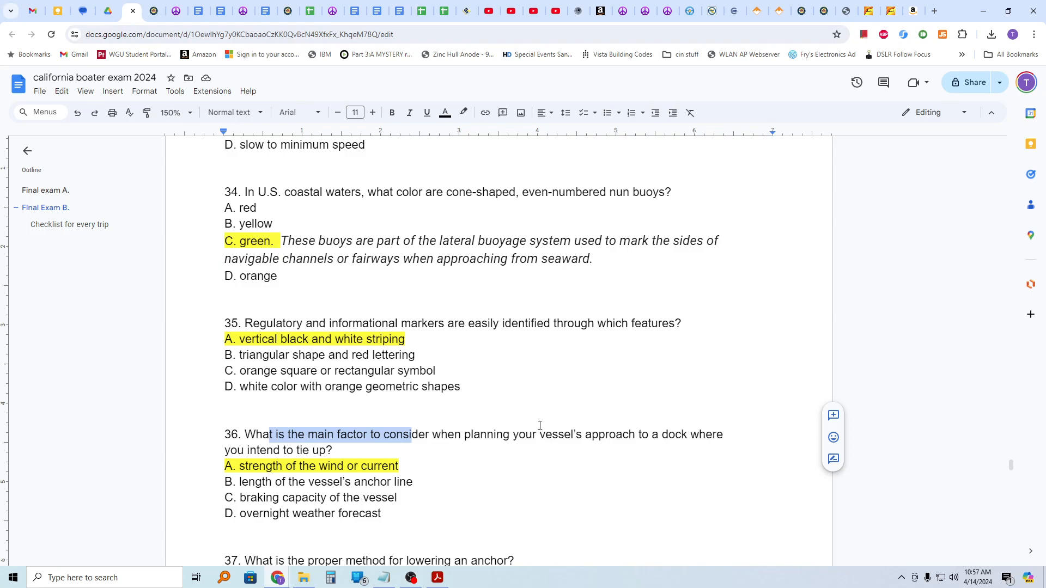
mouse_move(413, 460)
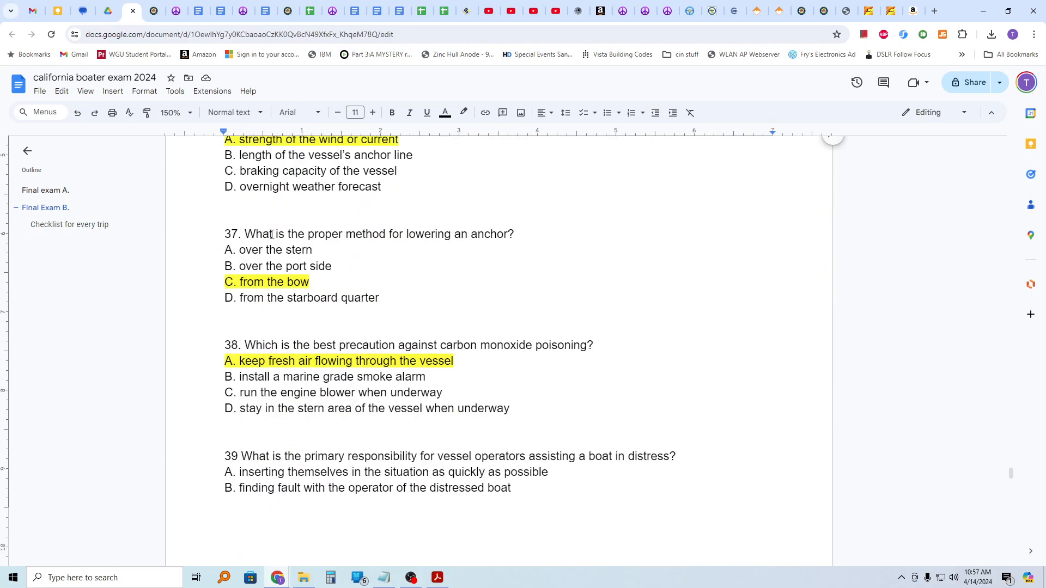
drag(386, 233, 488, 233)
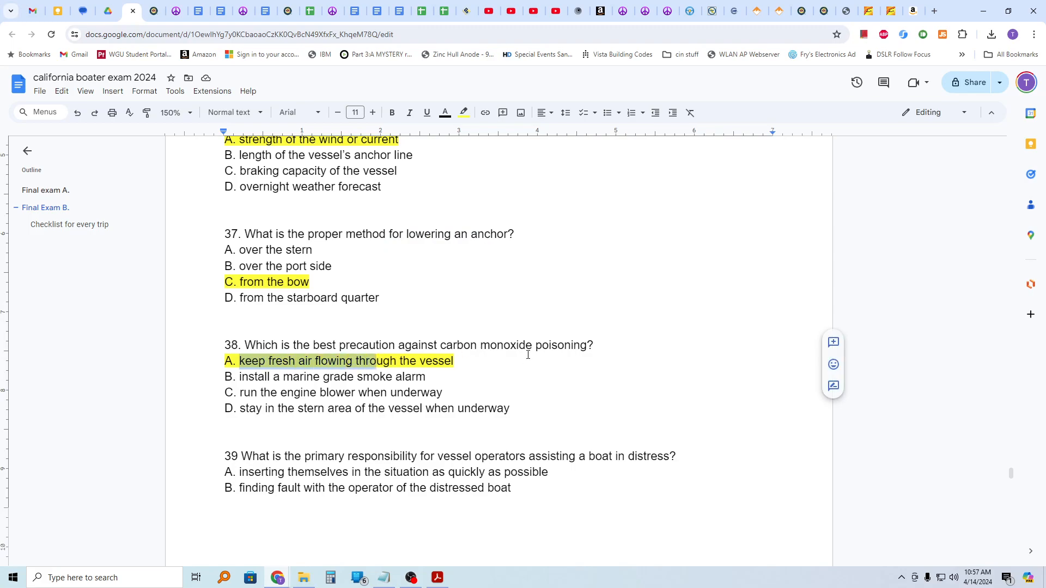
scroll(down, 3)
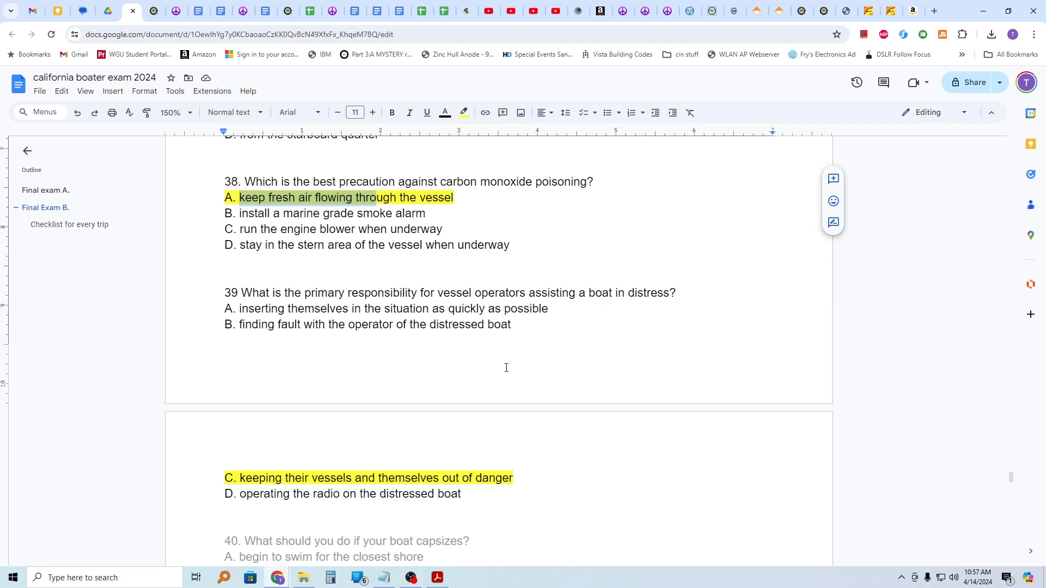
mouse_move(534, 338)
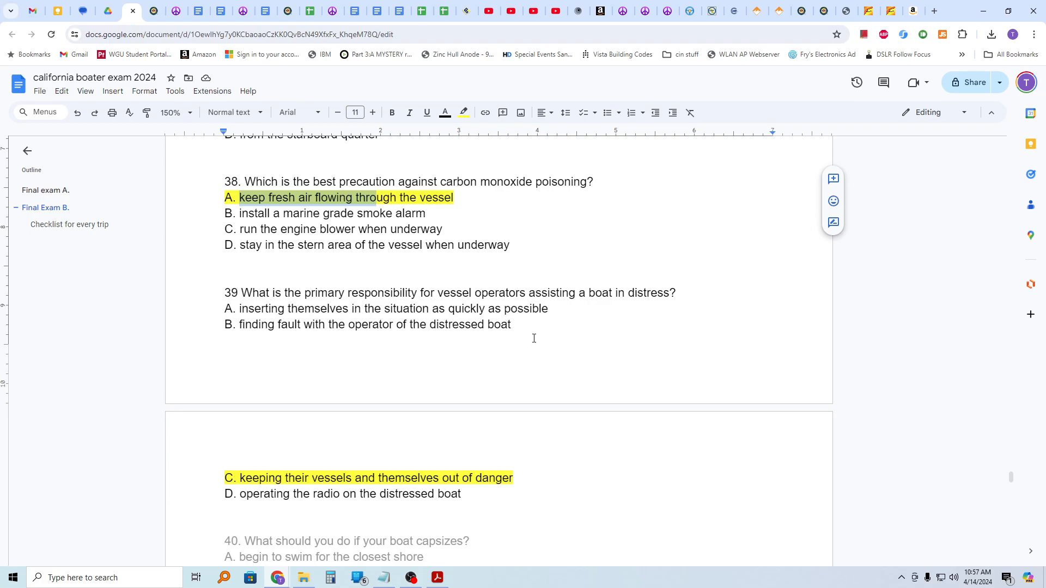
mouse_move(292, 480)
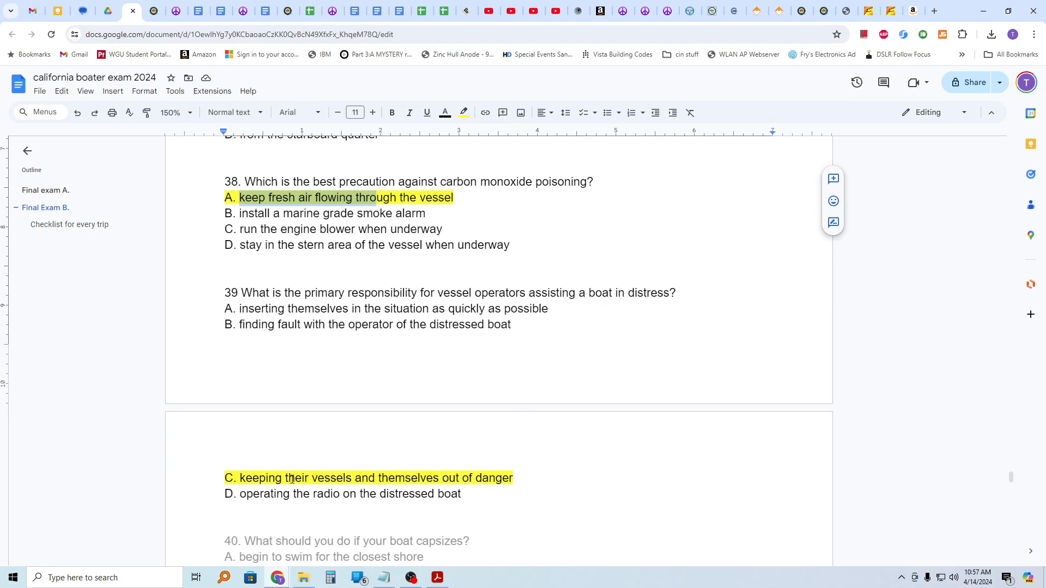
mouse_move(357, 483)
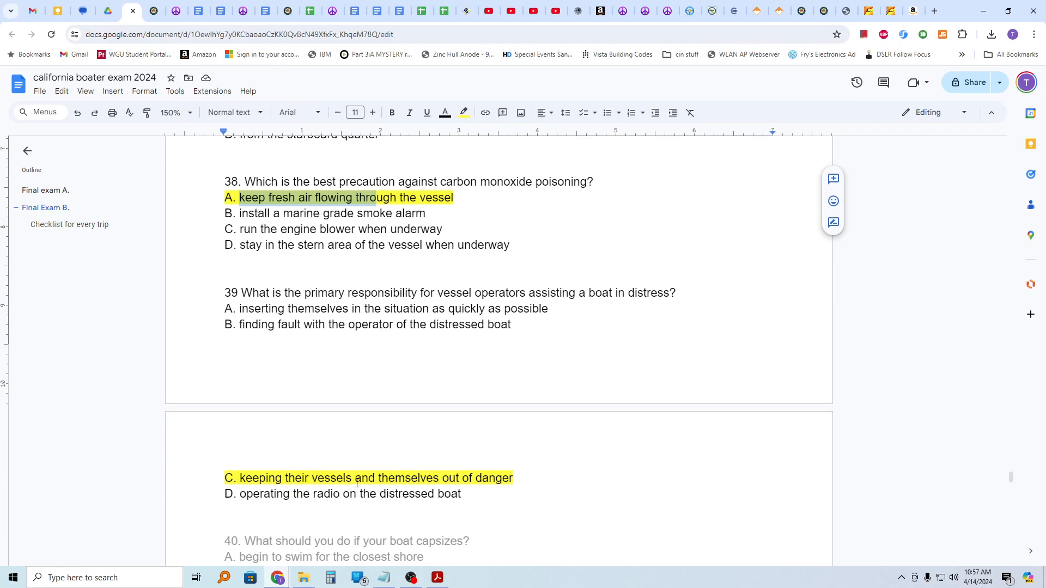
scroll(down, 3)
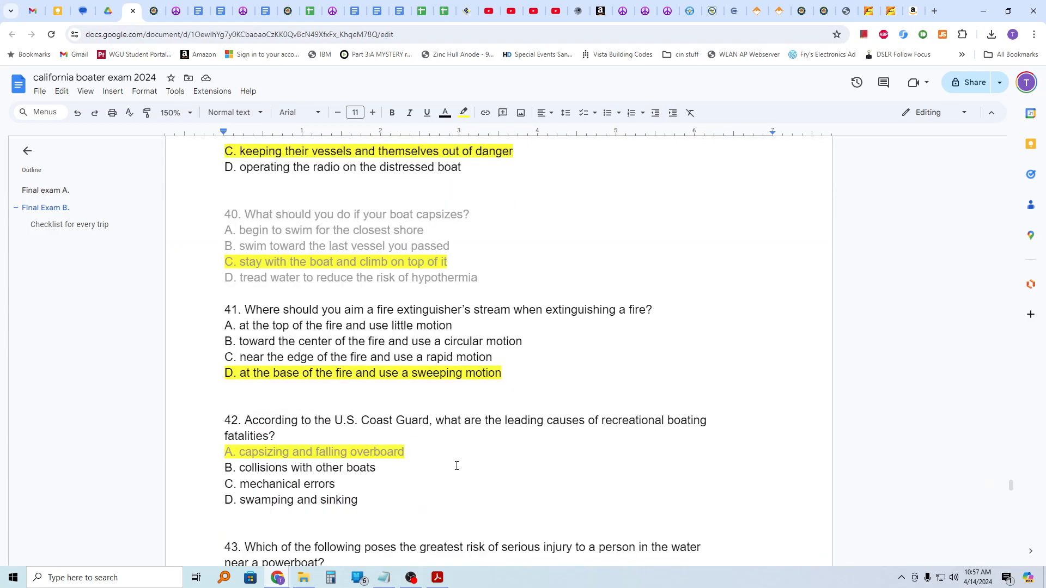
drag(267, 310, 393, 310)
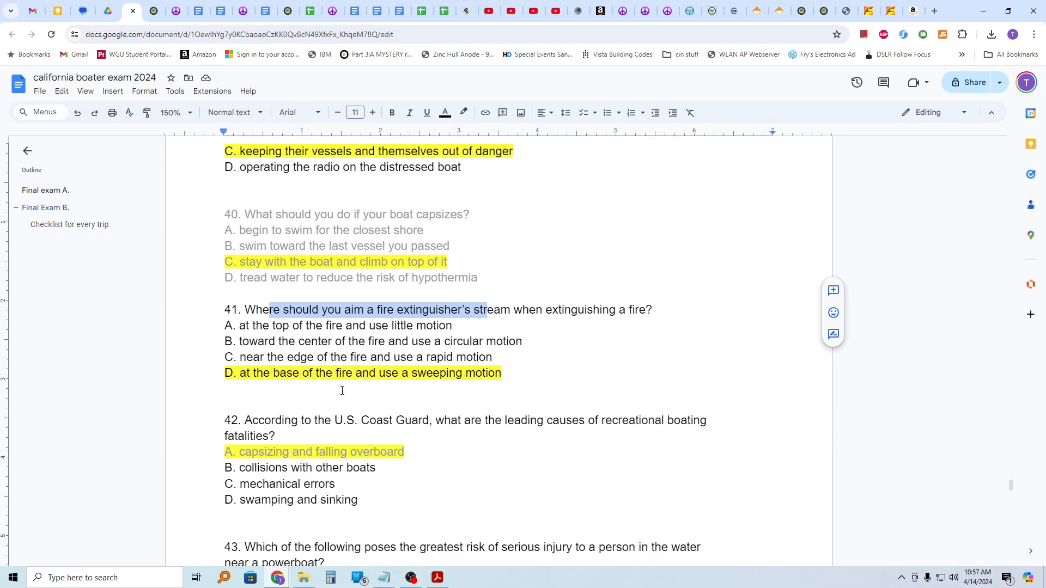
mouse_move(323, 377)
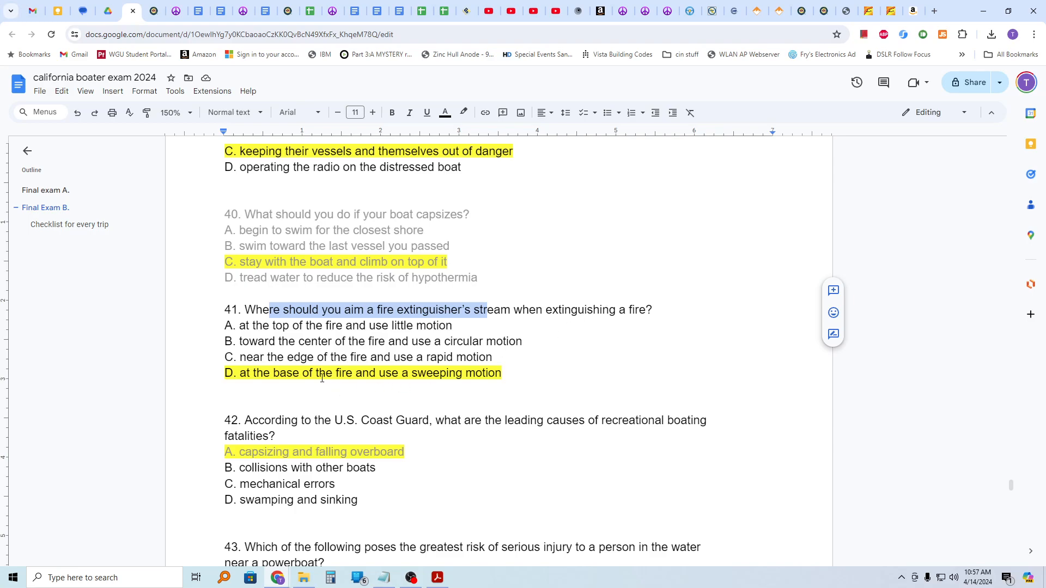
scroll(down, 3)
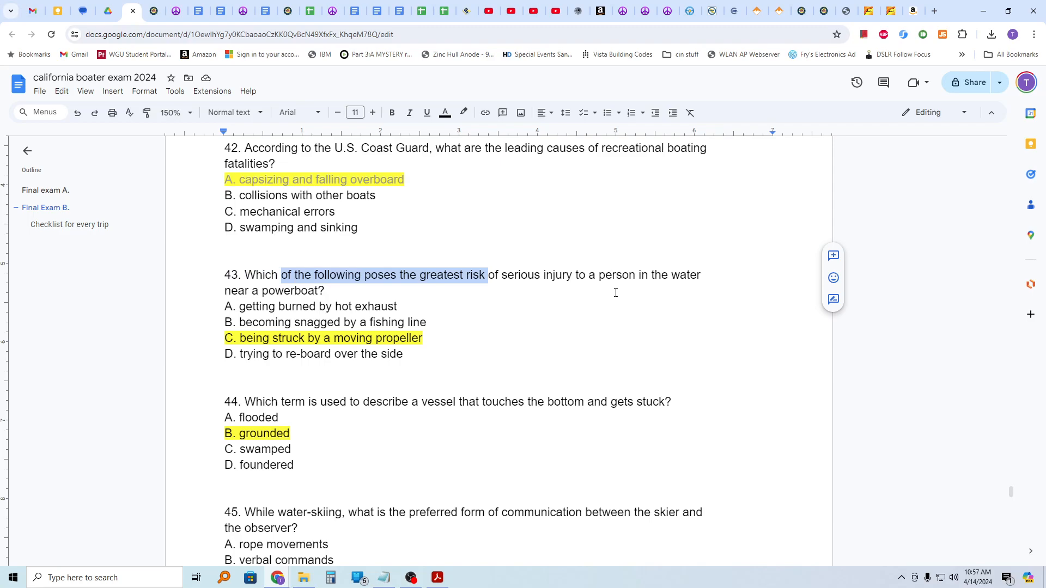
mouse_move(438, 255)
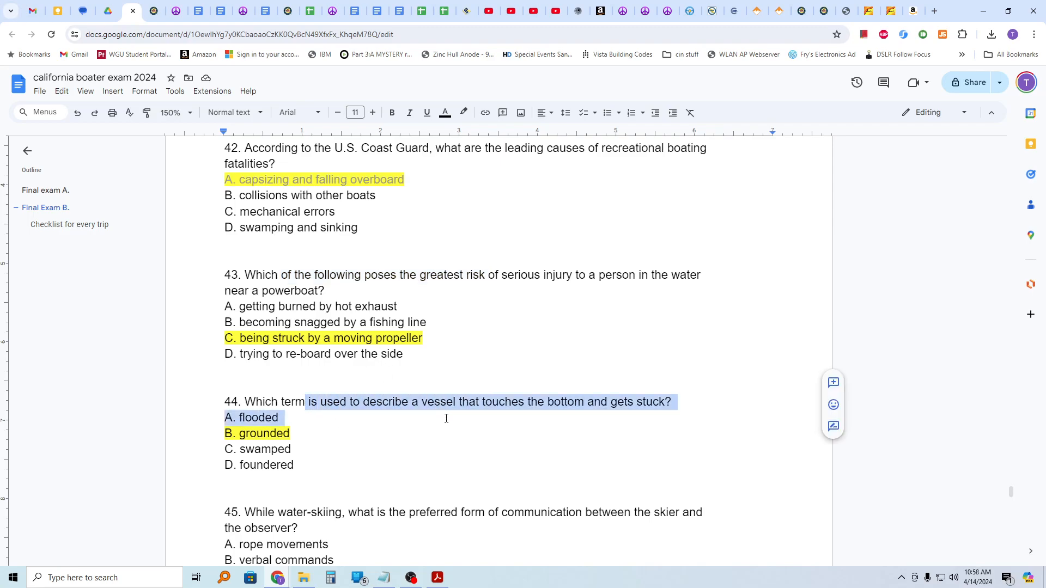
scroll(down, 3)
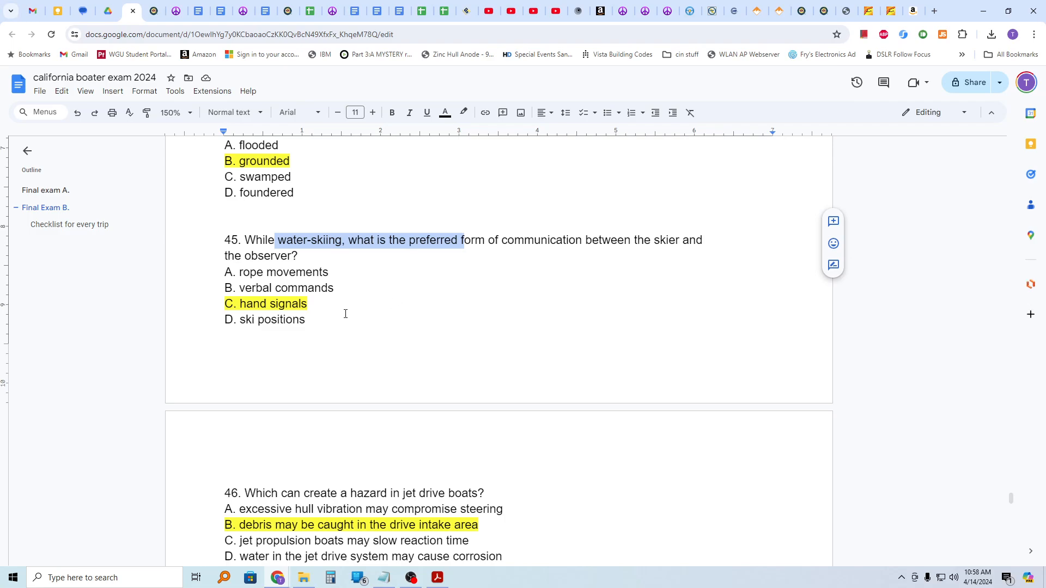
scroll(down, 3)
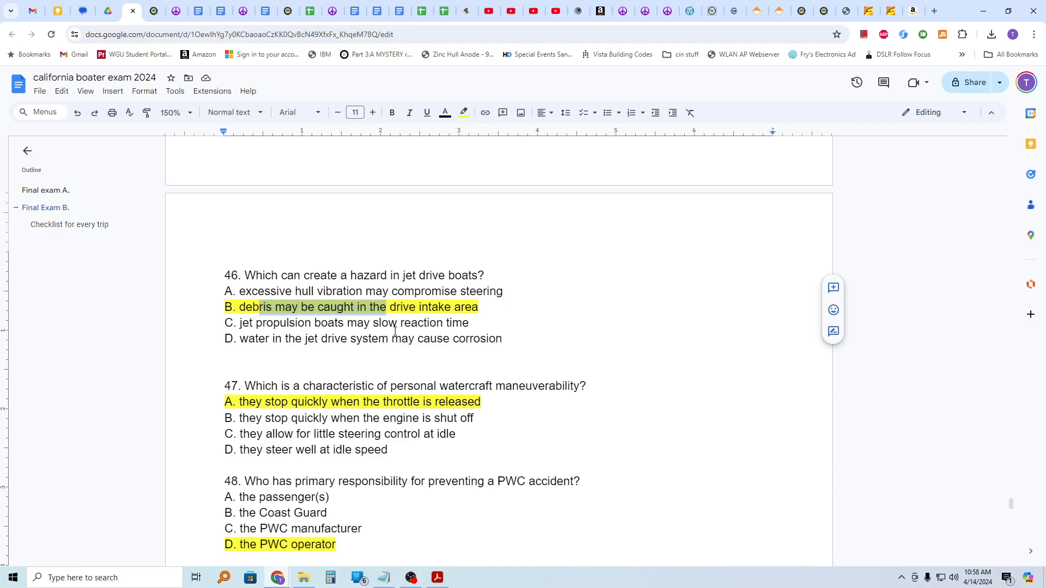
mouse_move(266, 382)
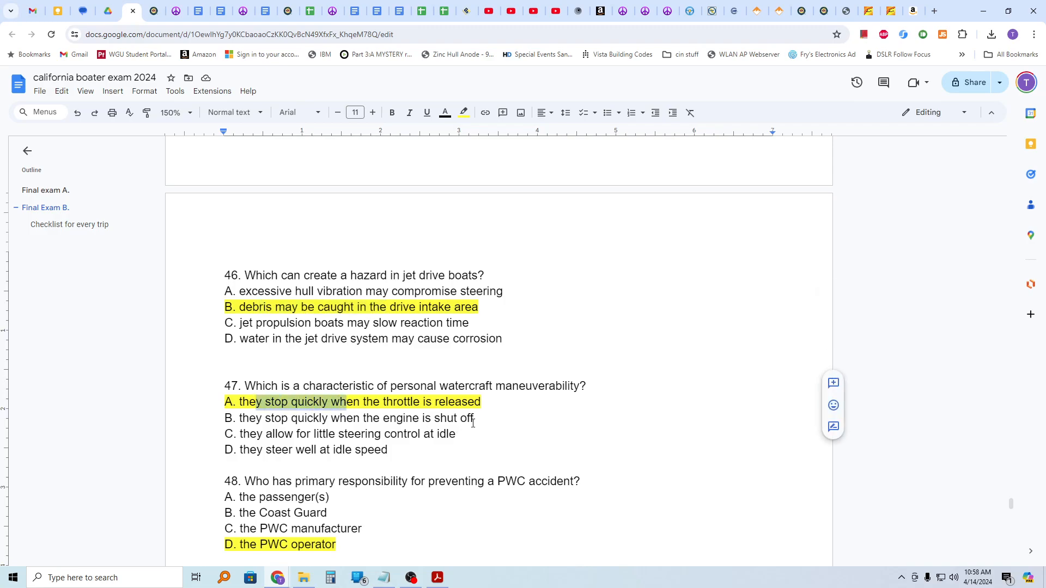
scroll(down, 3)
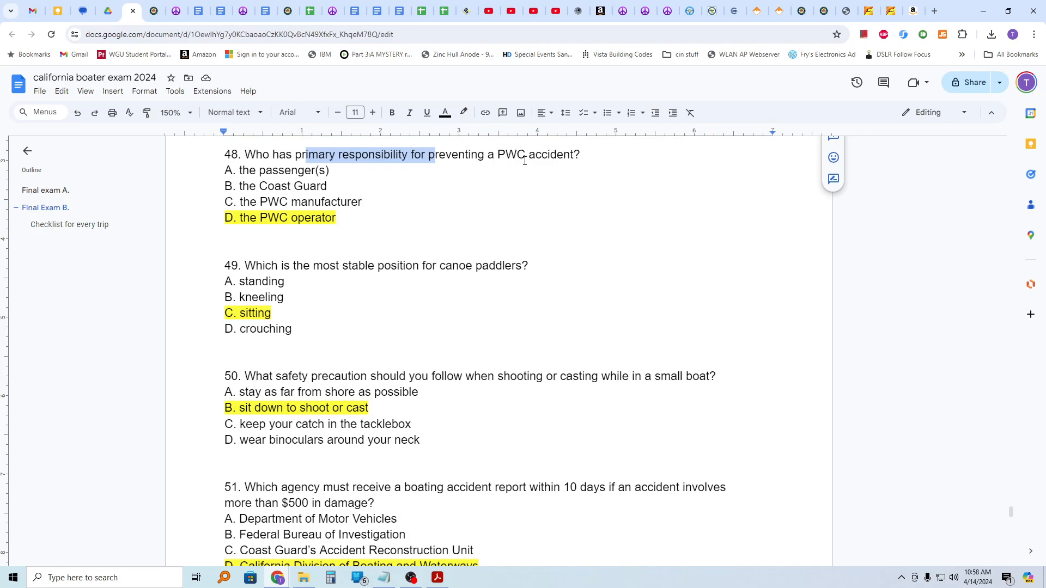
mouse_move(297, 272)
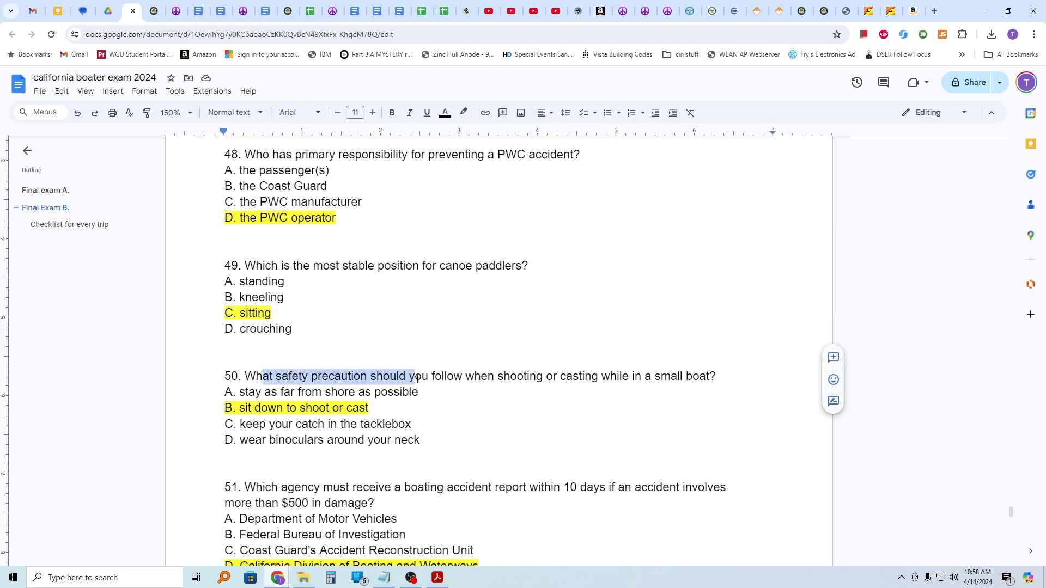
mouse_move(535, 397)
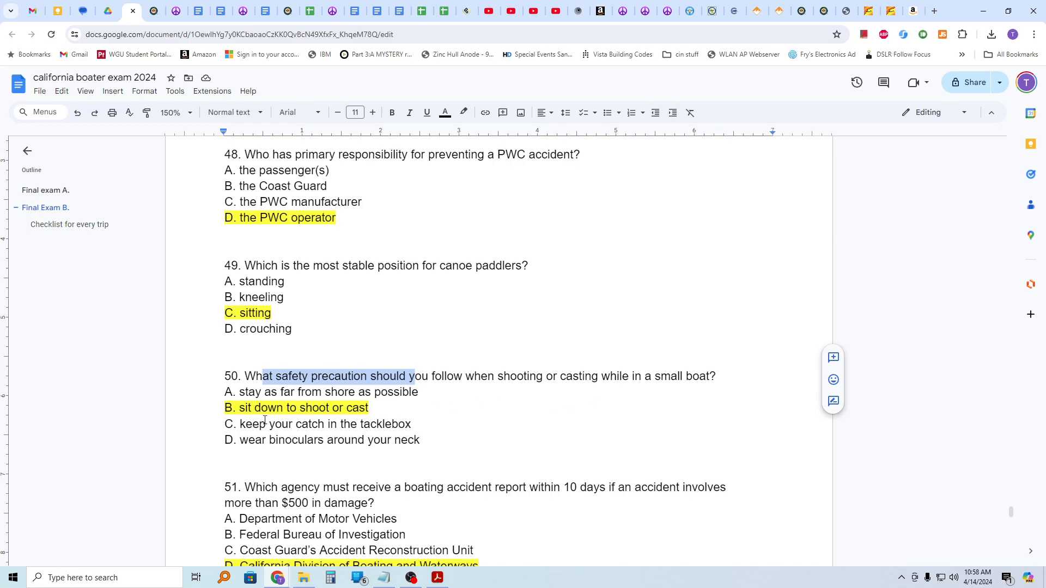
mouse_move(252, 428)
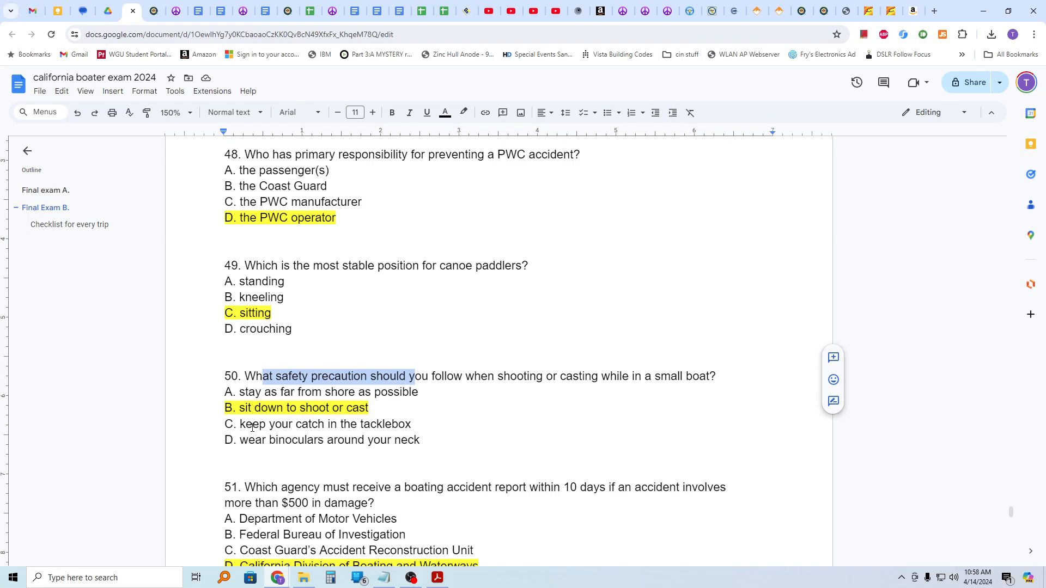
scroll(down, 3)
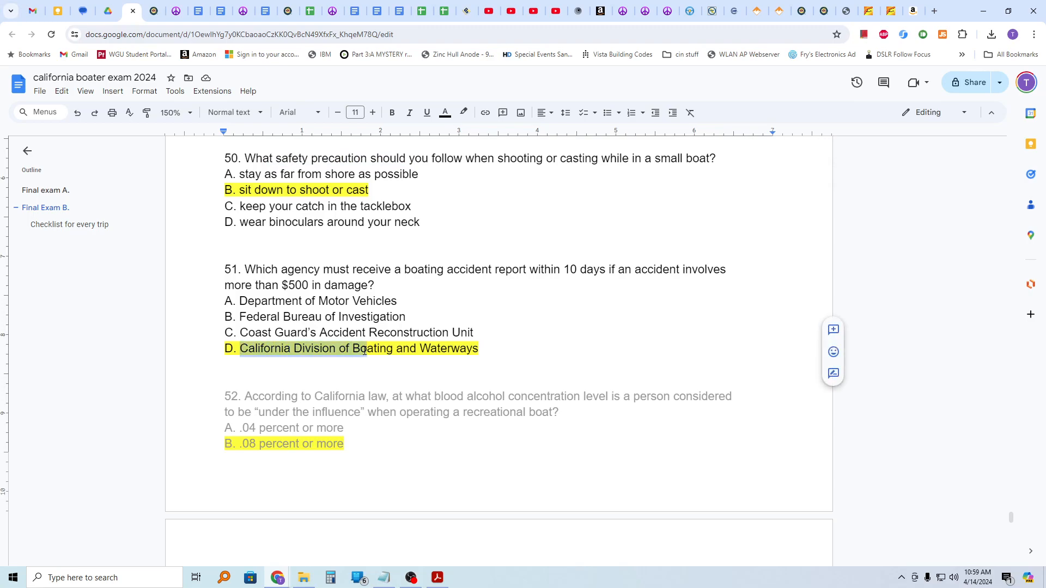
scroll(down, 3)
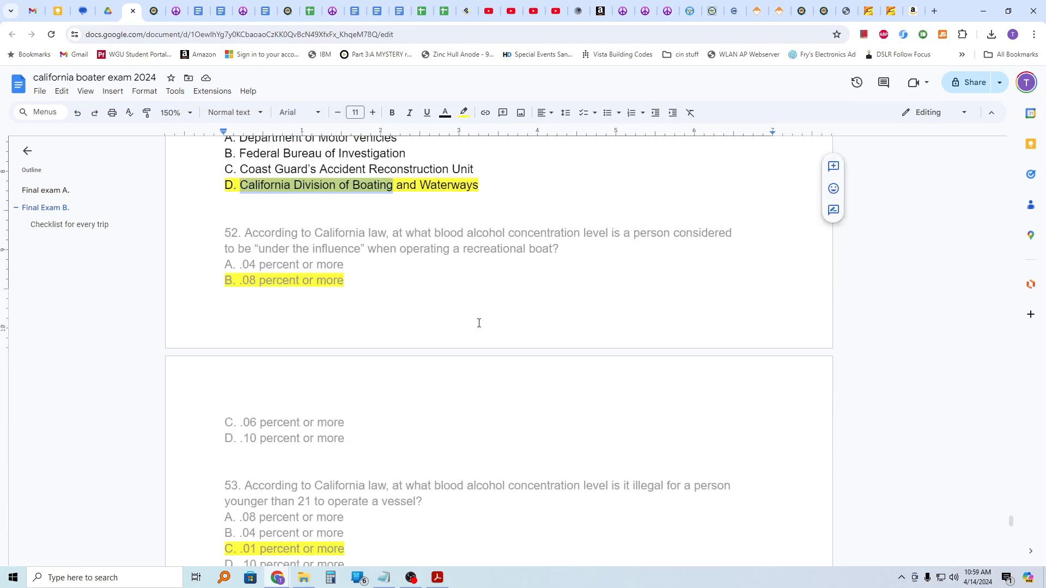
scroll(down, 3)
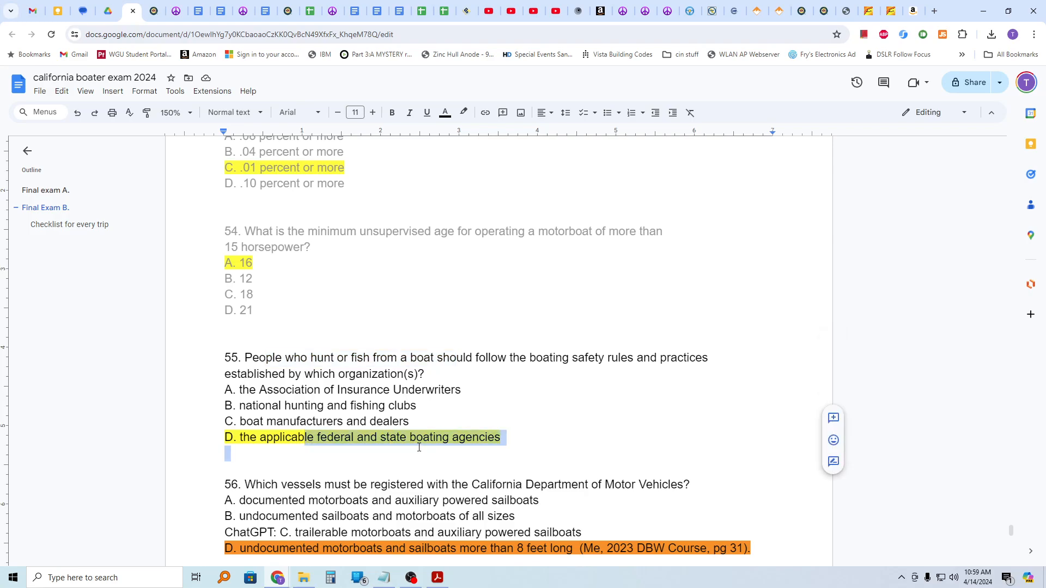
scroll(down, 3)
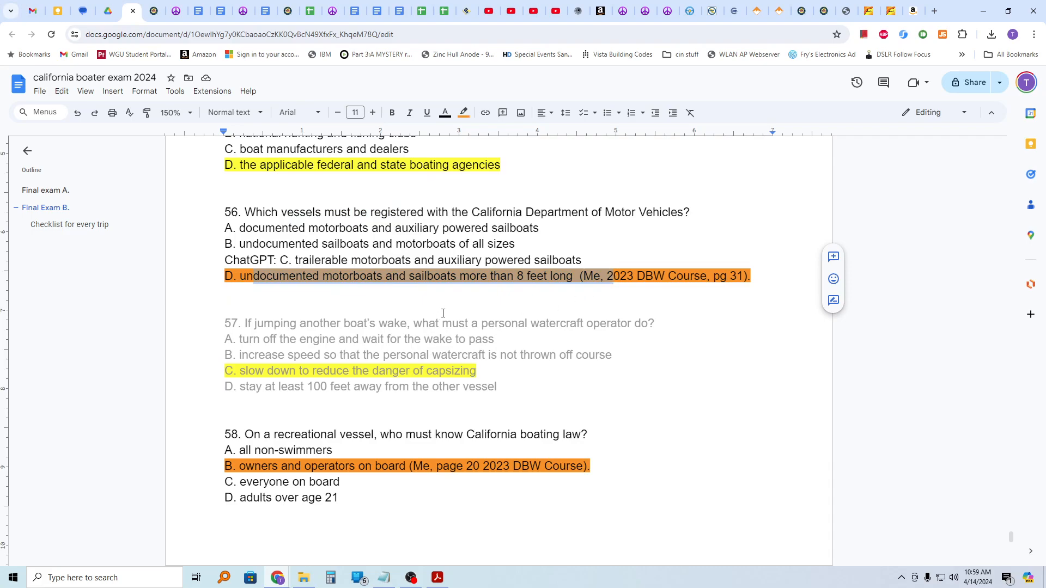
scroll(down, 3)
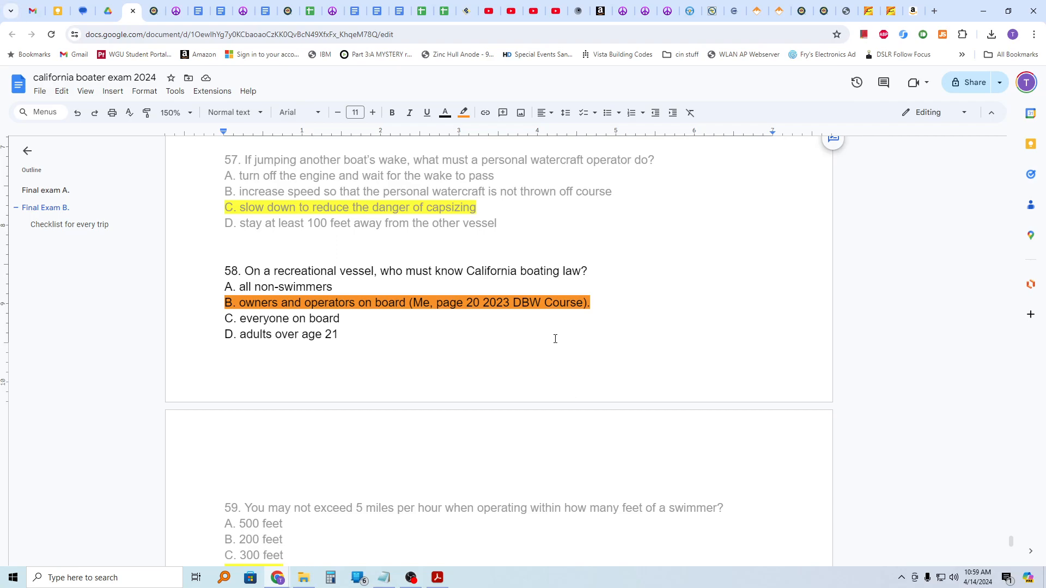
scroll(down, 3)
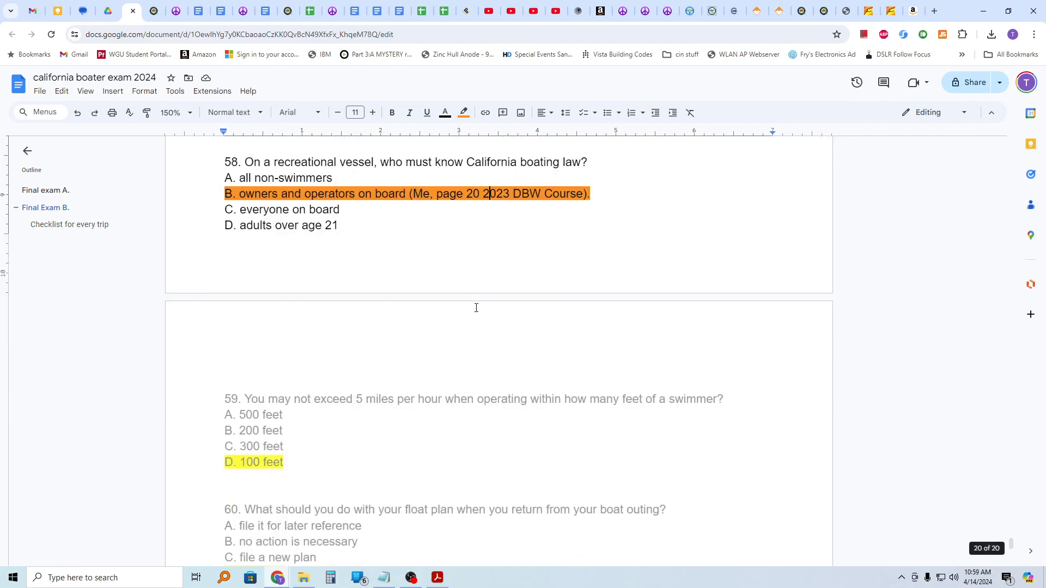
scroll(down, 3)
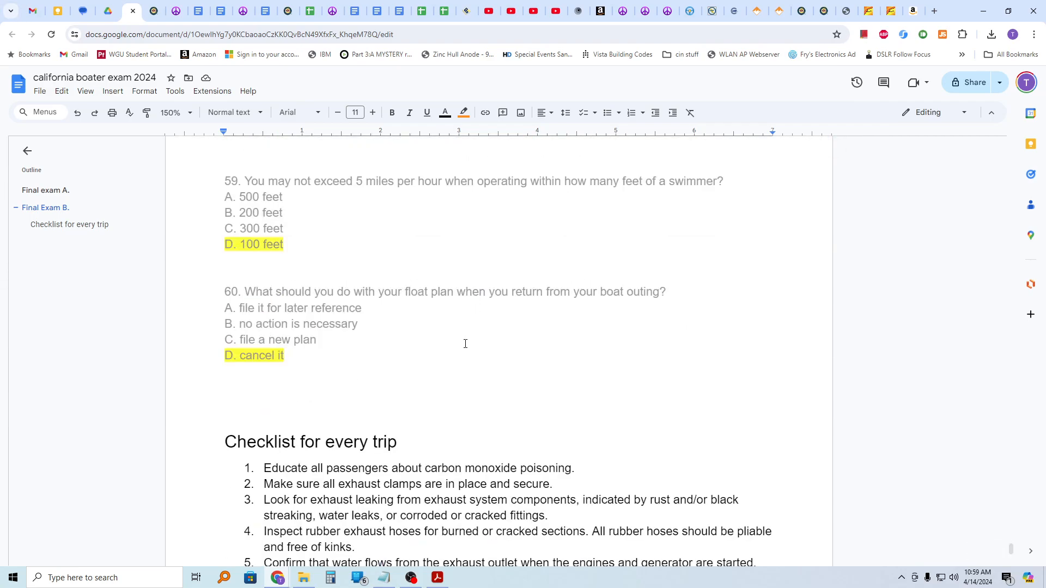
scroll(down, 3)
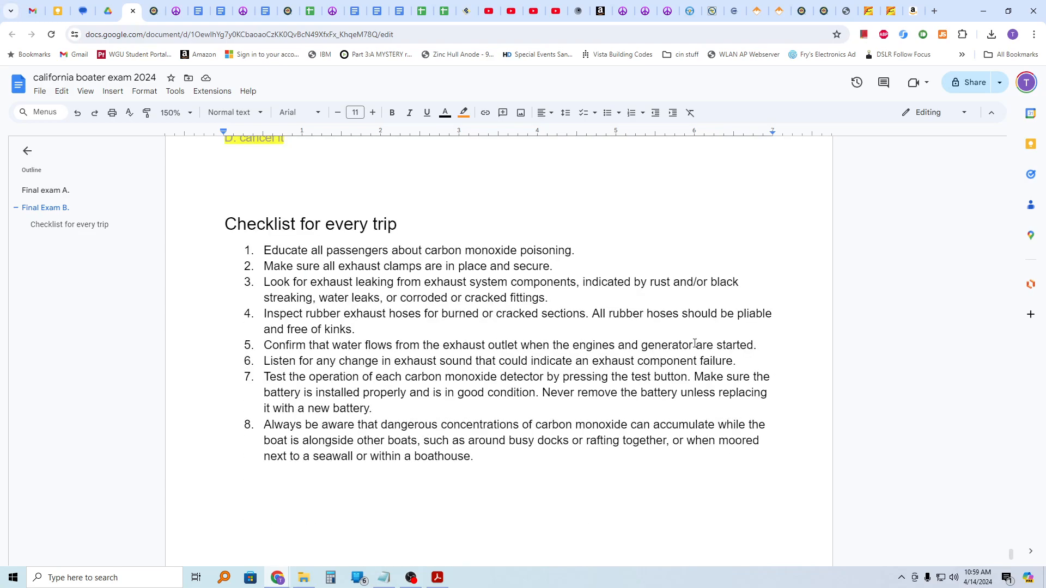
click(274, 251)
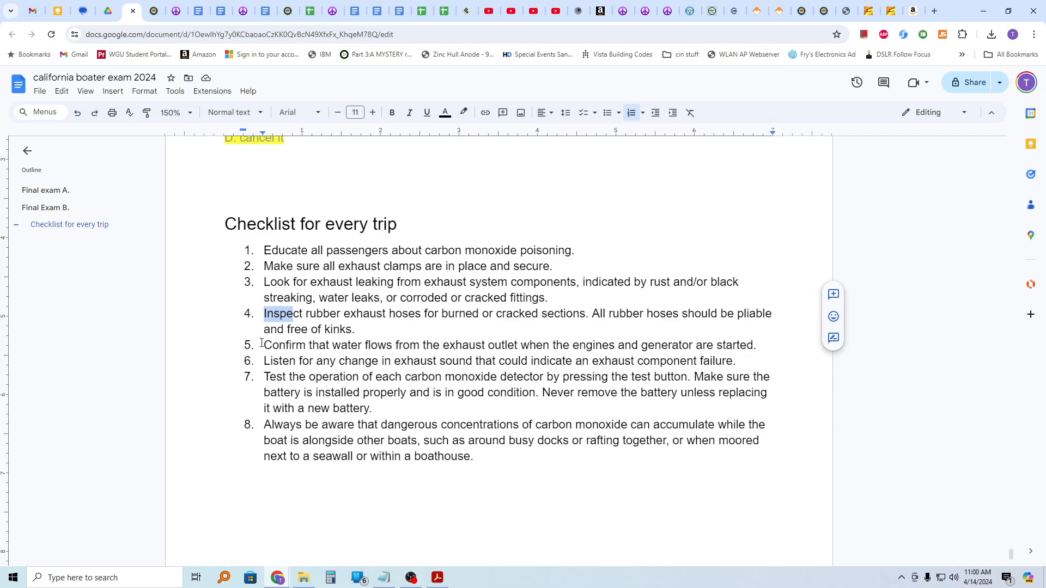
drag(263, 345, 422, 345)
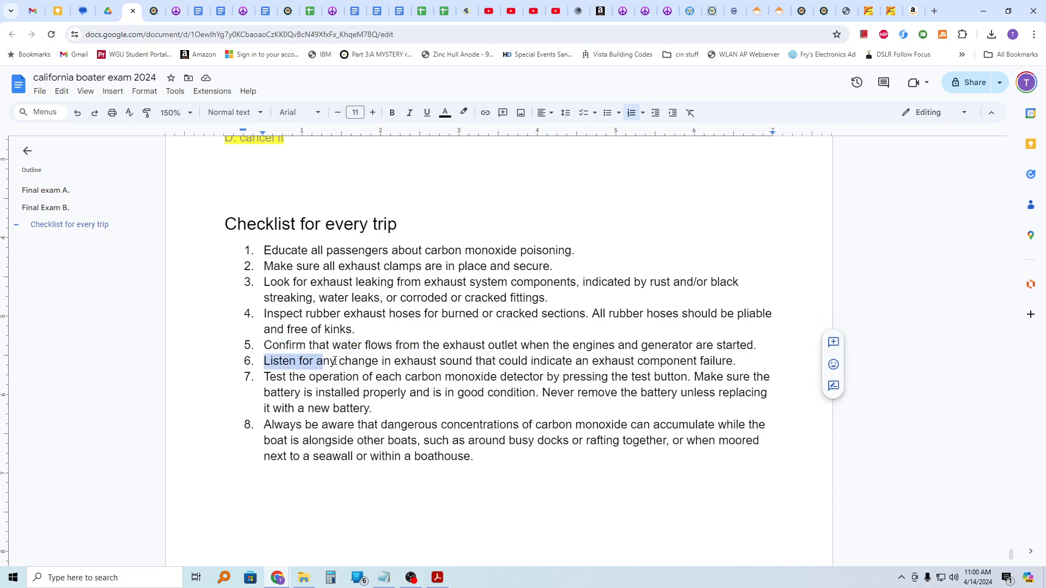
drag(323, 360, 443, 361)
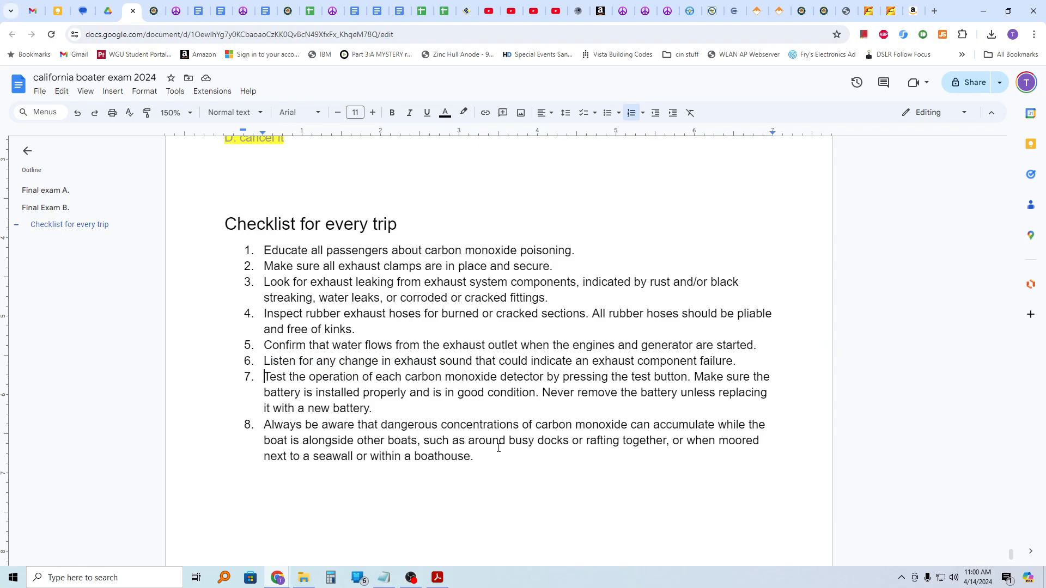
mouse_move(506, 464)
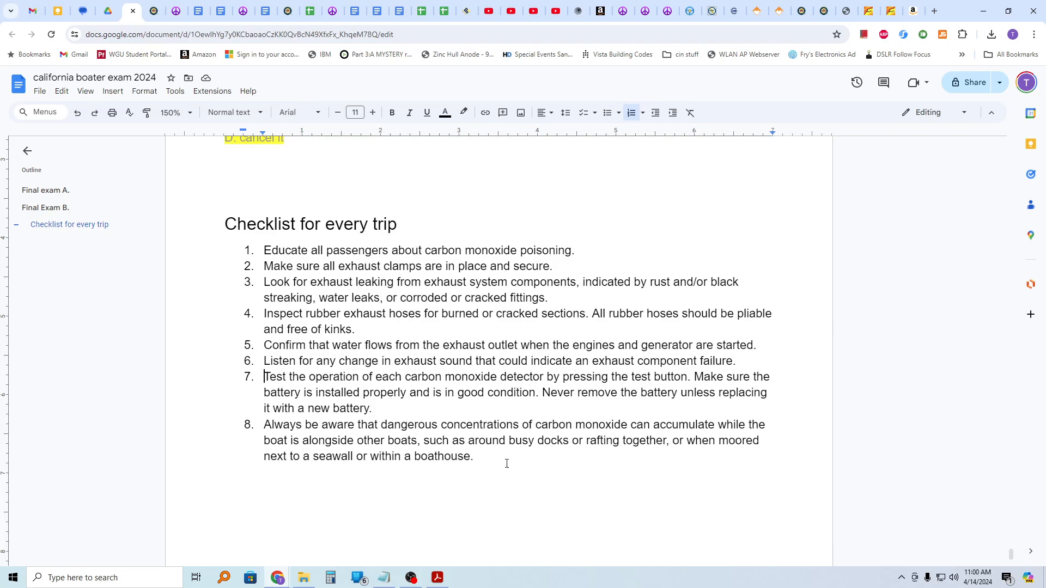
mouse_move(456, 411)
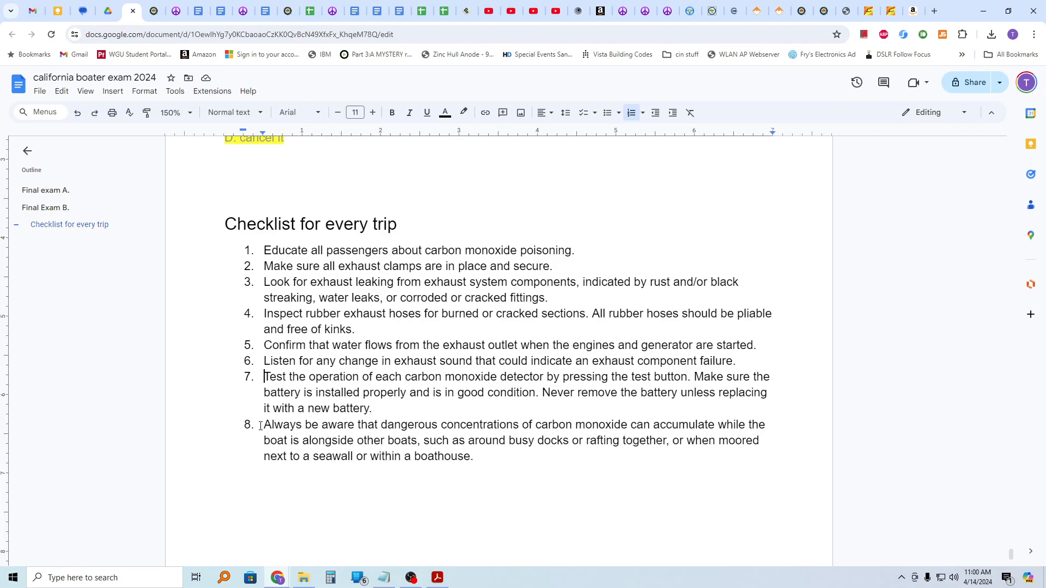
drag(264, 424, 337, 424)
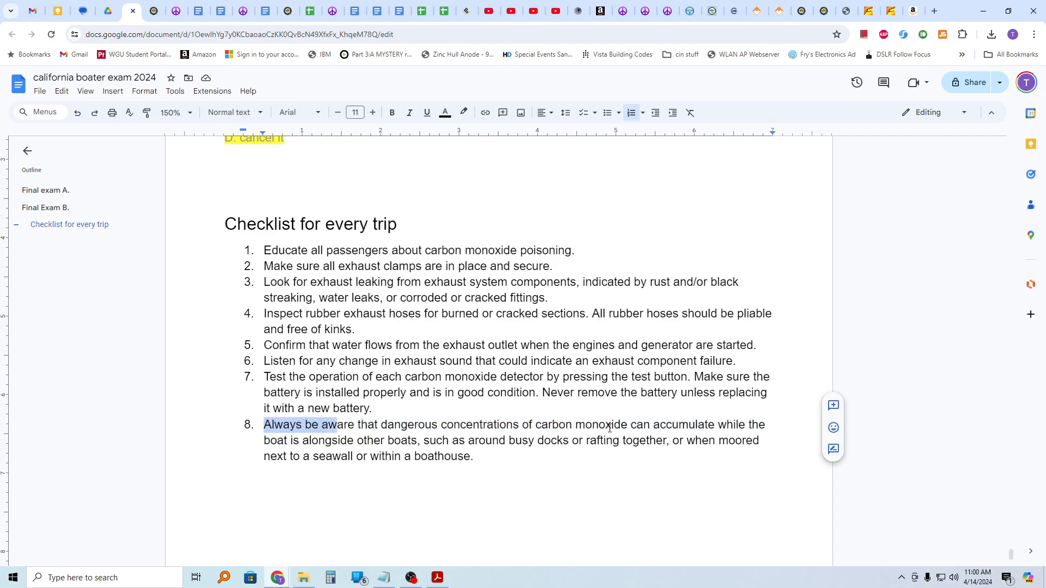
mouse_move(639, 441)
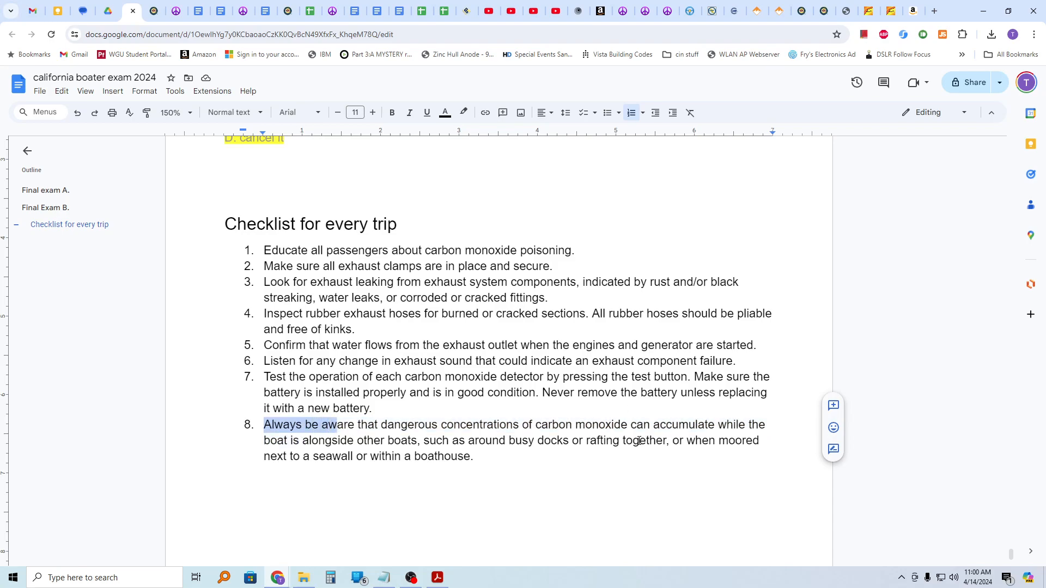